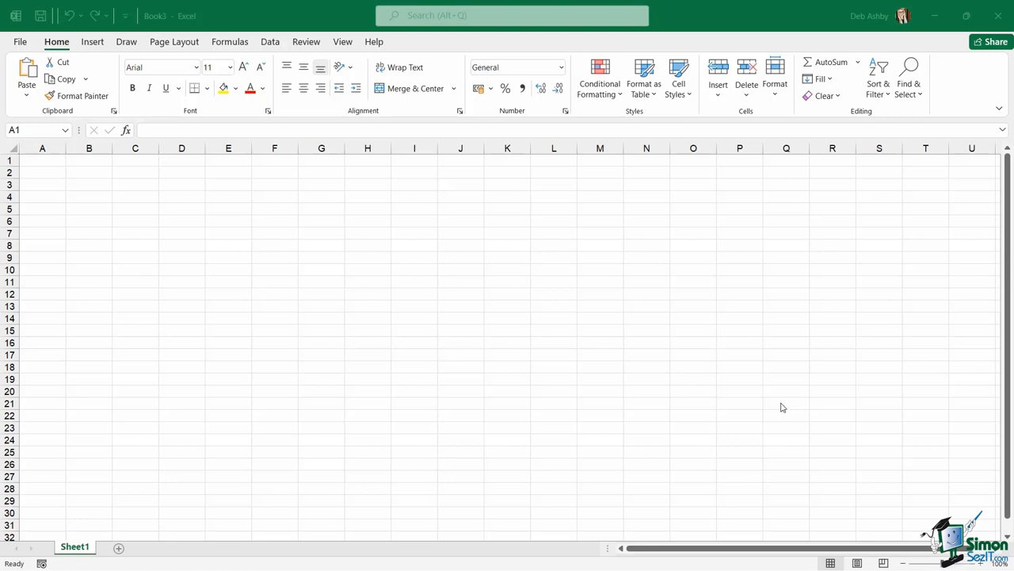
mouse_move(777, 407)
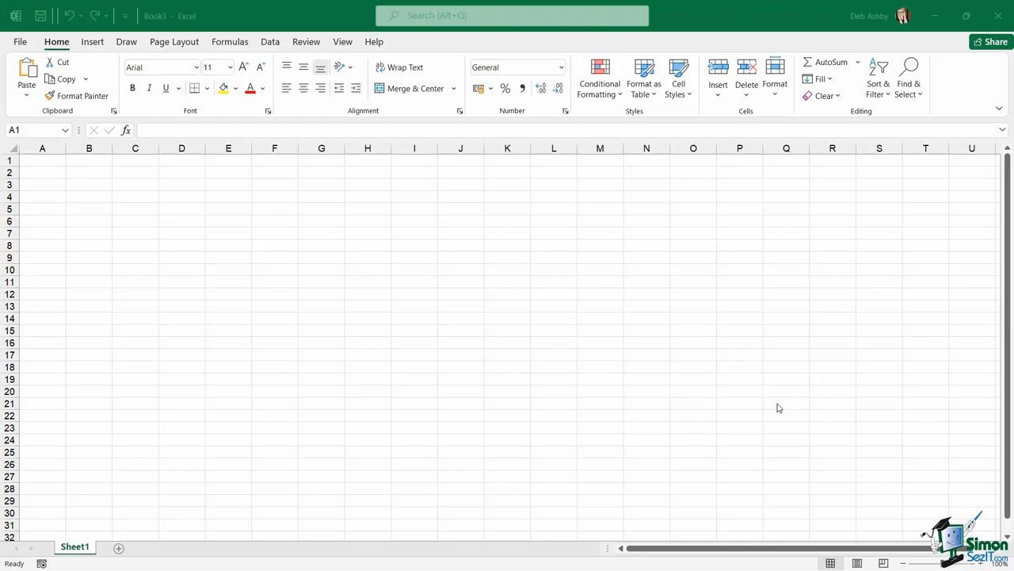
mouse_move(683, 386)
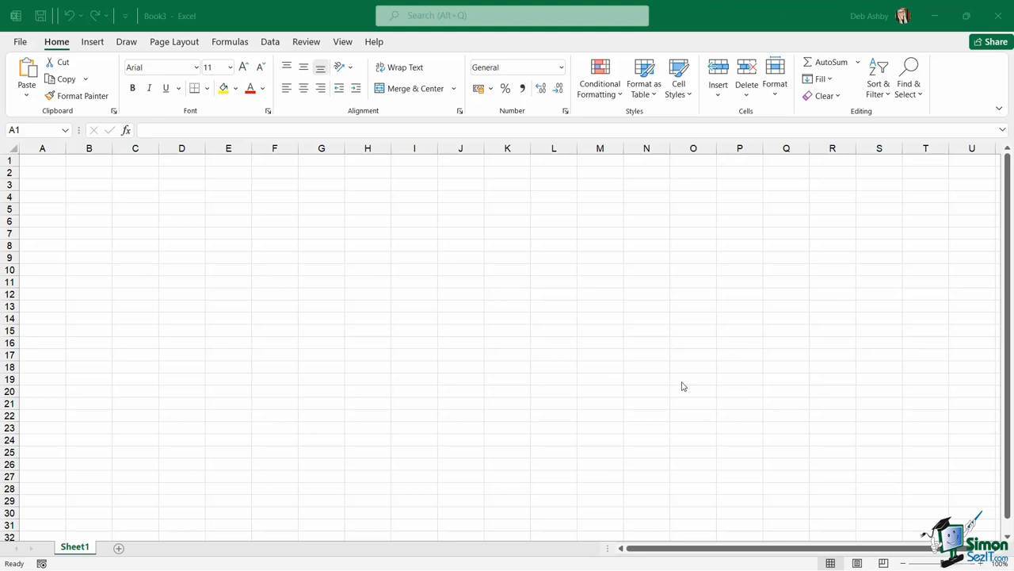
mouse_move(433, 293)
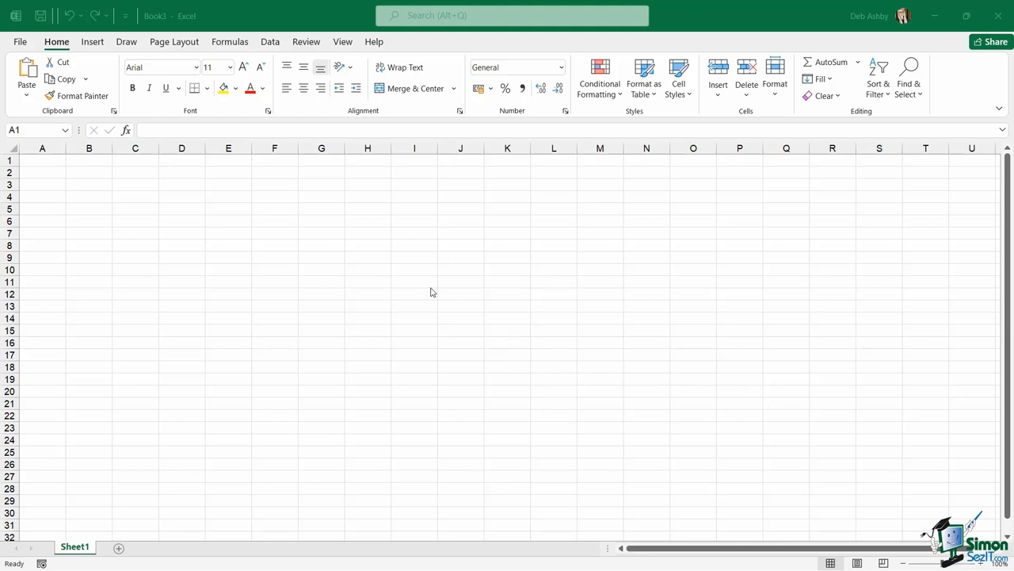
Browse the Page Layout and Data ribbon tabs, then open the Customize Quick Access Toolbar list
click(42, 160)
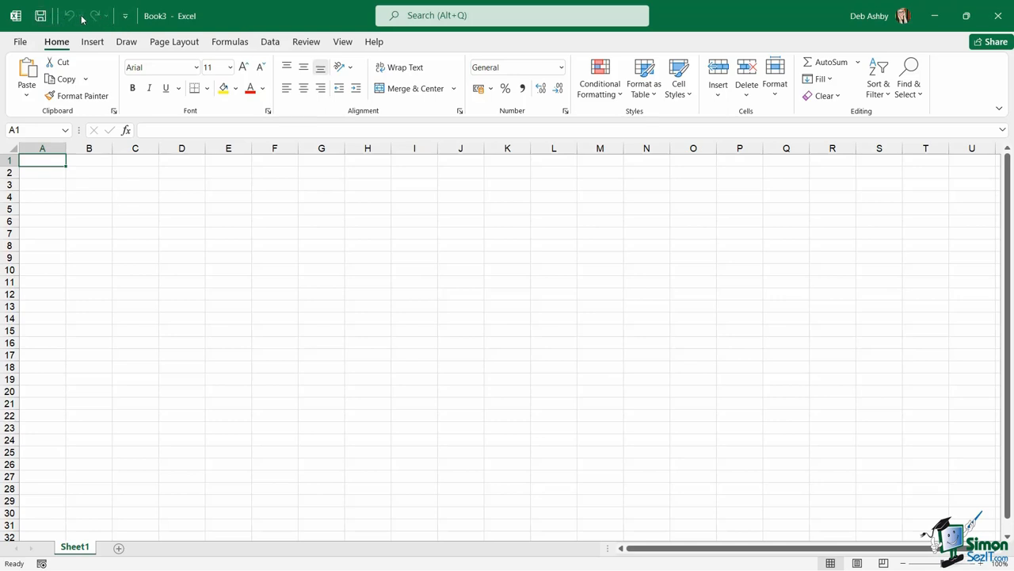
mouse_move(40, 16)
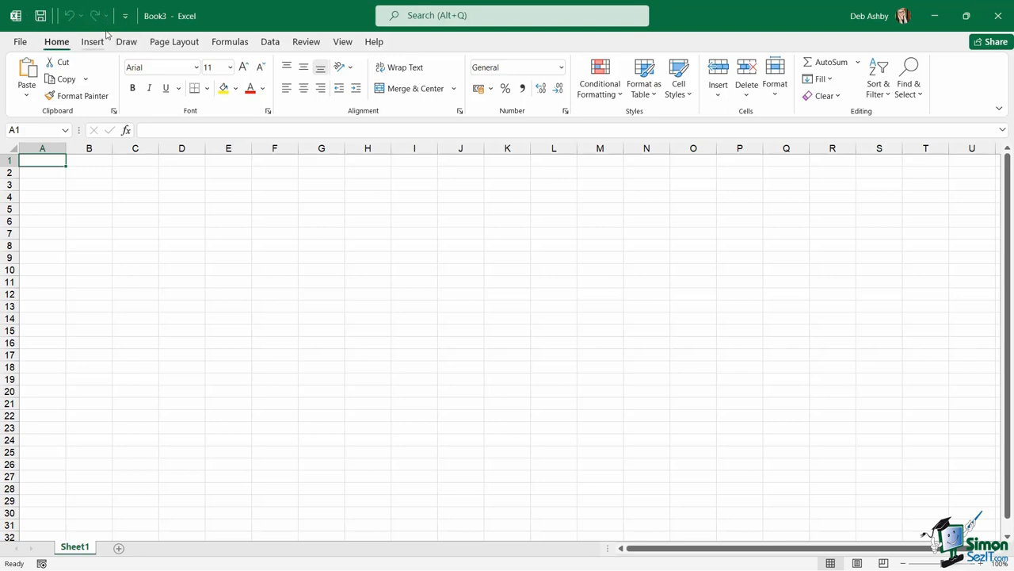
mouse_move(113, 17)
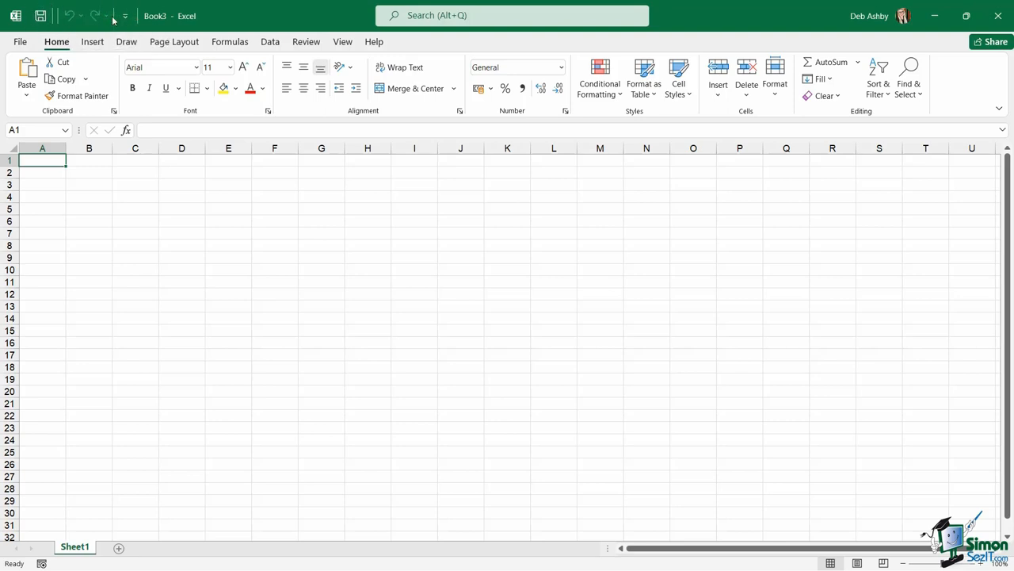
mouse_move(107, 14)
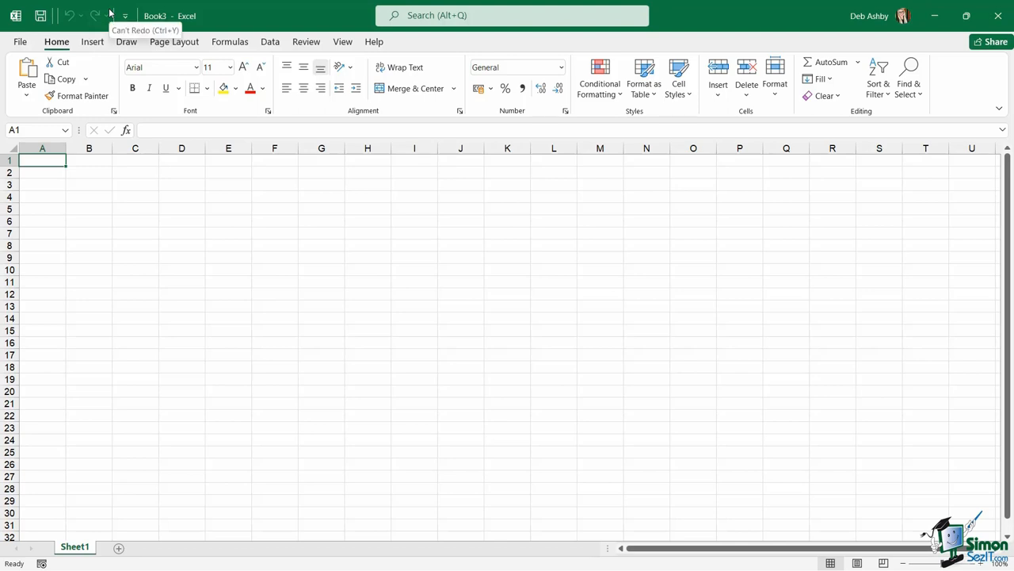
mouse_move(43, 15)
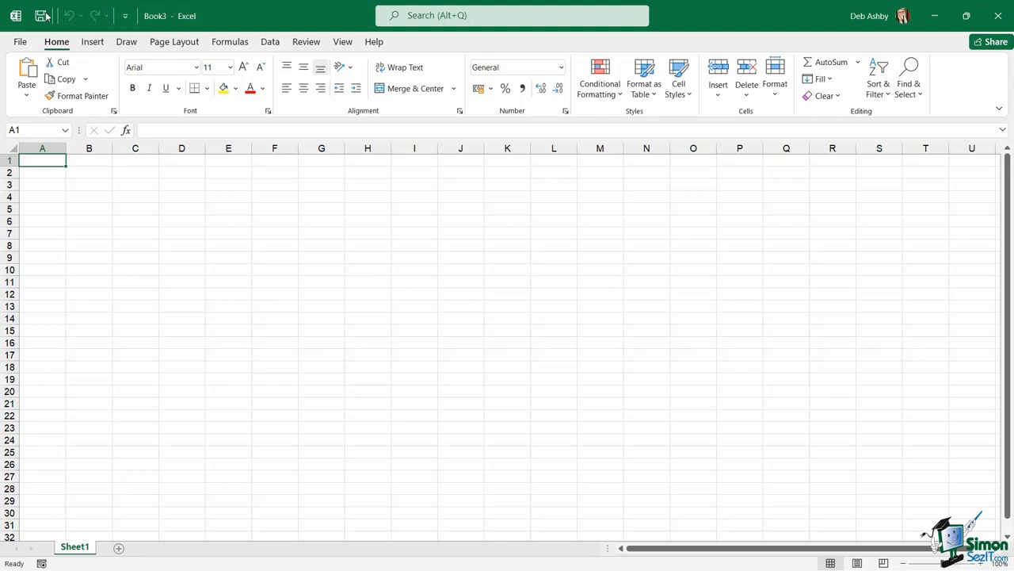
mouse_move(95, 17)
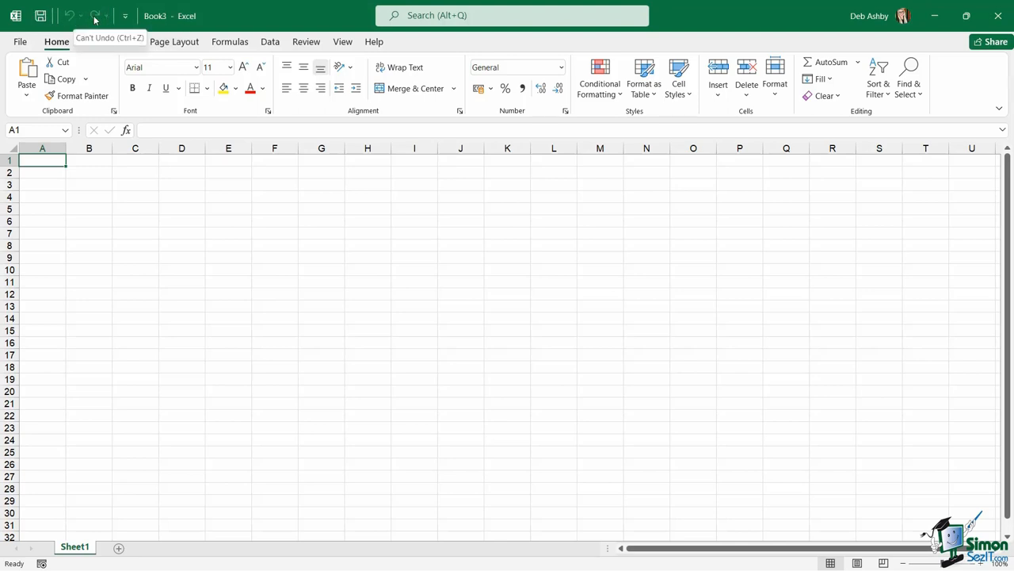
mouse_move(97, 18)
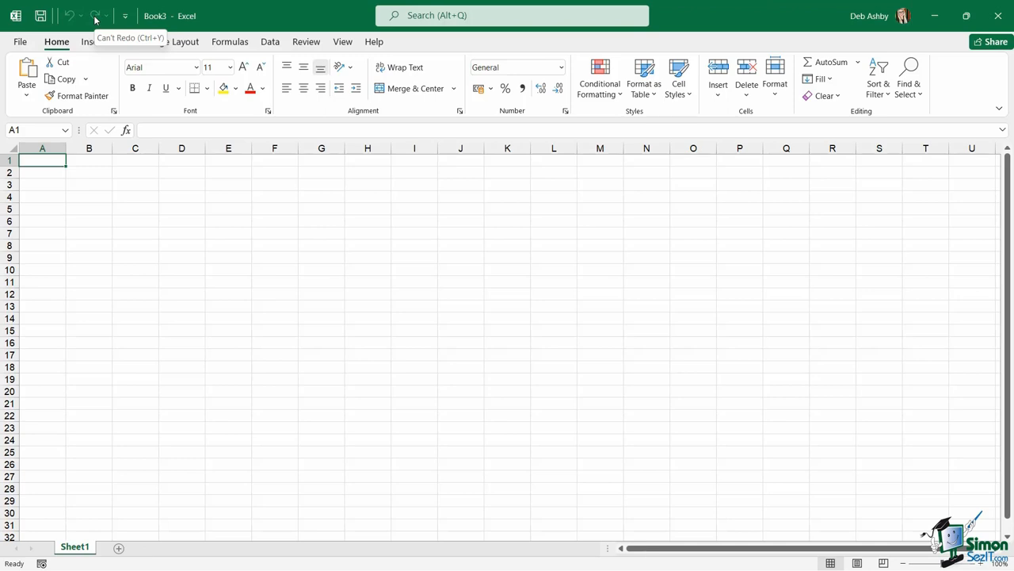
mouse_move(96, 16)
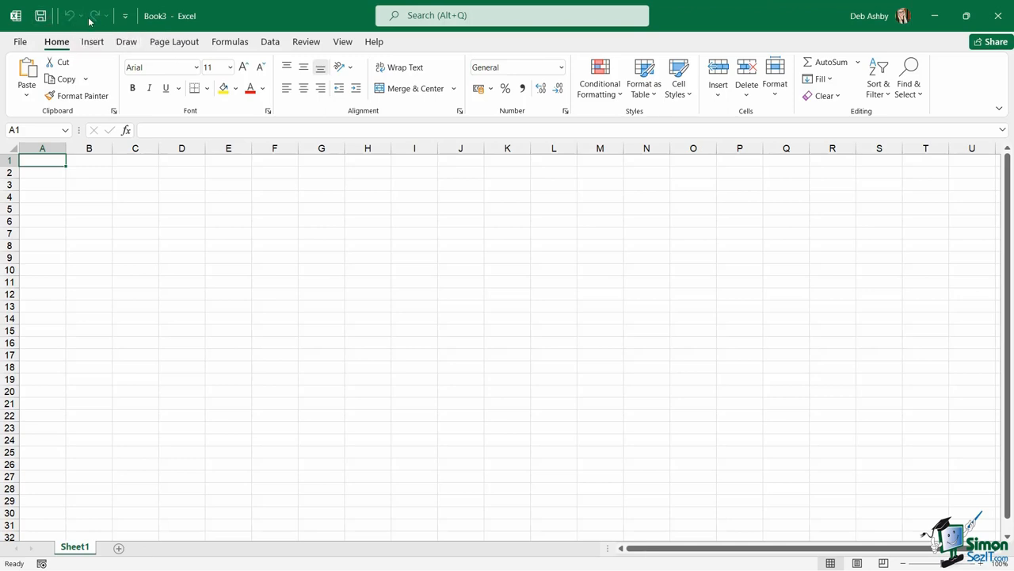
mouse_move(95, 17)
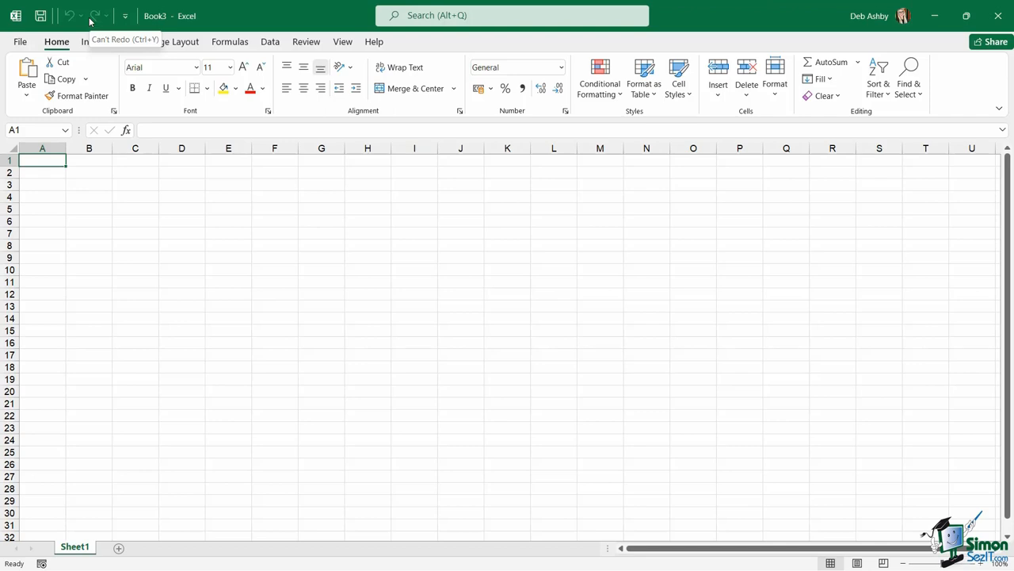
click(174, 41)
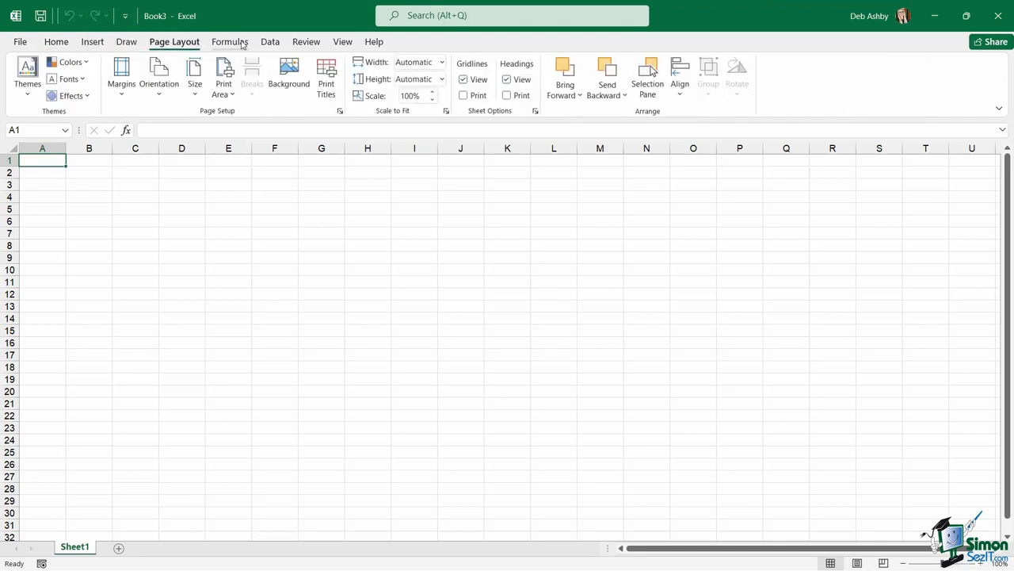
click(270, 41)
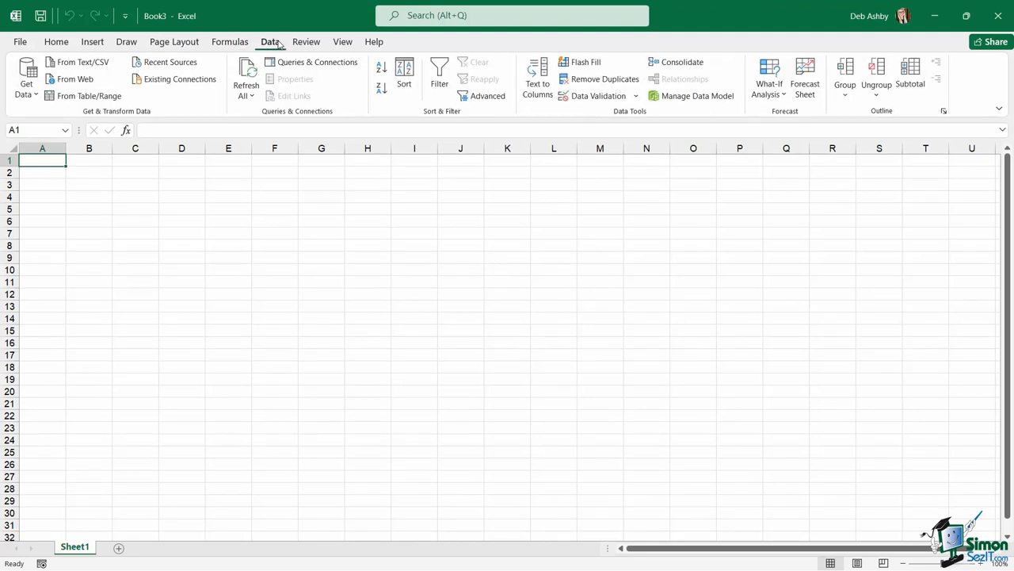
click(56, 41)
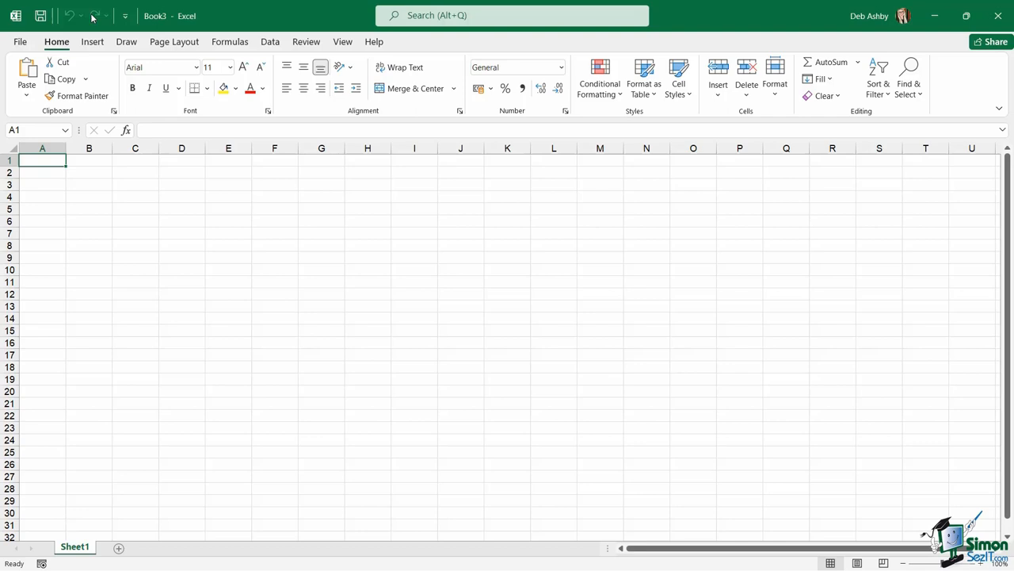
mouse_move(91, 16)
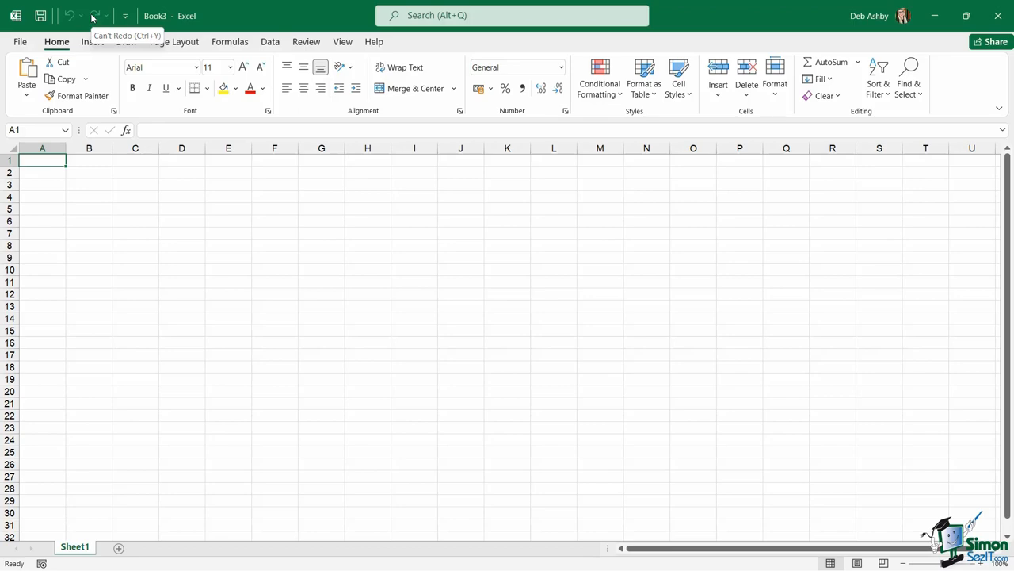
mouse_move(152, 15)
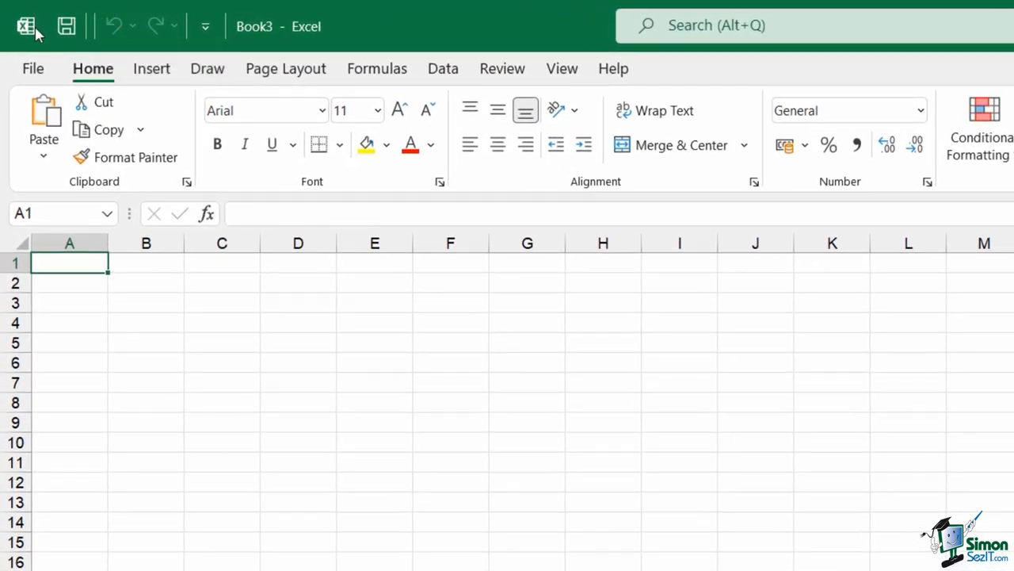
mouse_move(242, 43)
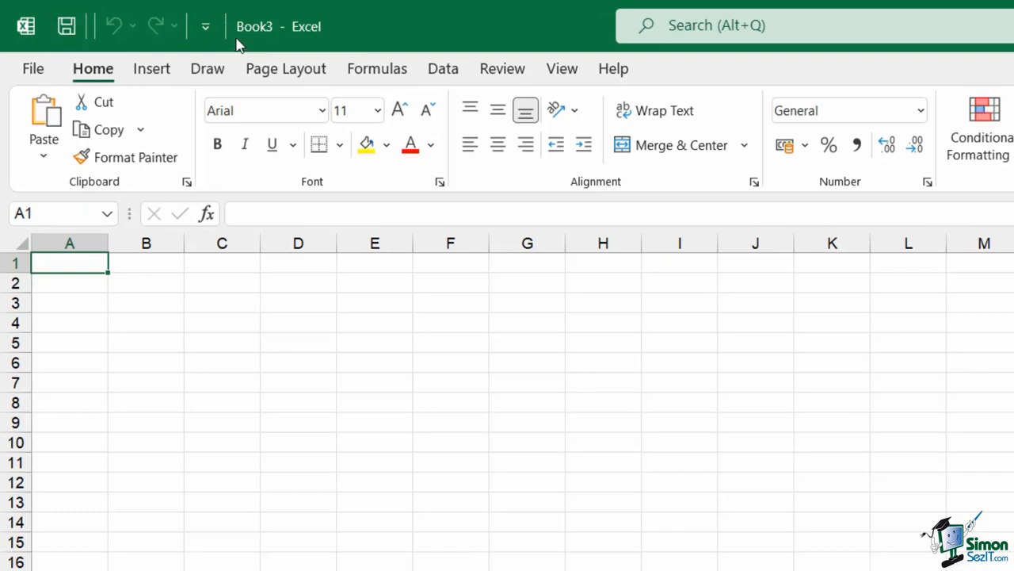
mouse_move(290, 8)
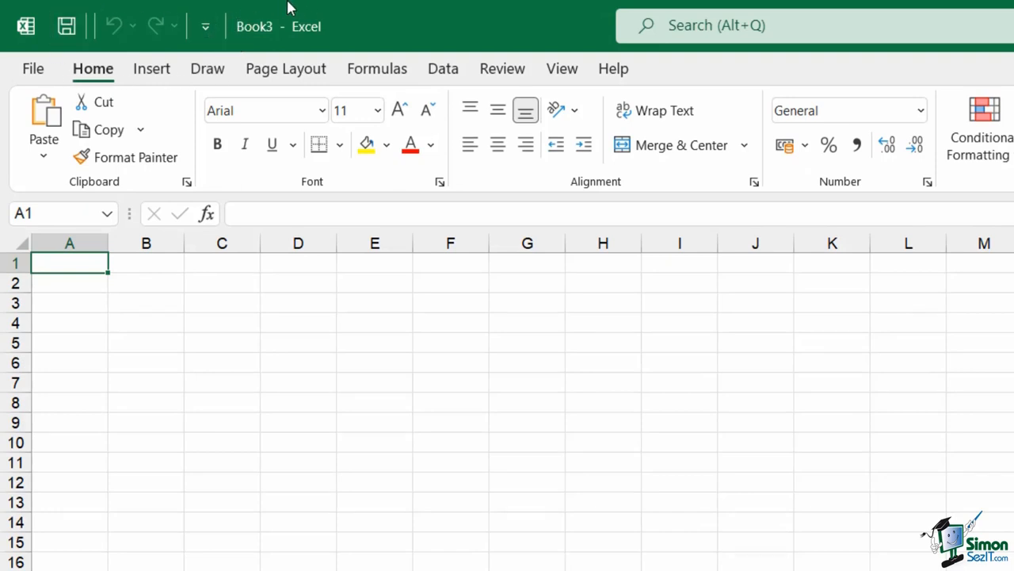
mouse_move(268, 6)
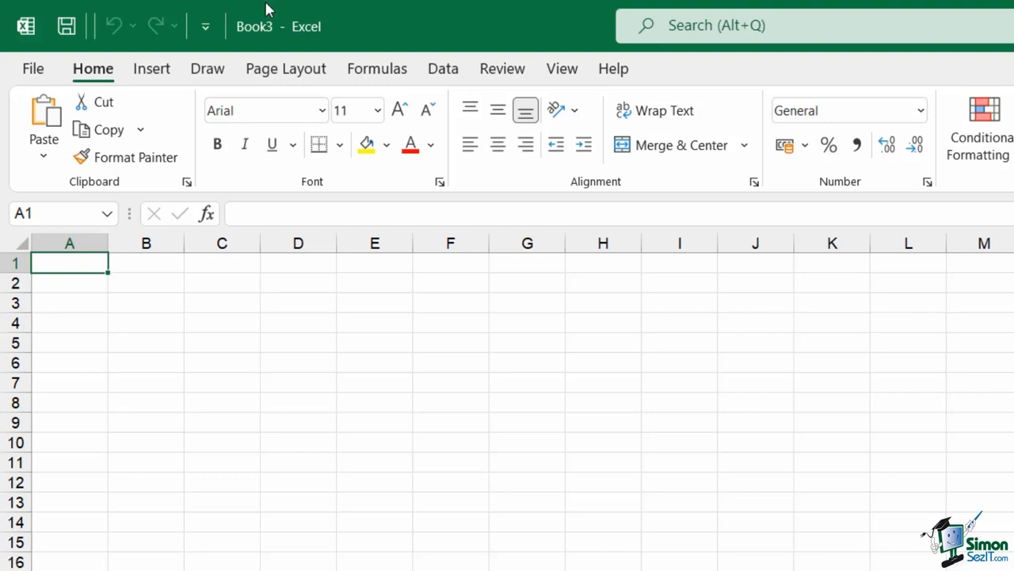
mouse_move(247, 6)
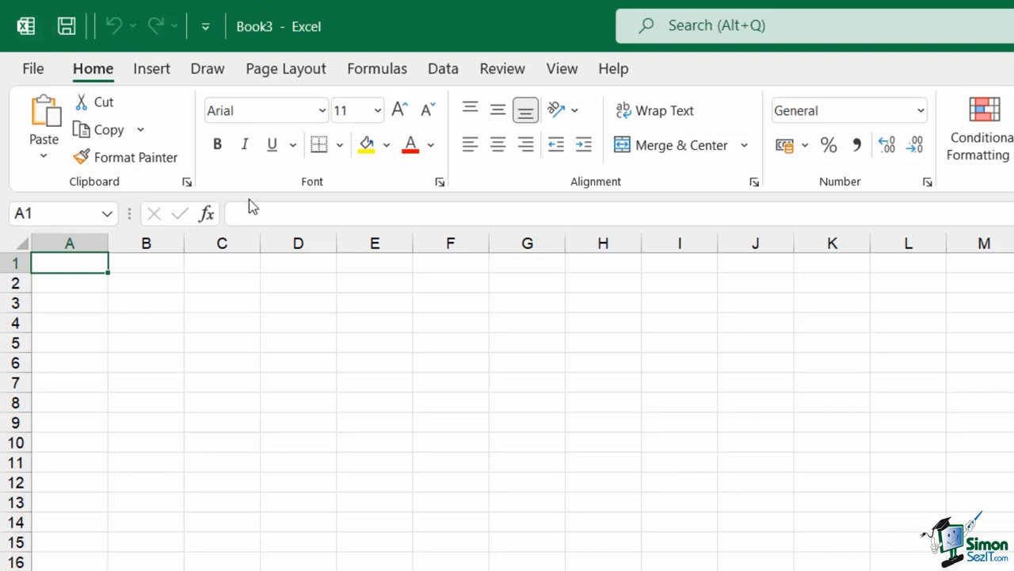
mouse_move(432, 37)
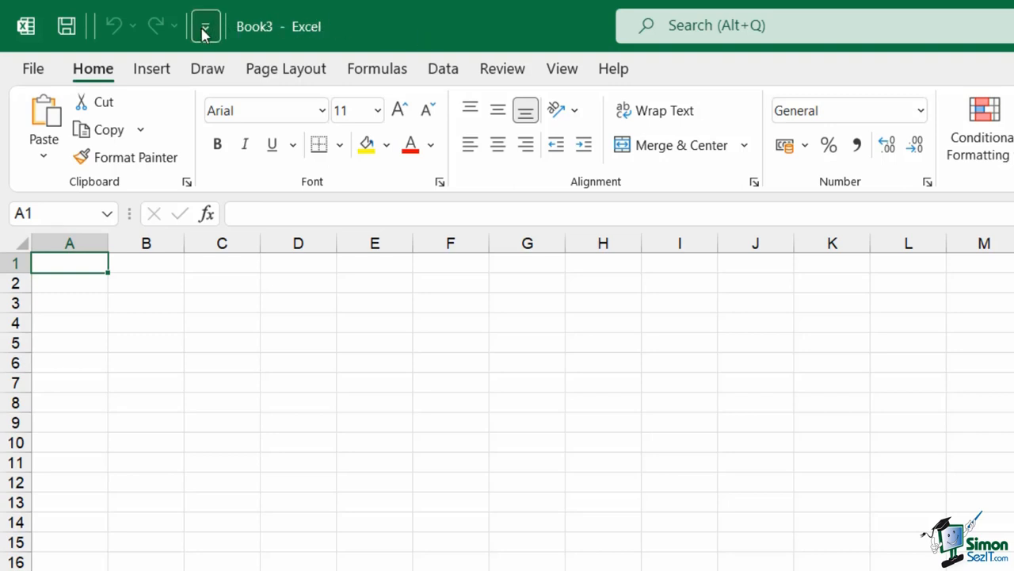
mouse_move(204, 26)
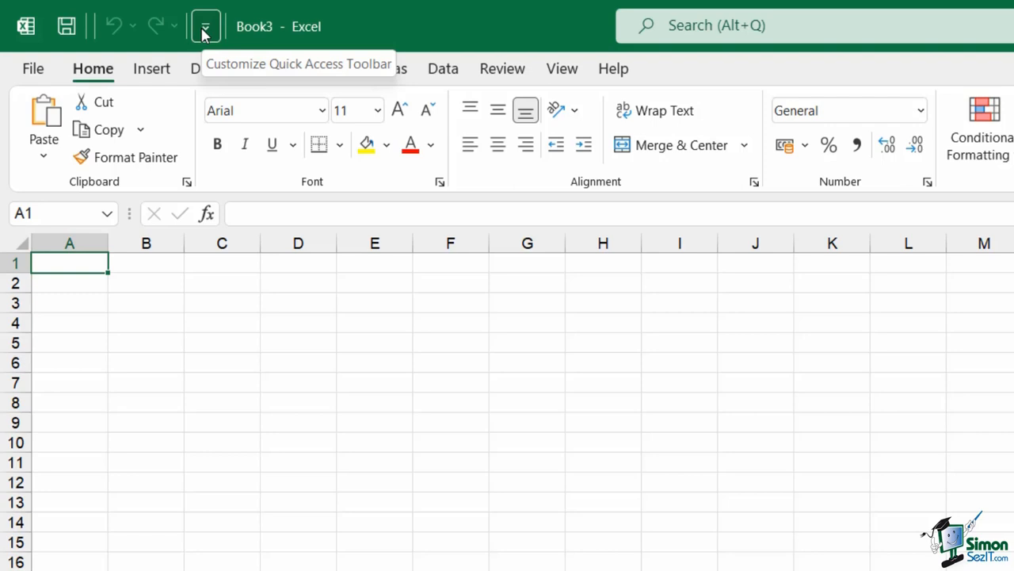
click(203, 27)
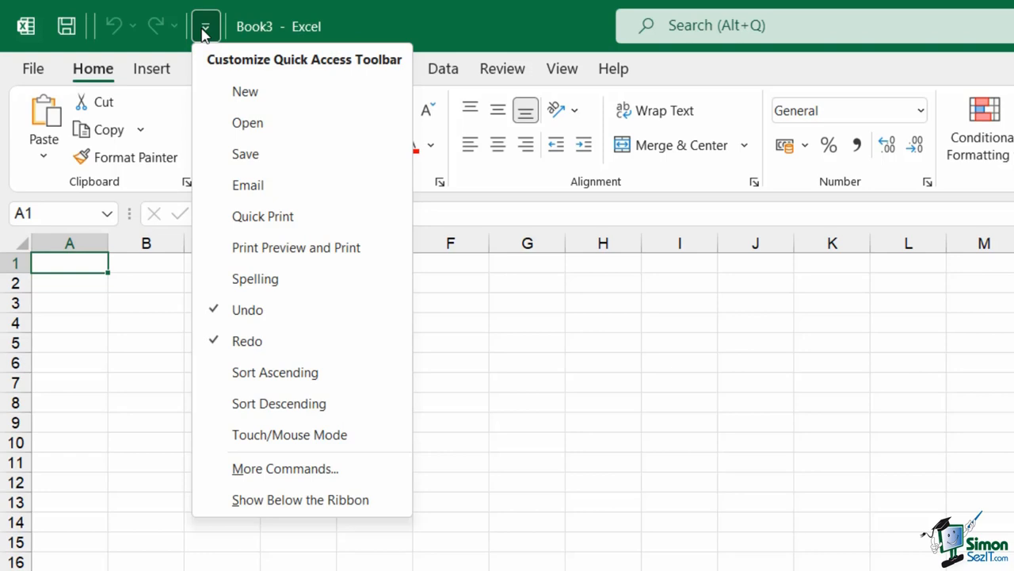
mouse_move(232, 86)
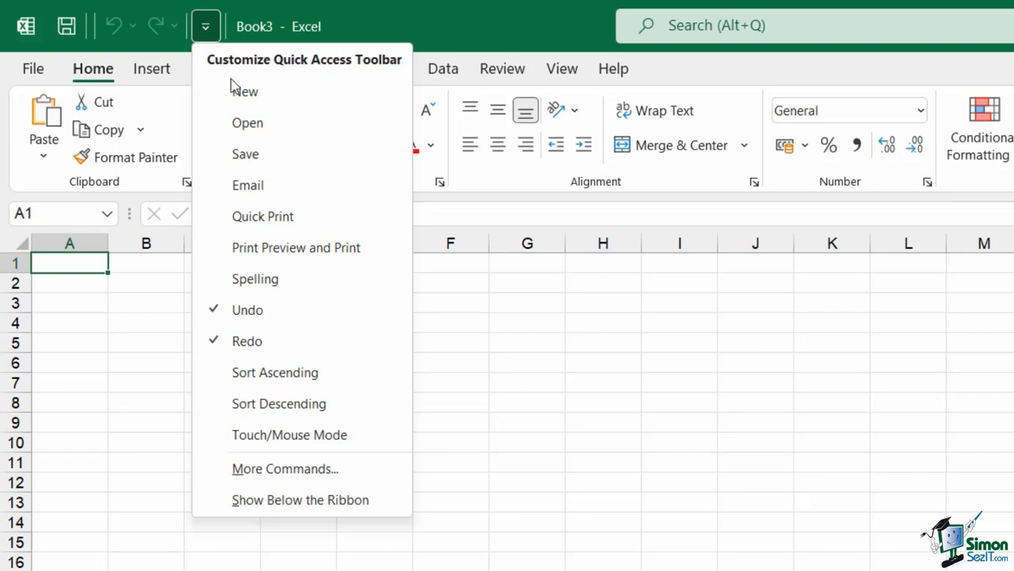
mouse_move(399, 500)
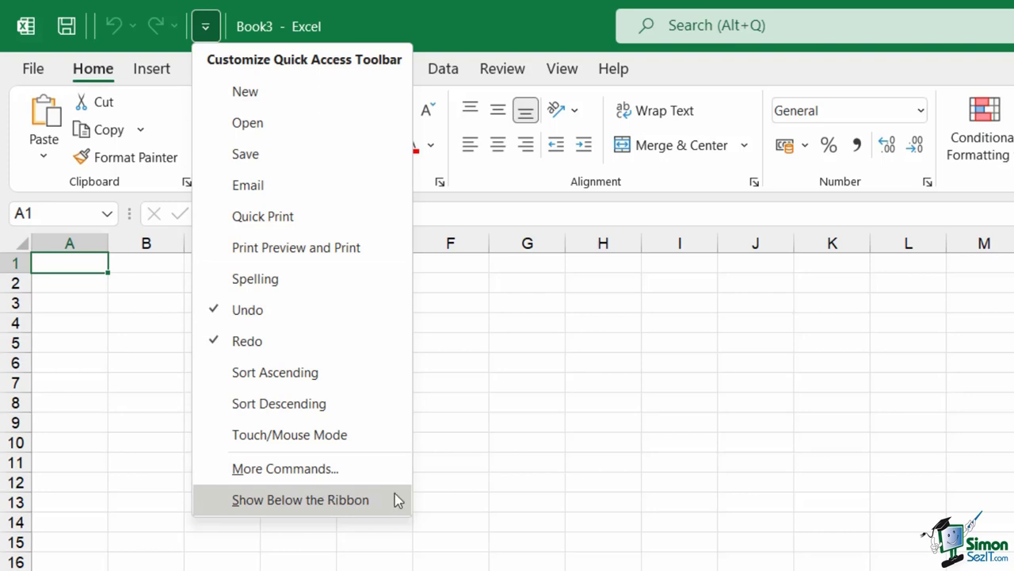
click(302, 500)
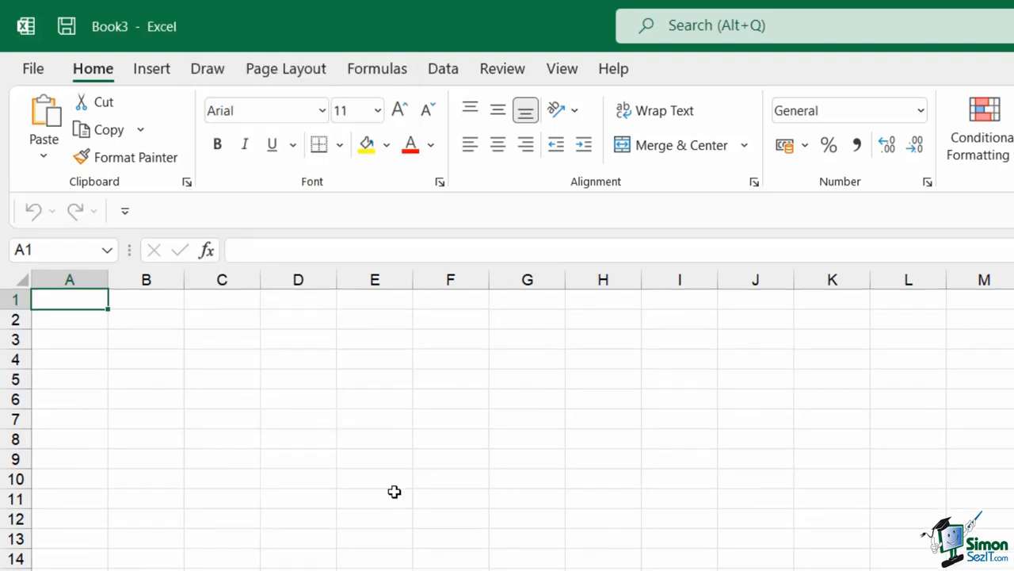
mouse_move(54, 218)
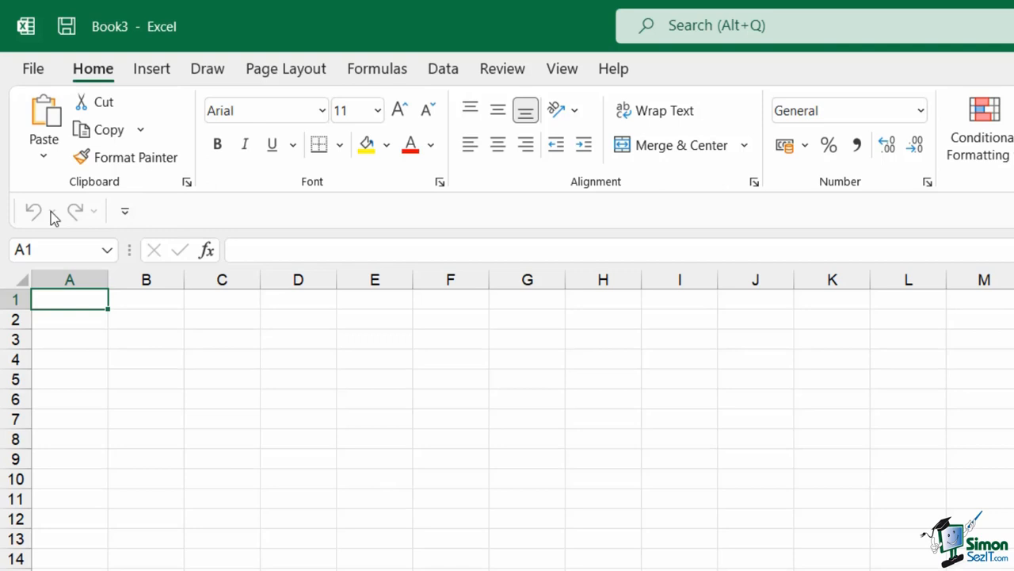
mouse_move(75, 218)
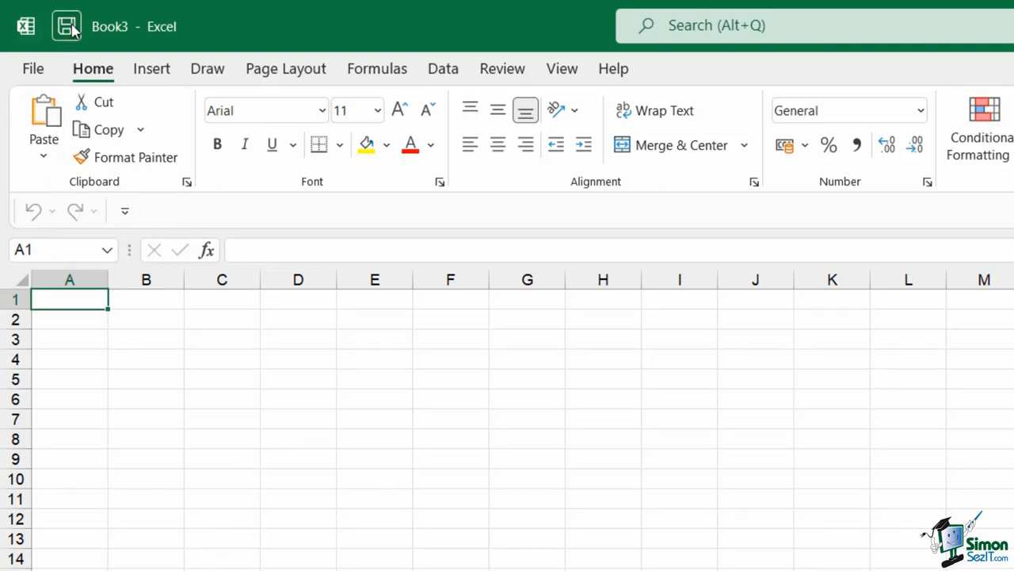
mouse_move(68, 26)
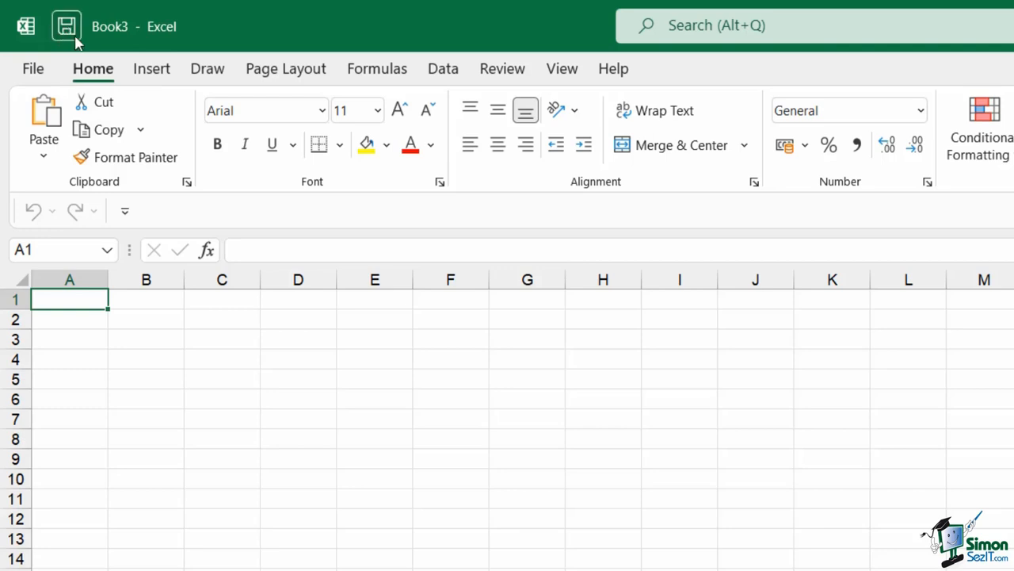
mouse_move(67, 25)
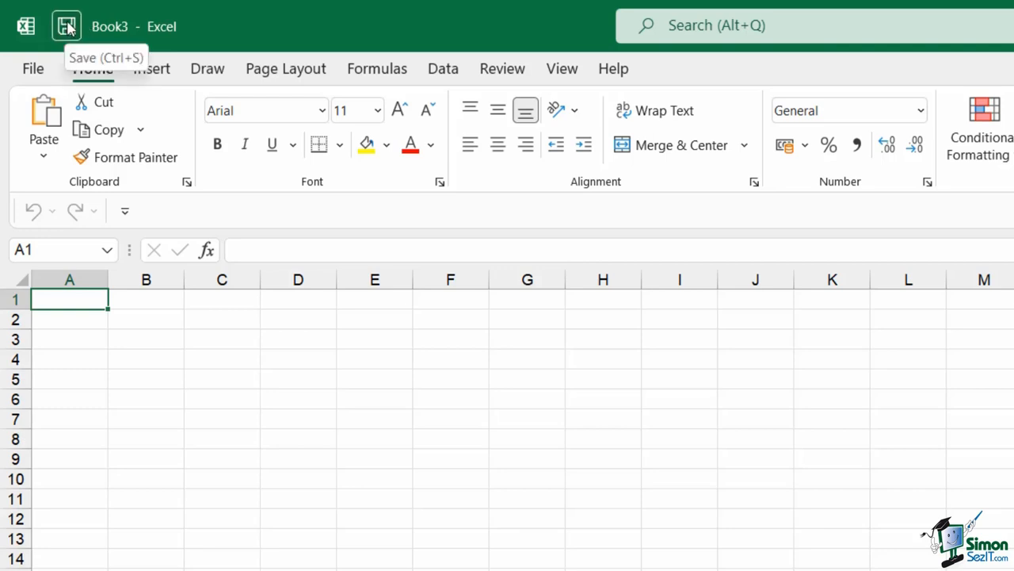
mouse_move(42, 232)
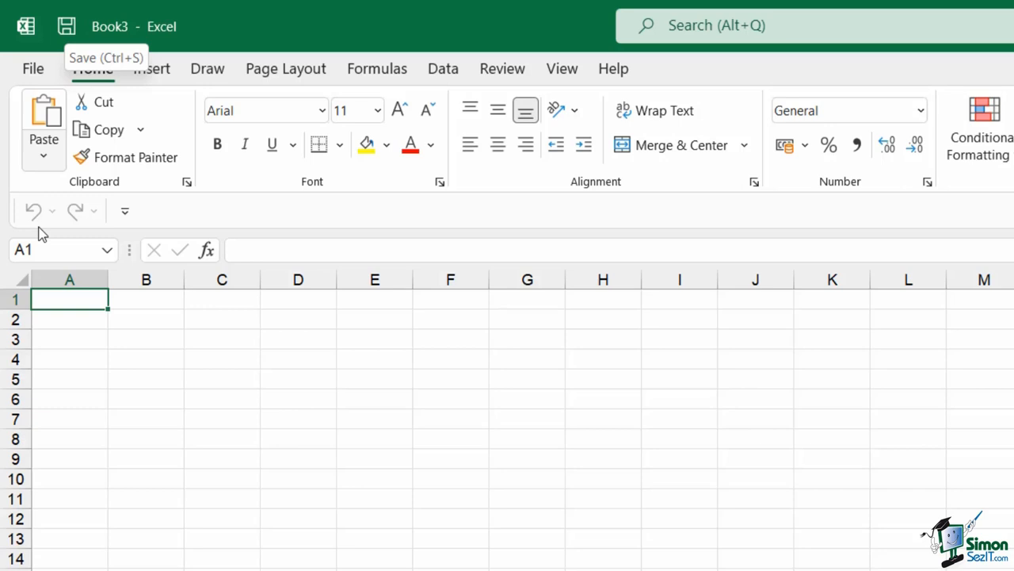
mouse_move(35, 220)
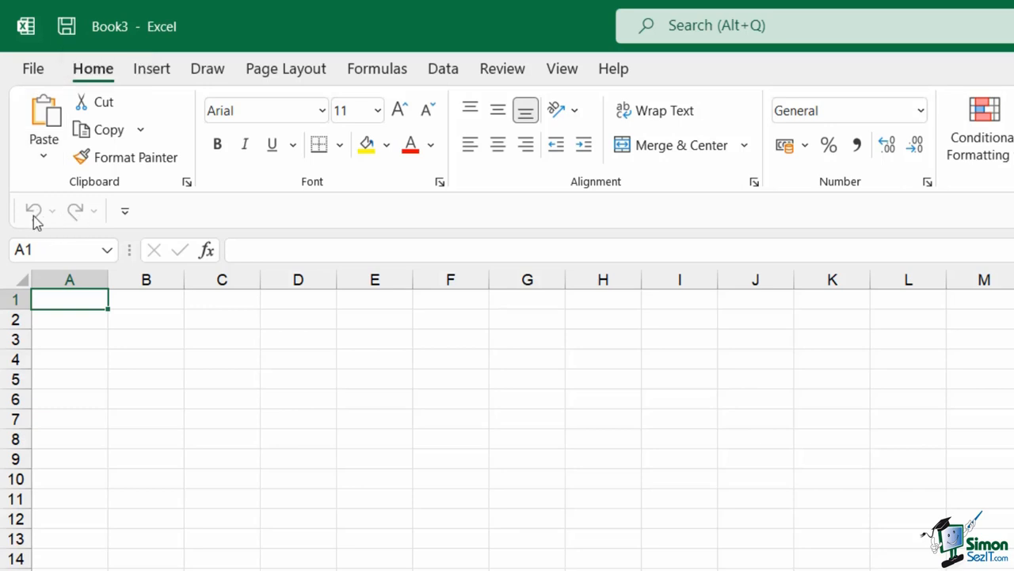
mouse_move(33, 218)
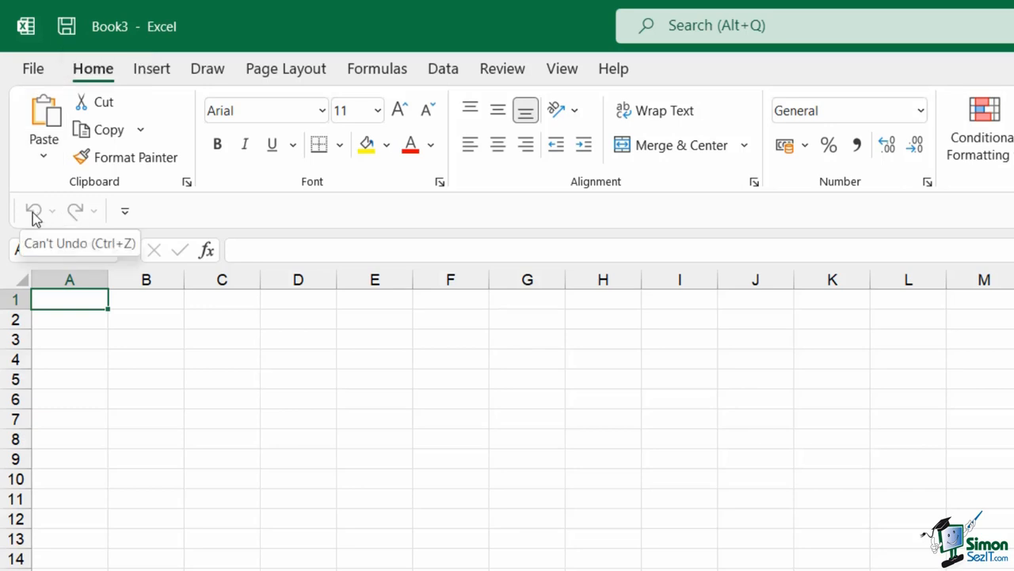
mouse_move(75, 210)
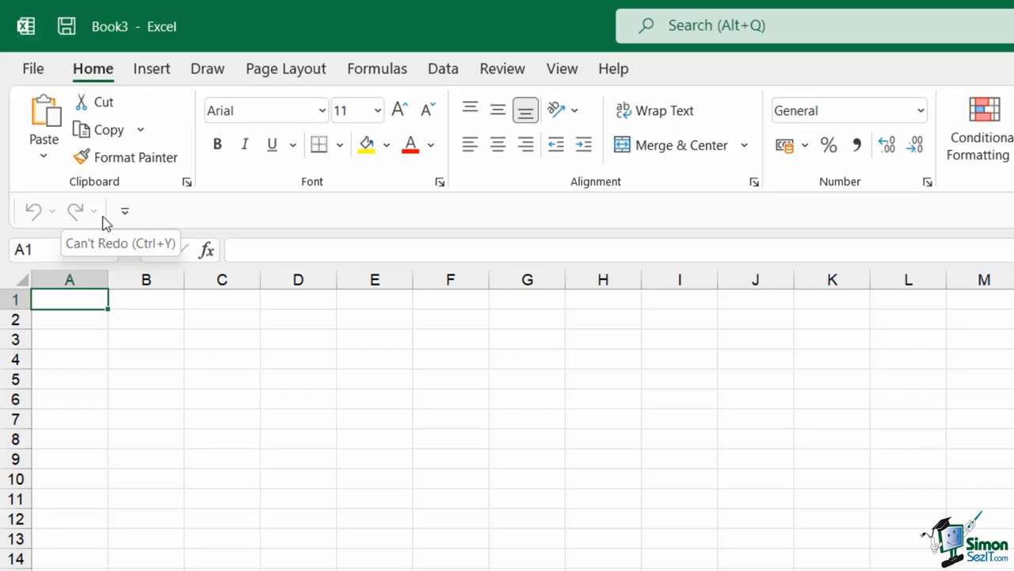
Check Email, then Spelling, in the Customize Quick Access Toolbar dropdown
click(124, 209)
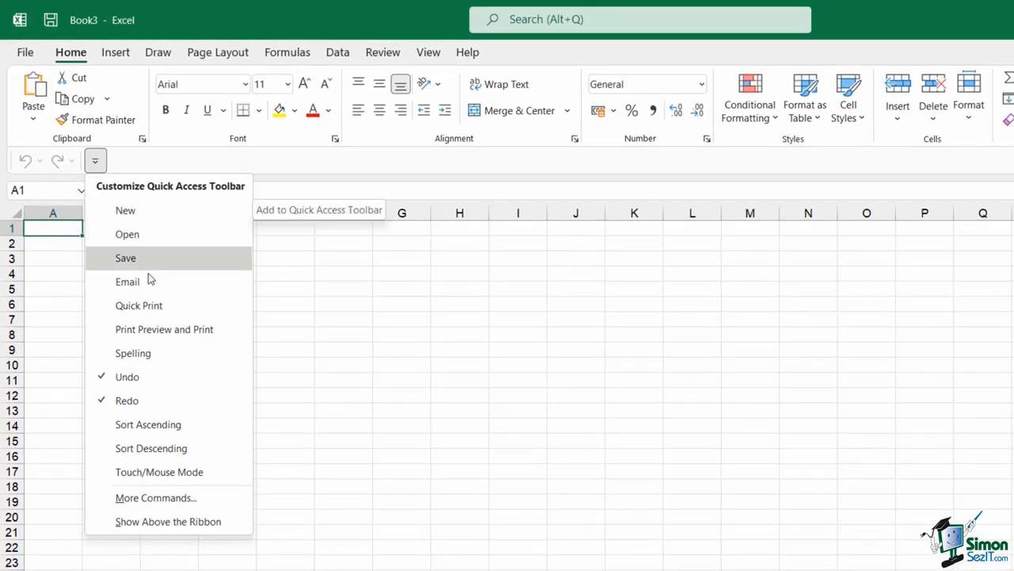
mouse_move(153, 210)
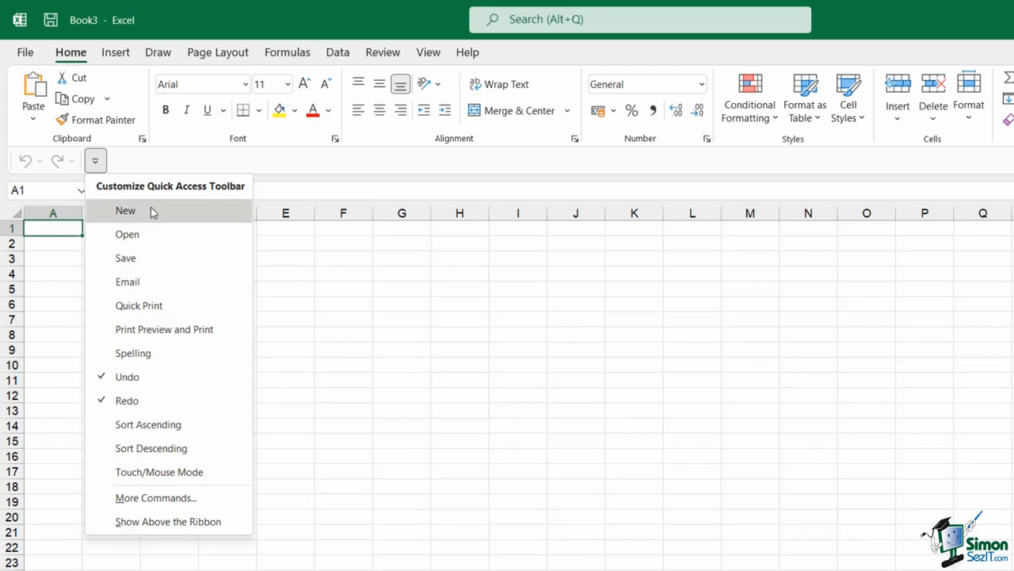
mouse_move(125, 257)
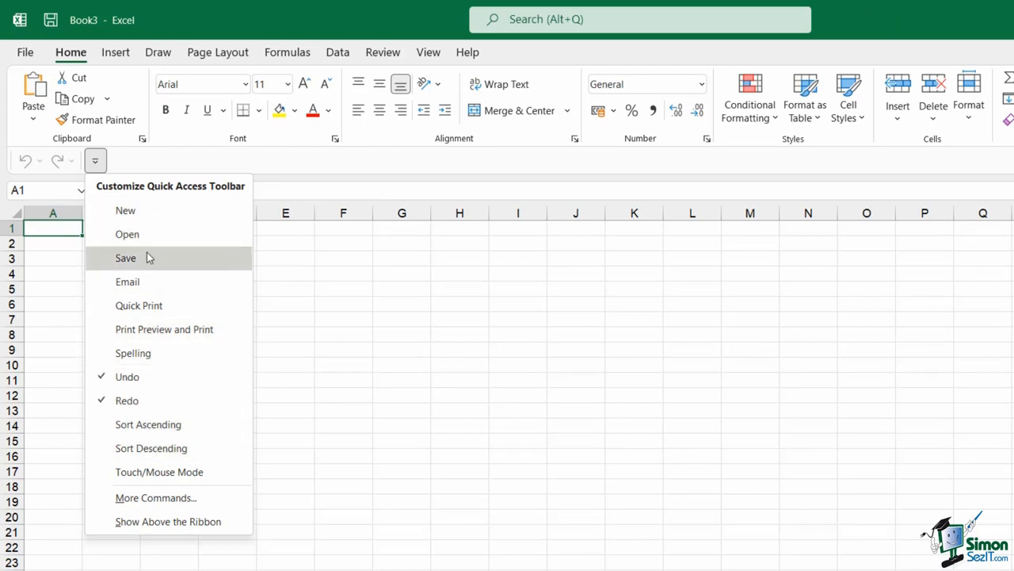
mouse_move(147, 257)
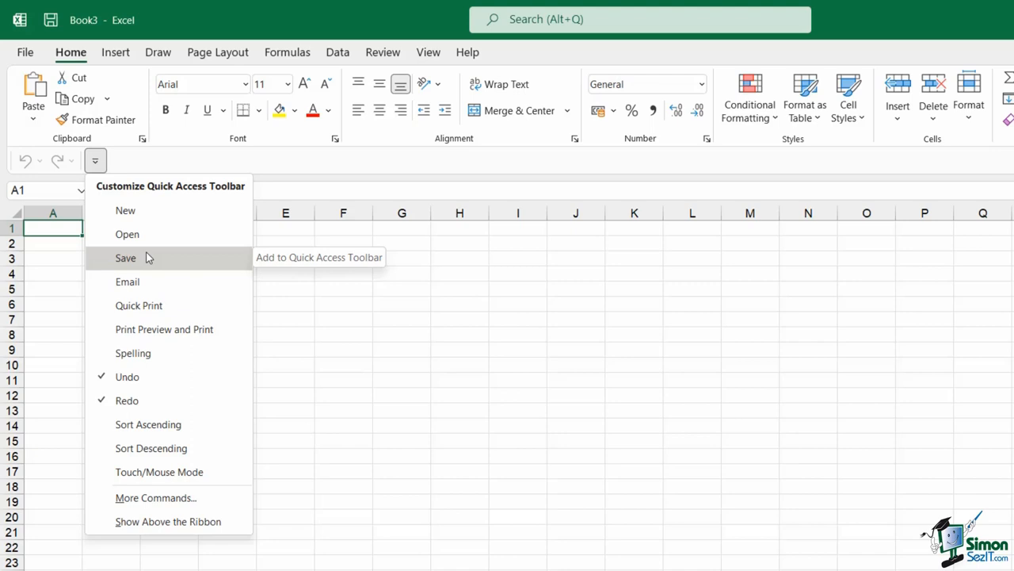
mouse_move(152, 222)
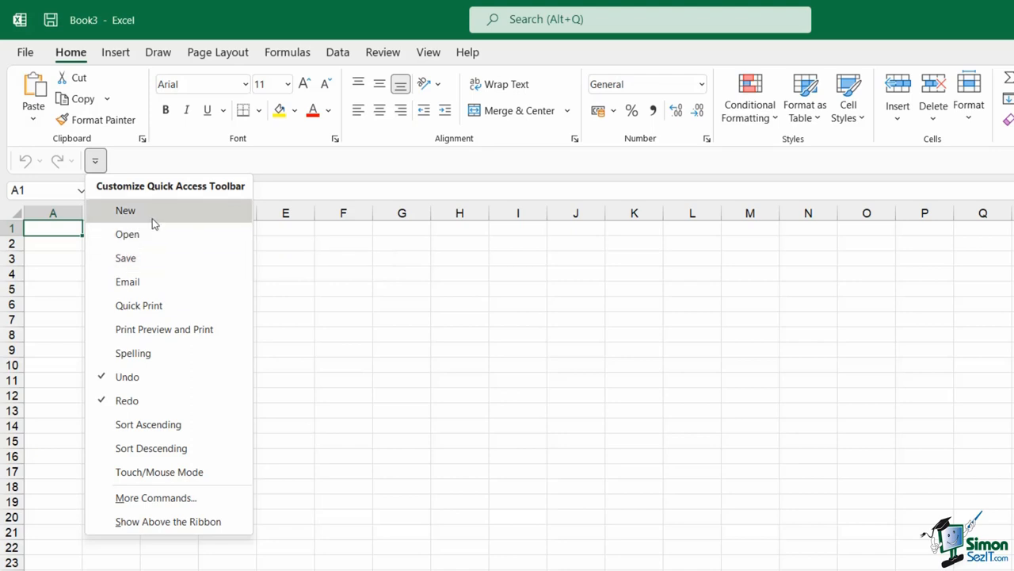
mouse_move(156, 222)
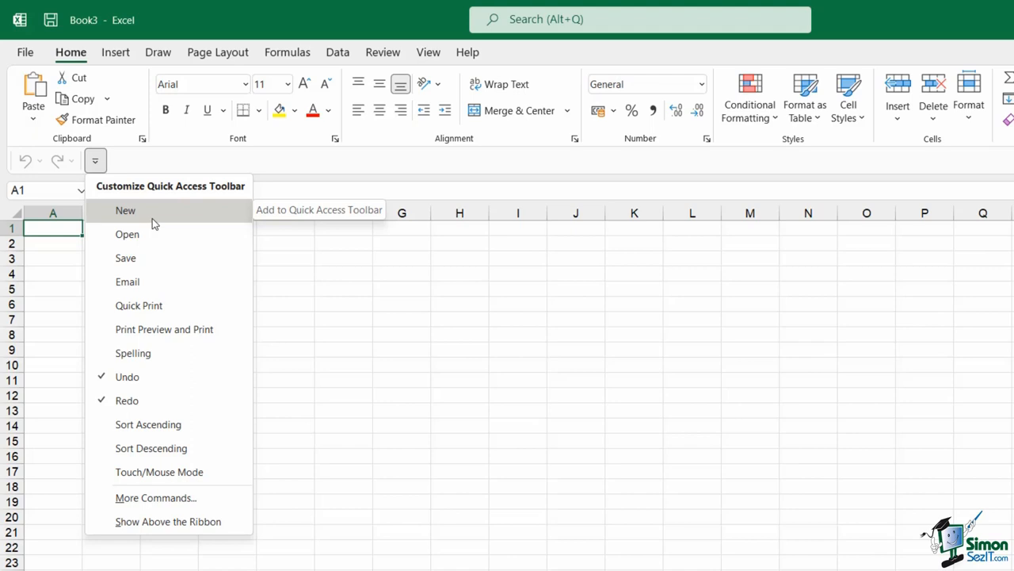
mouse_move(135, 219)
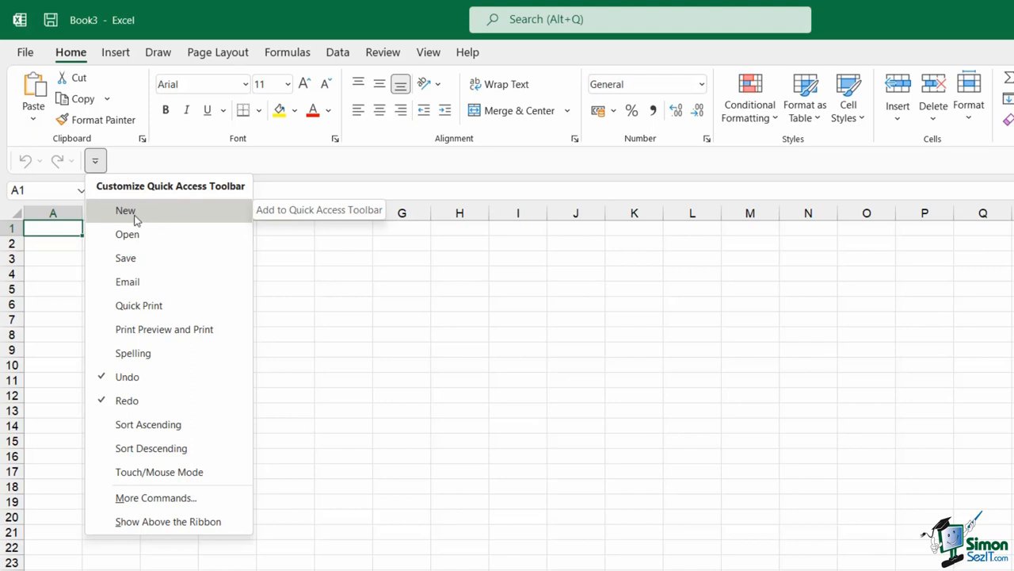
mouse_move(145, 233)
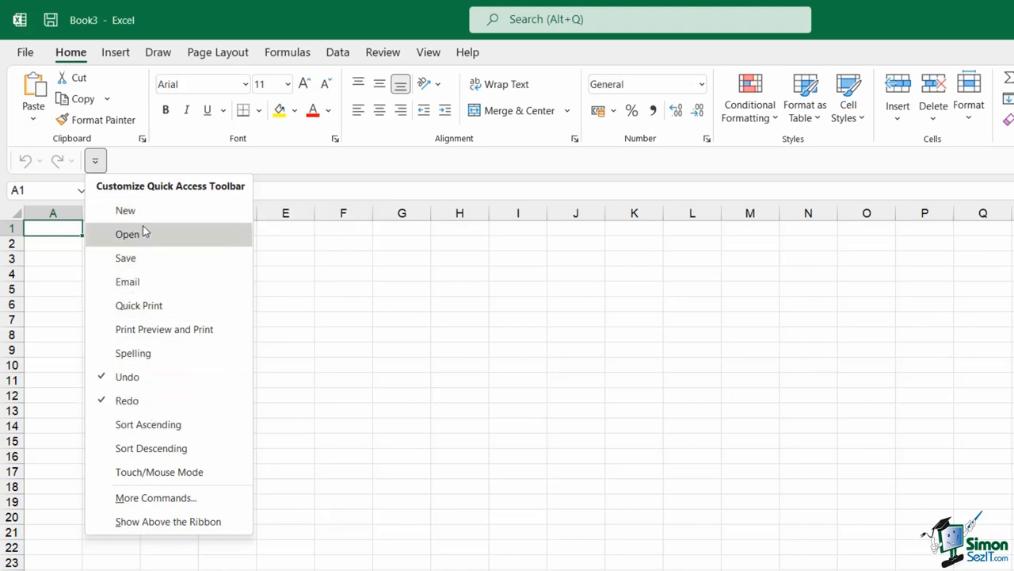
mouse_move(129, 257)
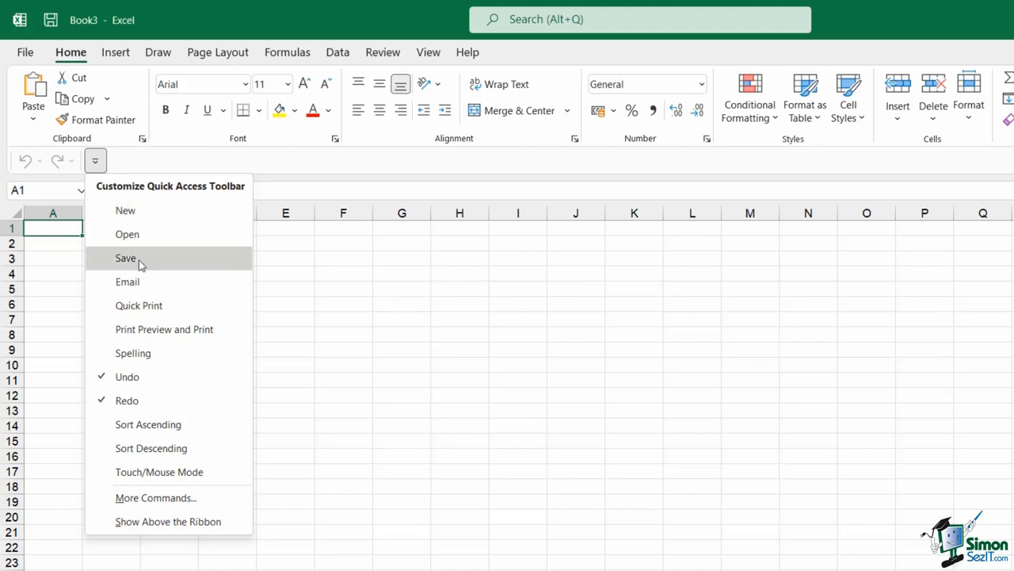
click(125, 257)
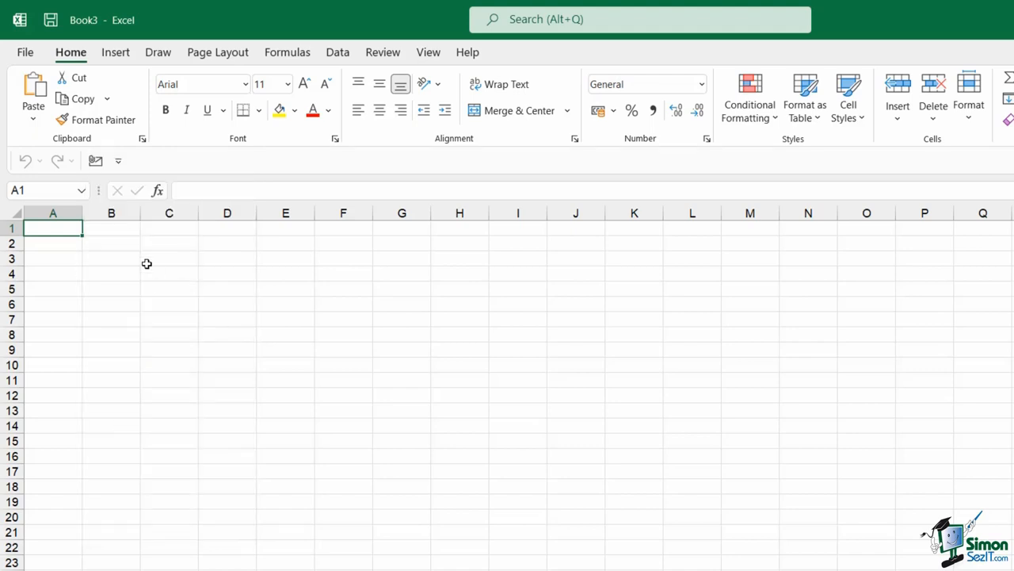
click(118, 160)
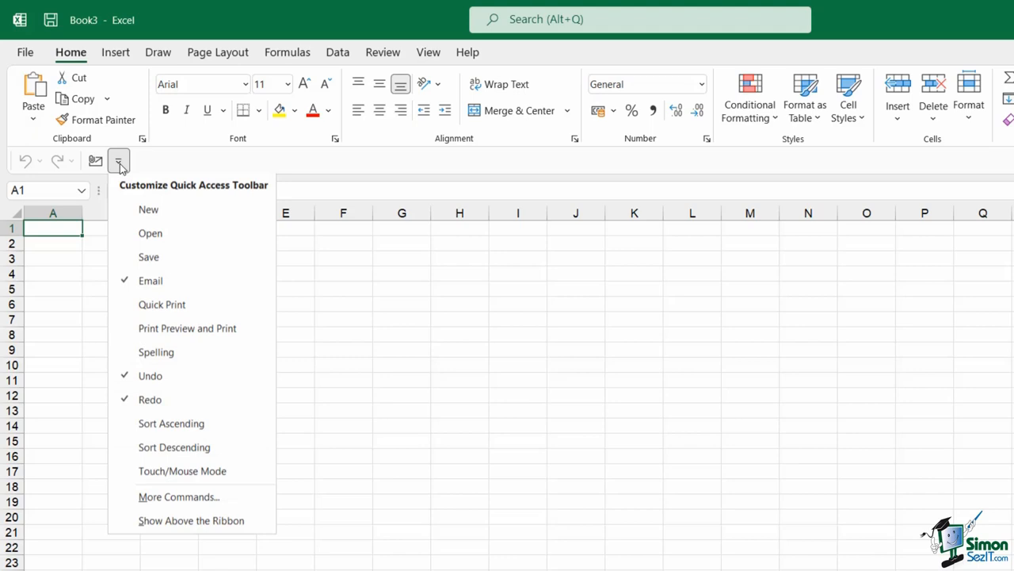
mouse_move(163, 362)
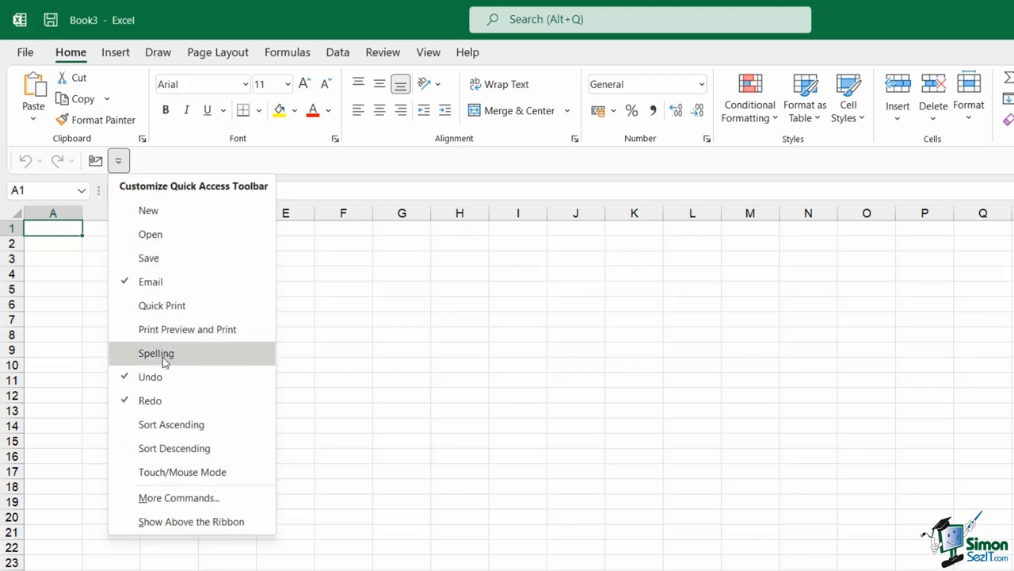
click(156, 353)
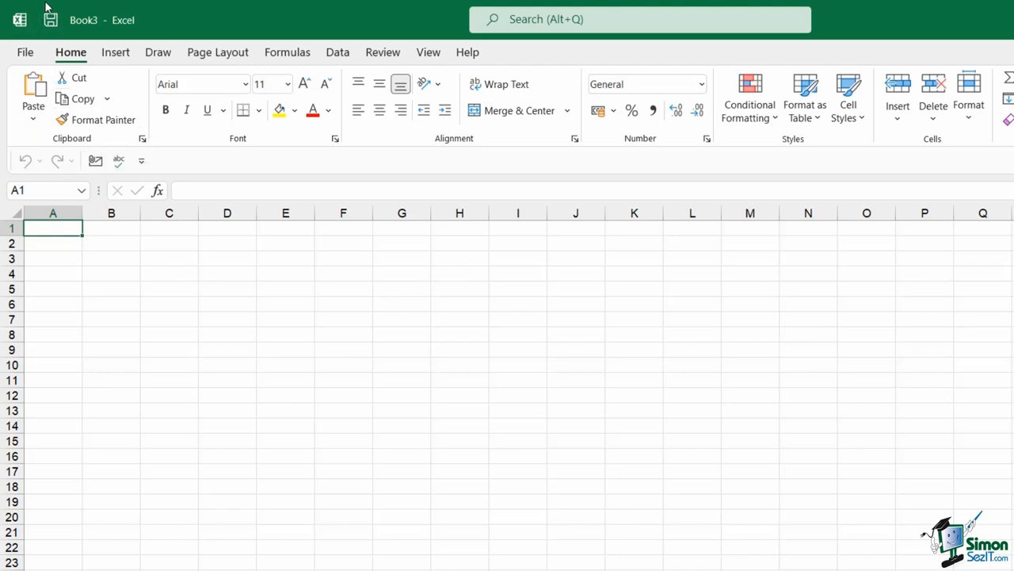
Check Save in the Customize Quick Access Toolbar dropdown
click(141, 160)
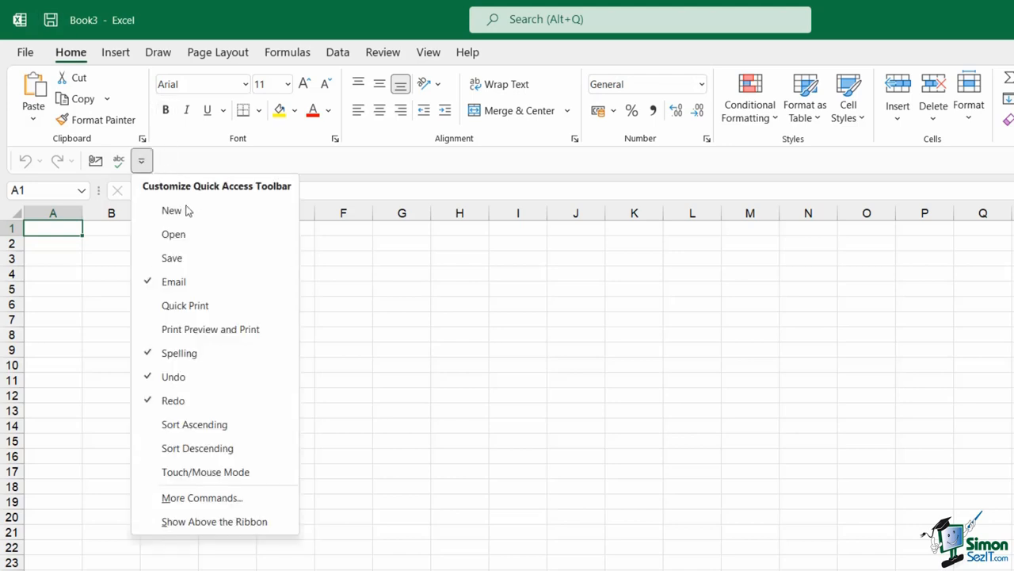
click(172, 258)
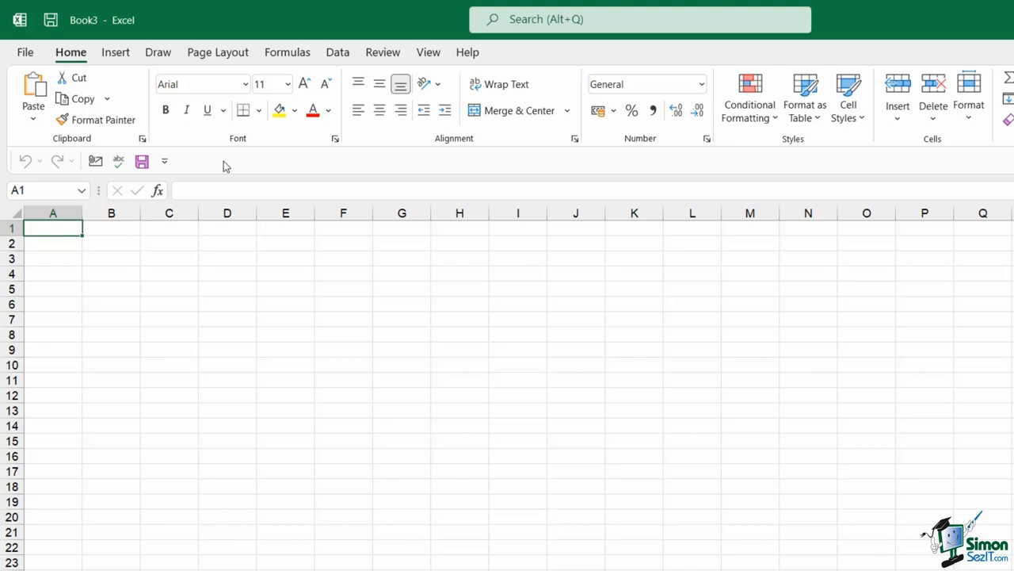
mouse_move(208, 167)
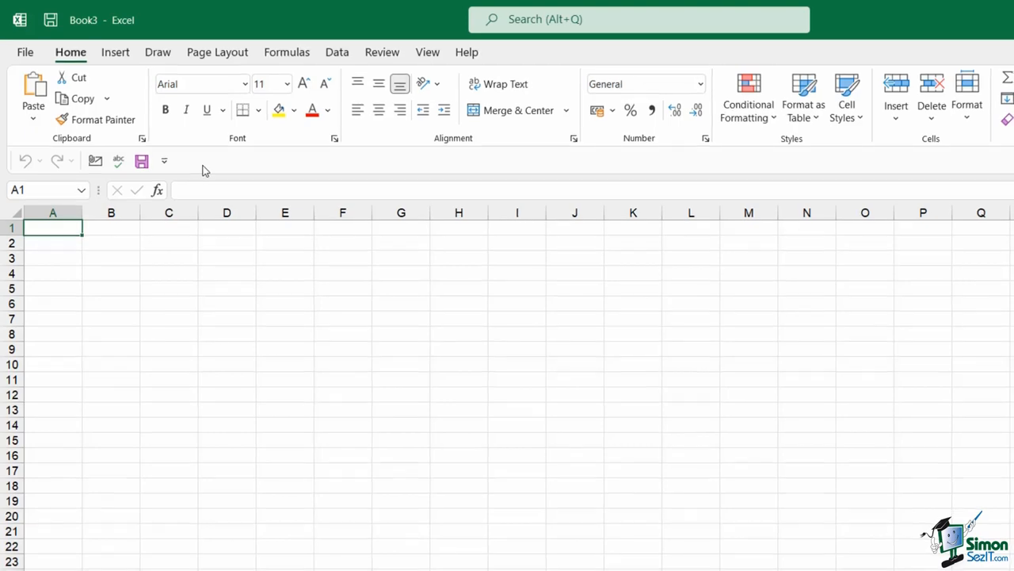
In File > Options > Quick Access Toolbar, uncheck Show Quick Access Toolbar
click(24, 52)
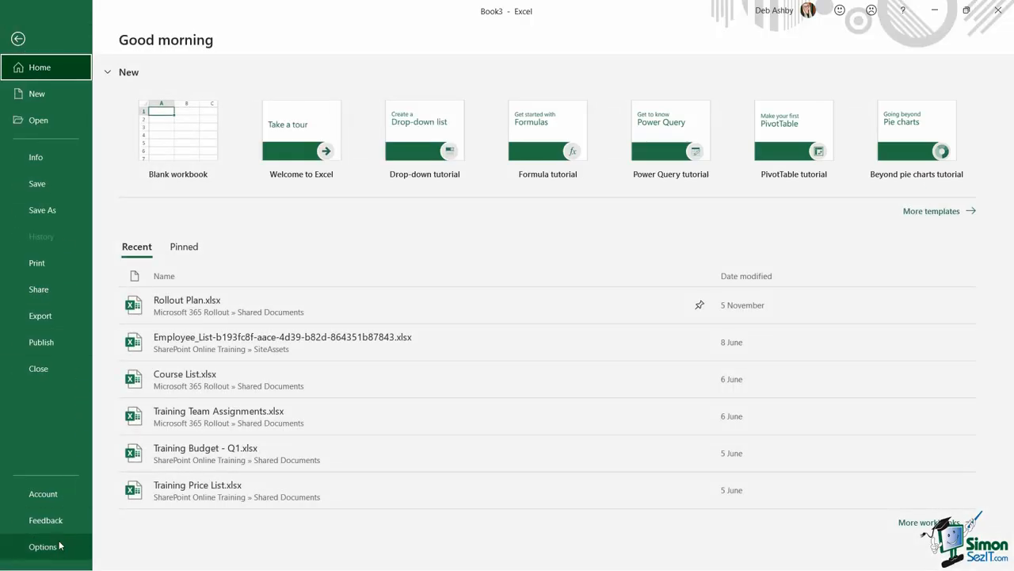
click(43, 544)
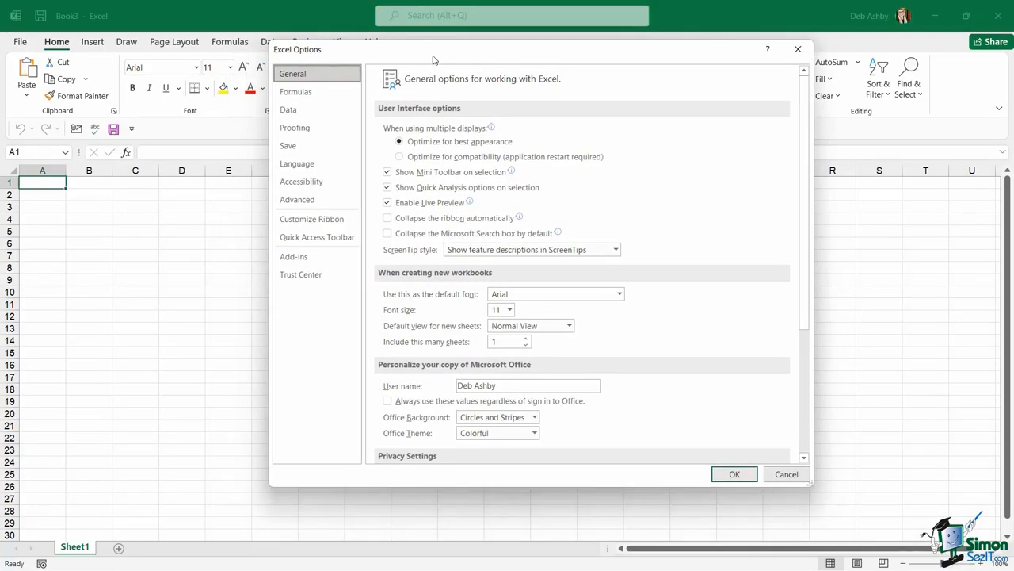
mouse_move(306, 155)
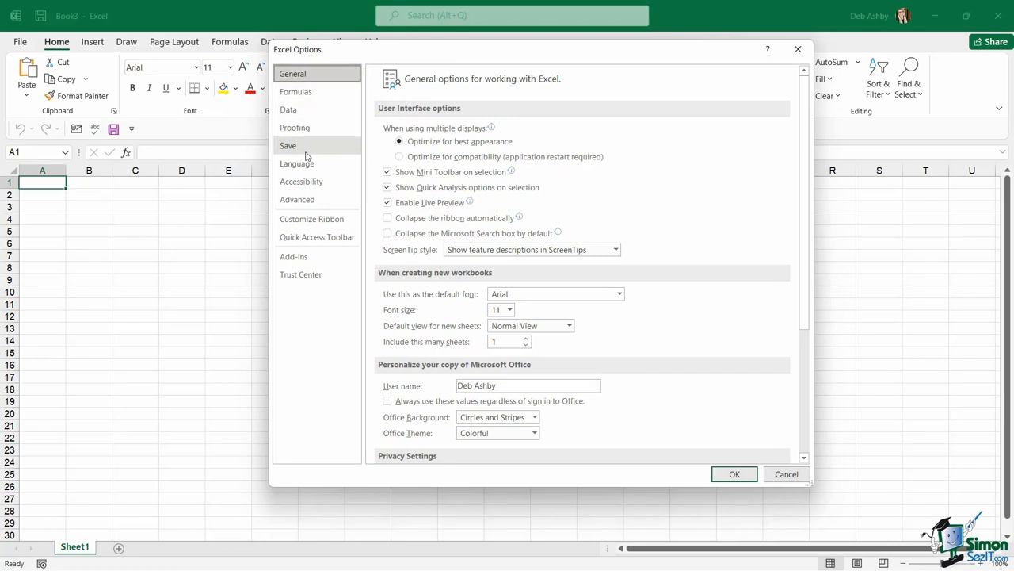
mouse_move(312, 241)
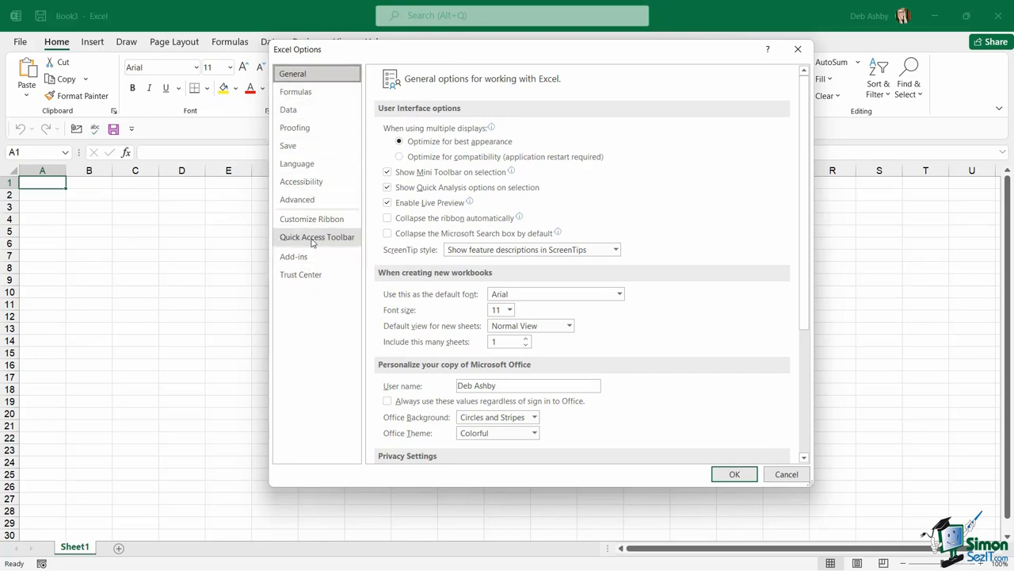
click(316, 237)
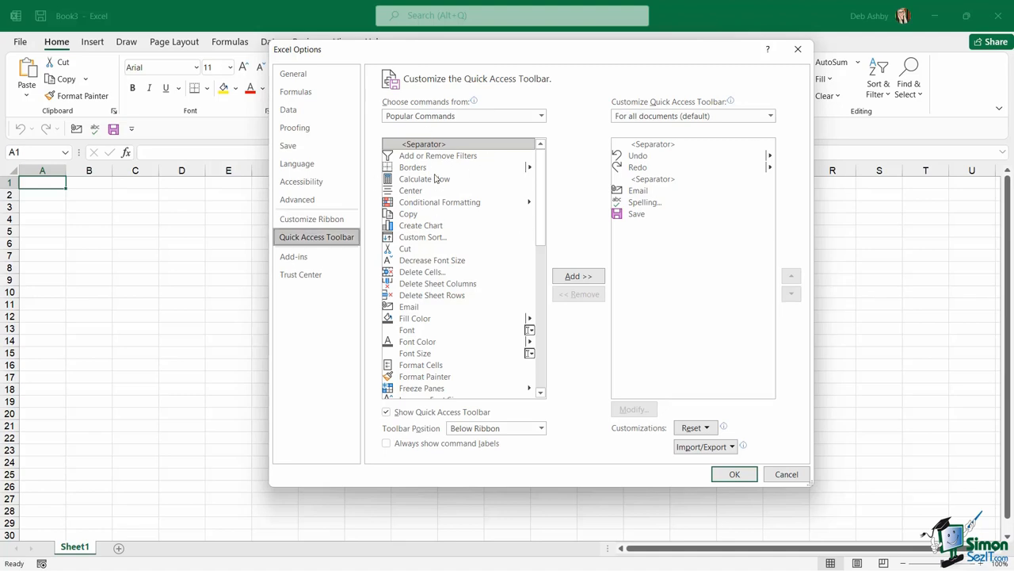
mouse_move(550, 278)
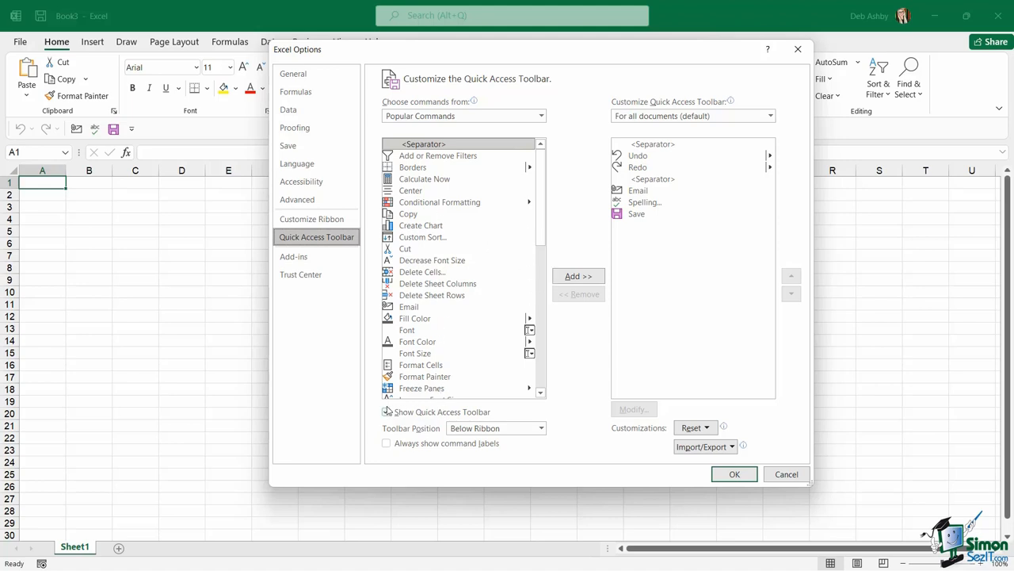
click(387, 412)
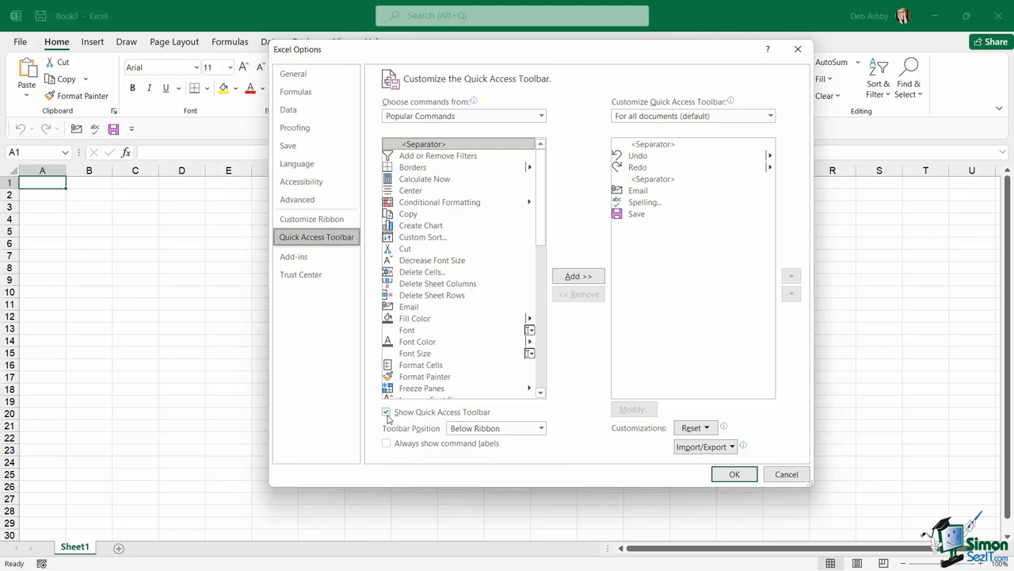
click(387, 412)
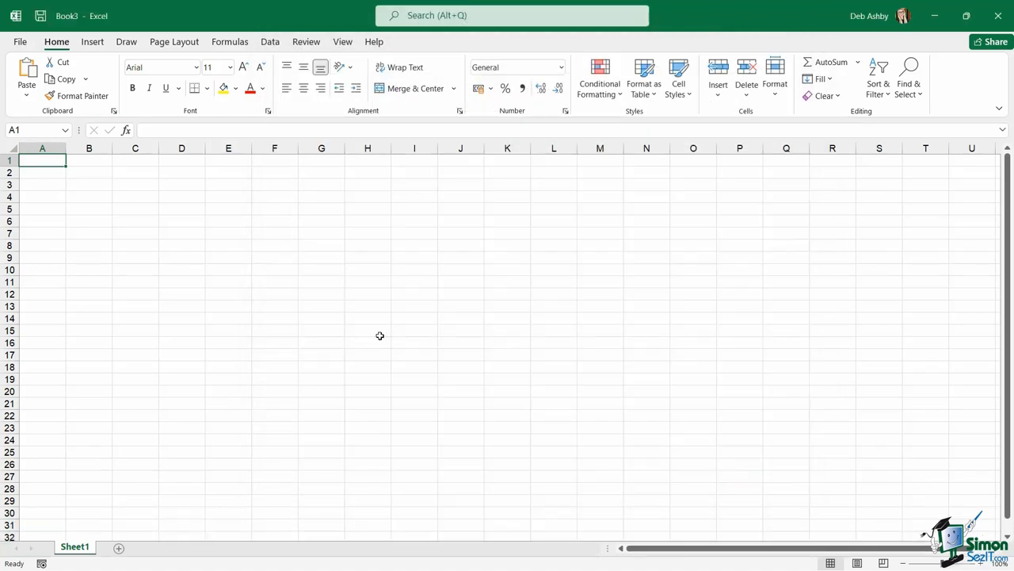
mouse_move(338, 209)
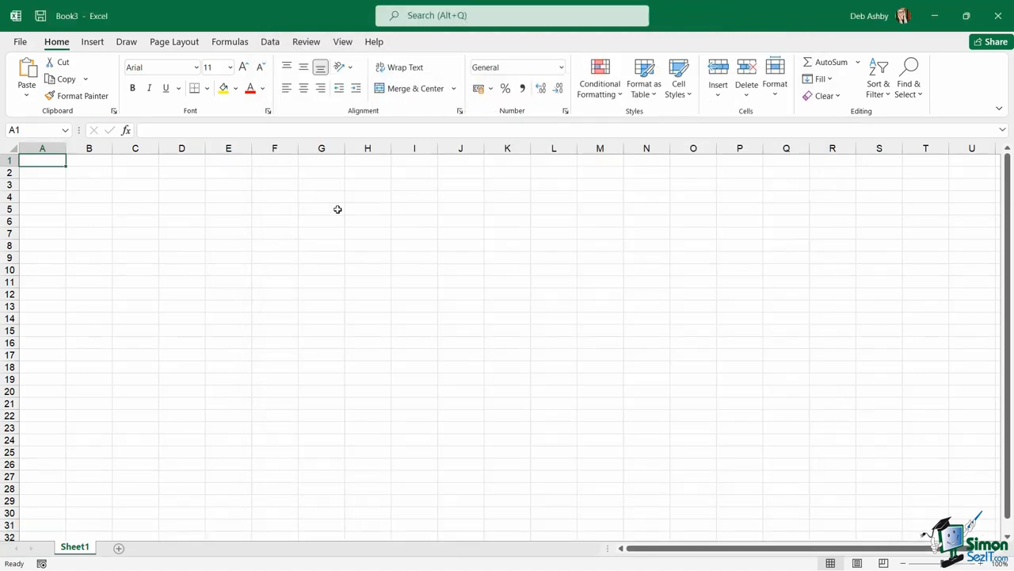
mouse_move(307, 208)
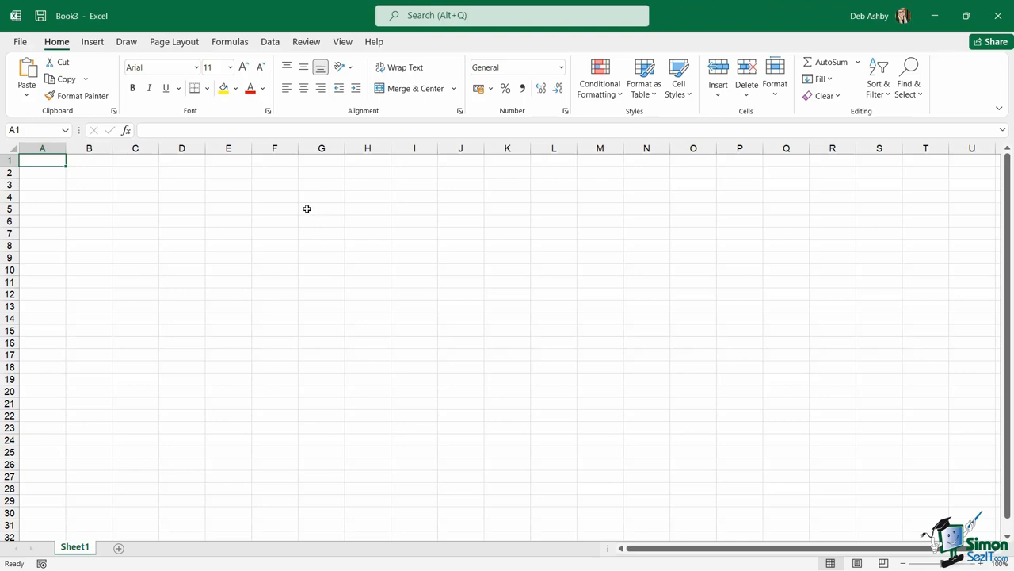
mouse_move(220, 216)
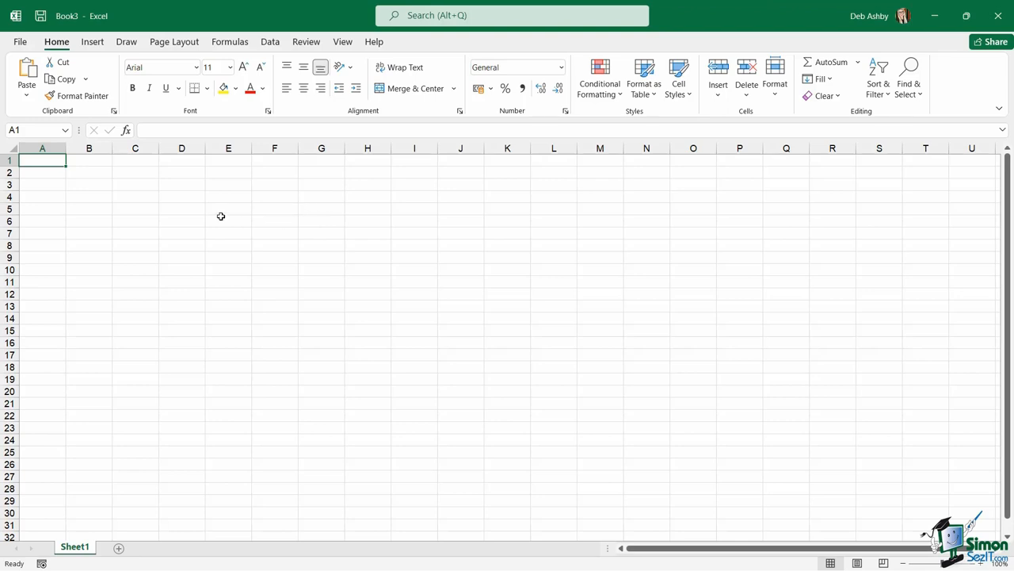
mouse_move(201, 212)
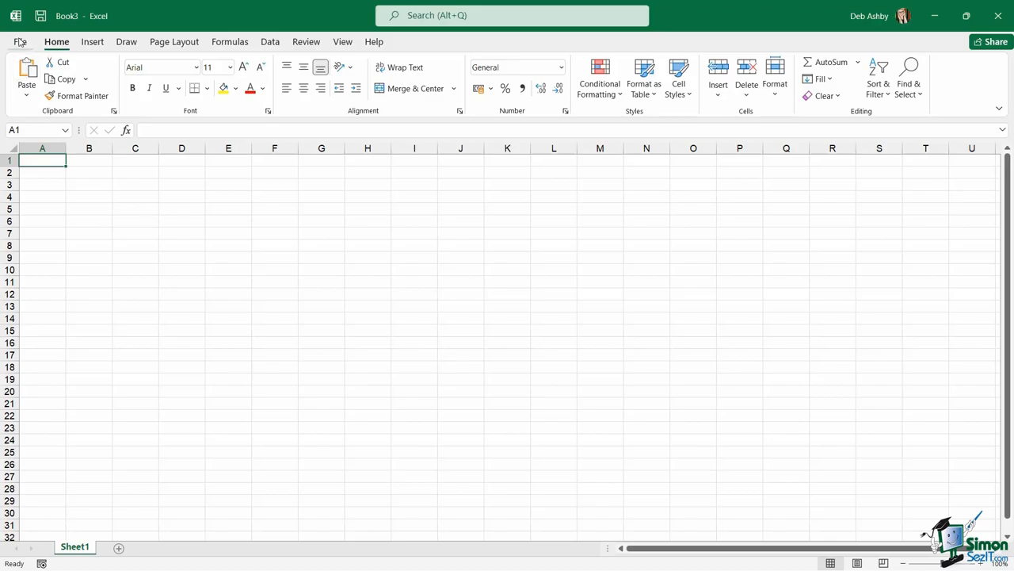
Enable Show Quick Access Toolbar and Always show command labels in Excel Options, then apply
click(23, 41)
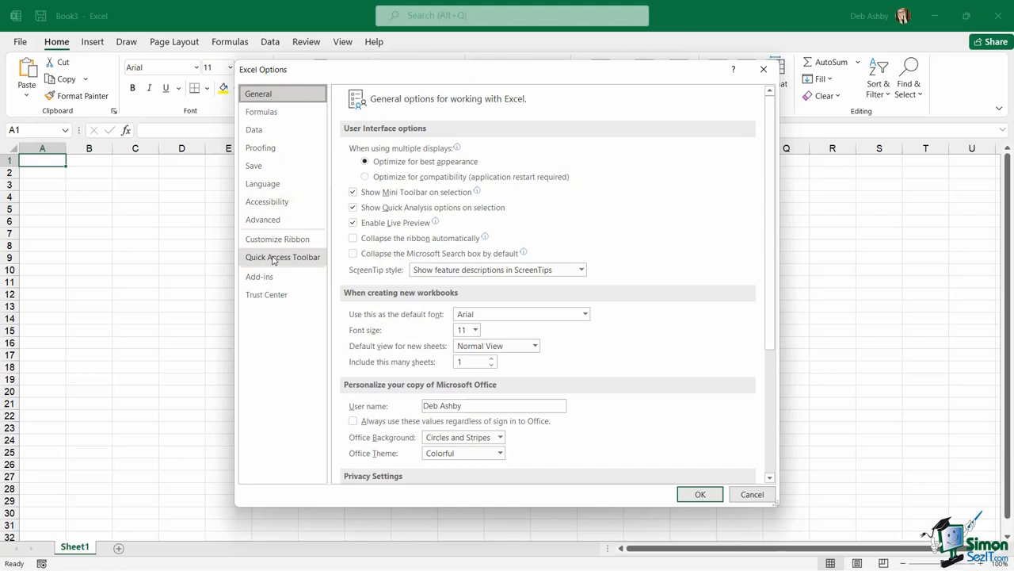
click(283, 257)
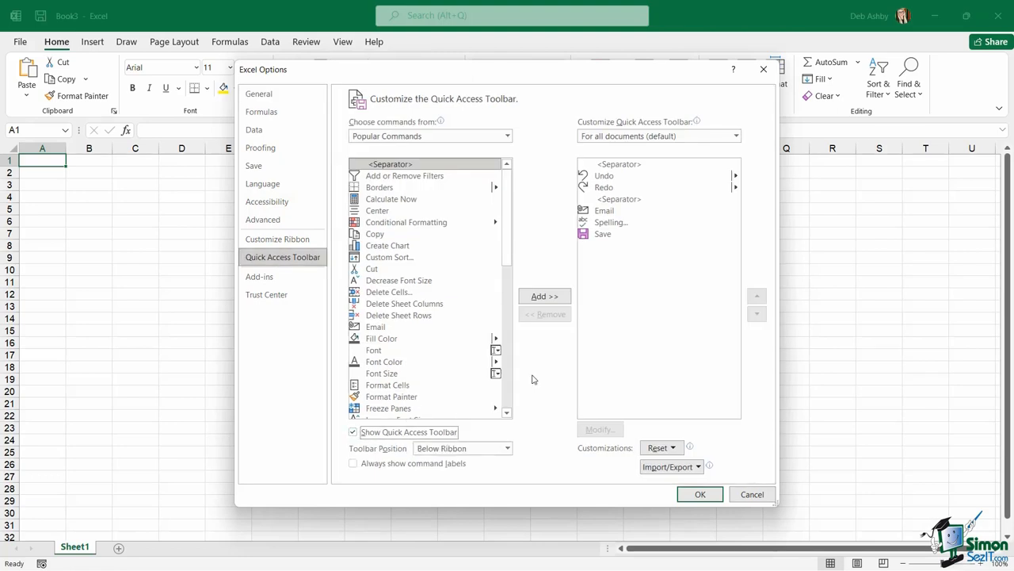
mouse_move(387, 441)
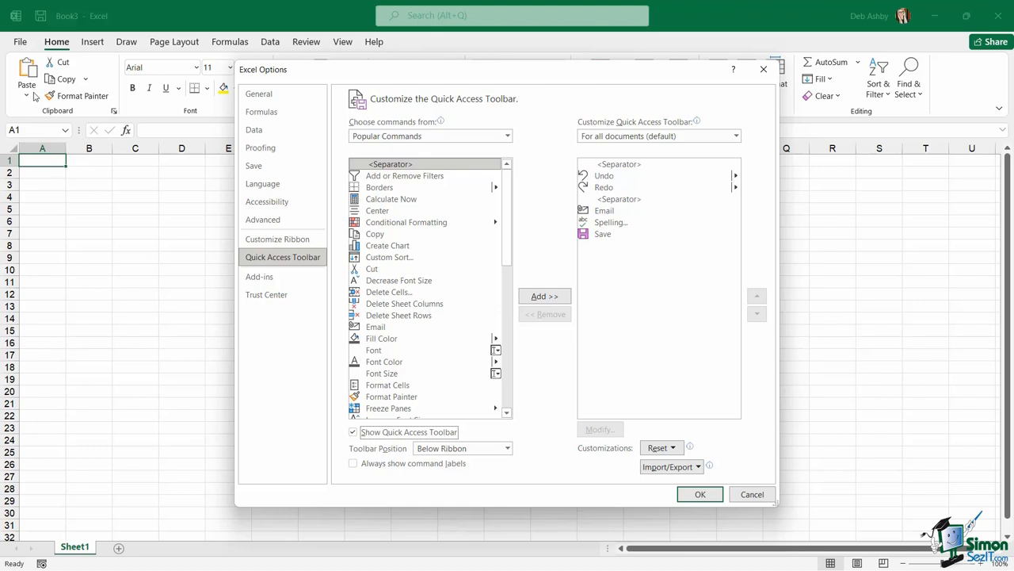
mouse_move(403, 374)
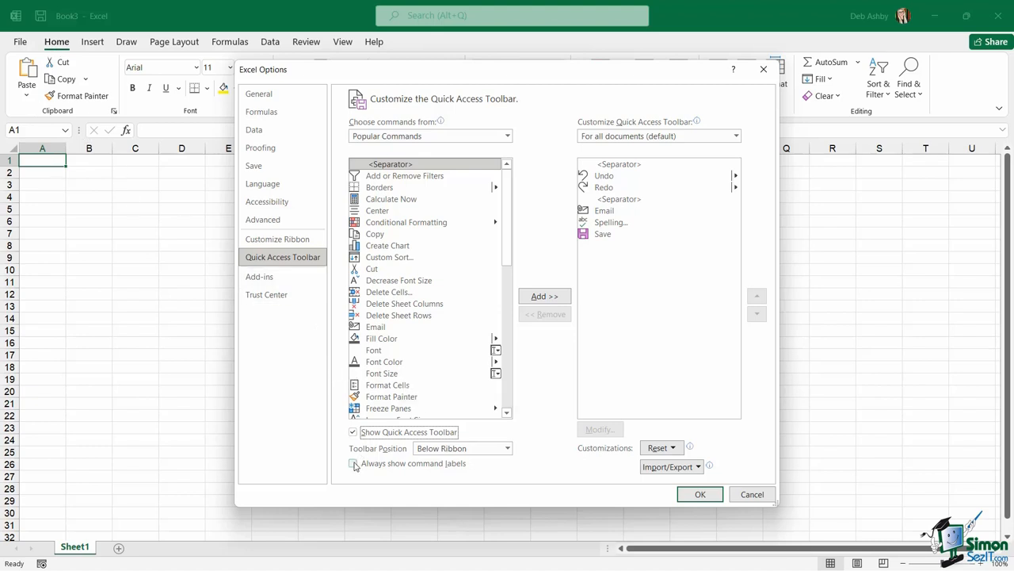
click(353, 463)
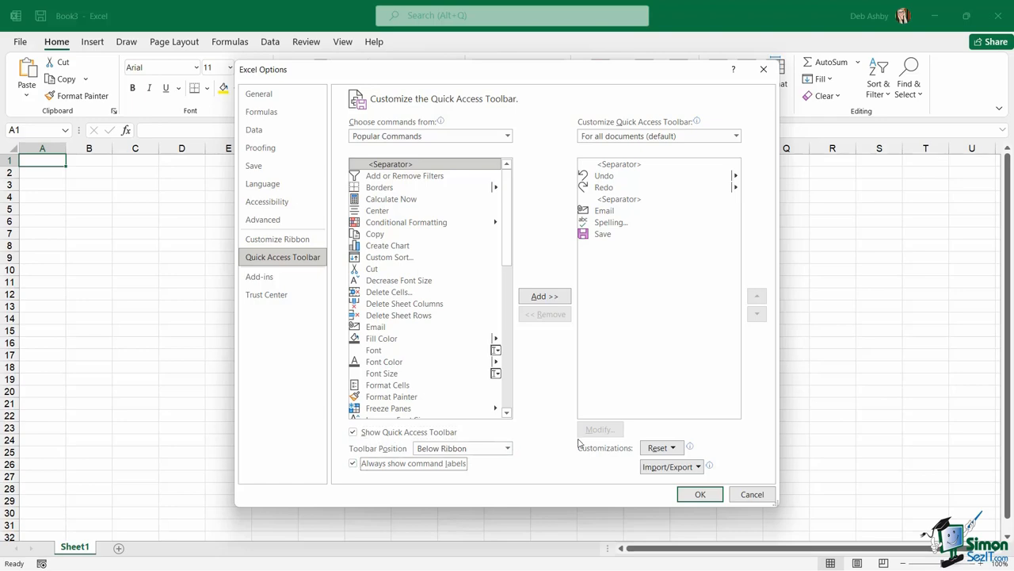
click(700, 494)
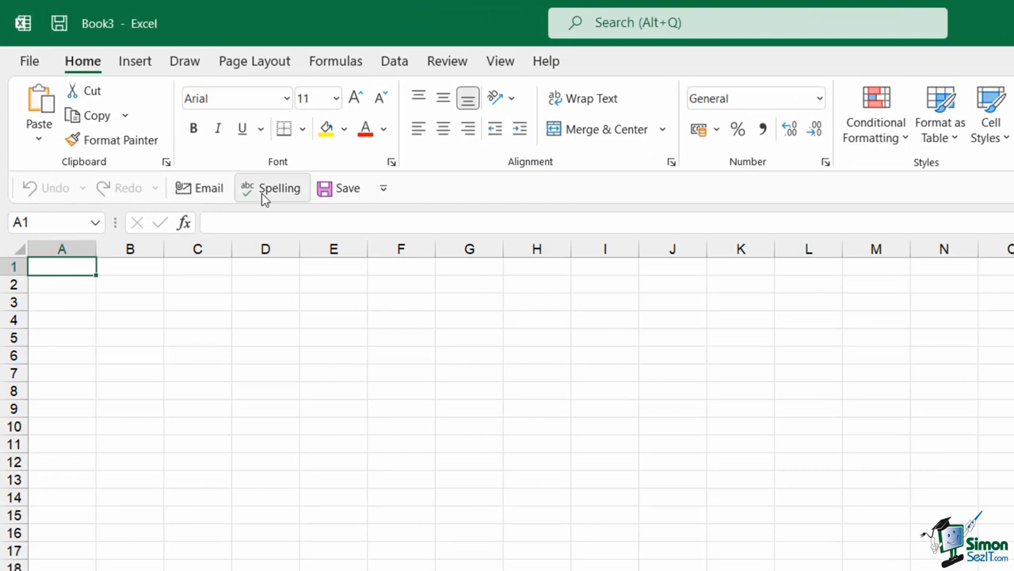
mouse_move(166, 198)
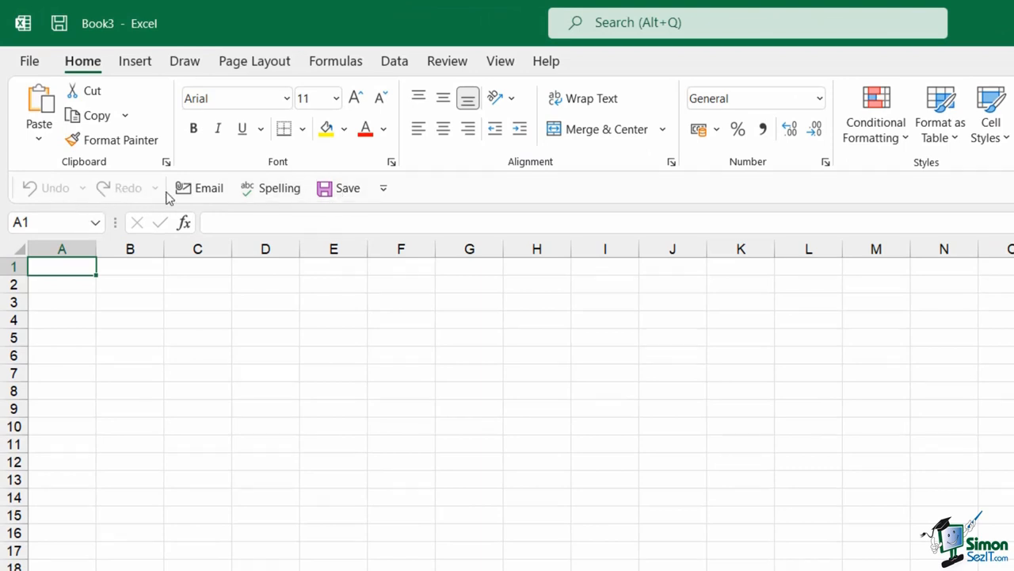
mouse_move(201, 187)
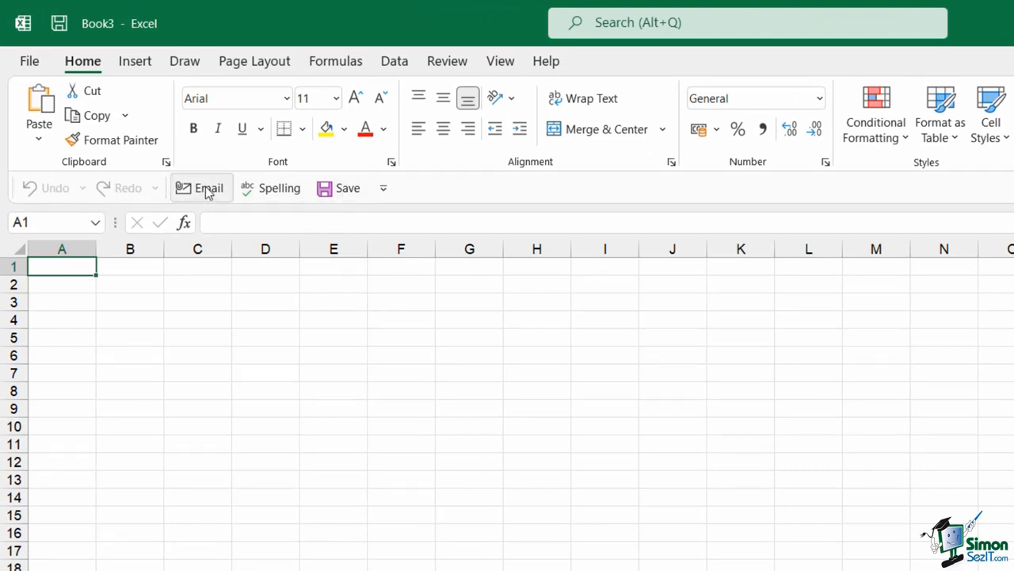
mouse_move(94, 210)
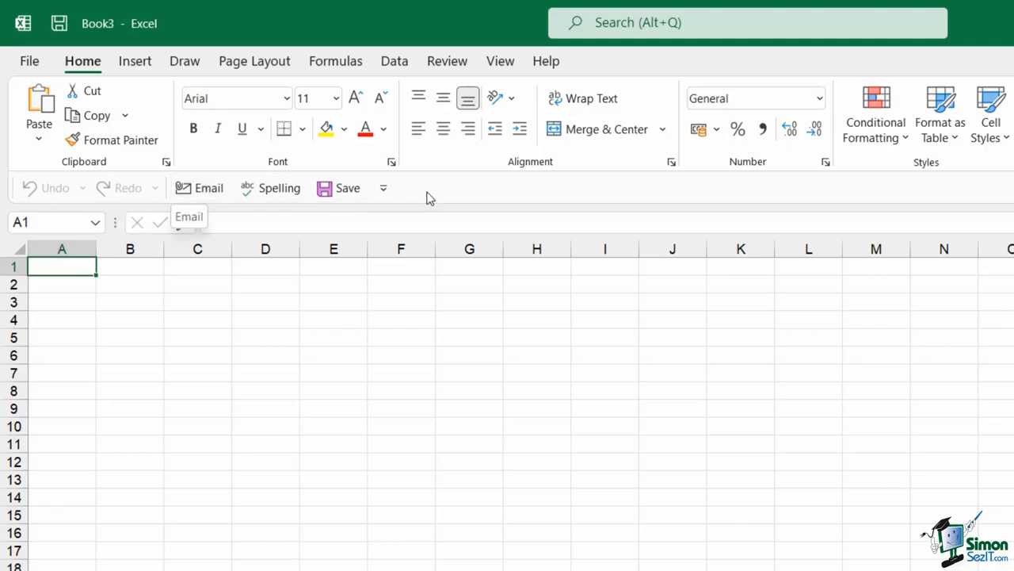
mouse_move(454, 215)
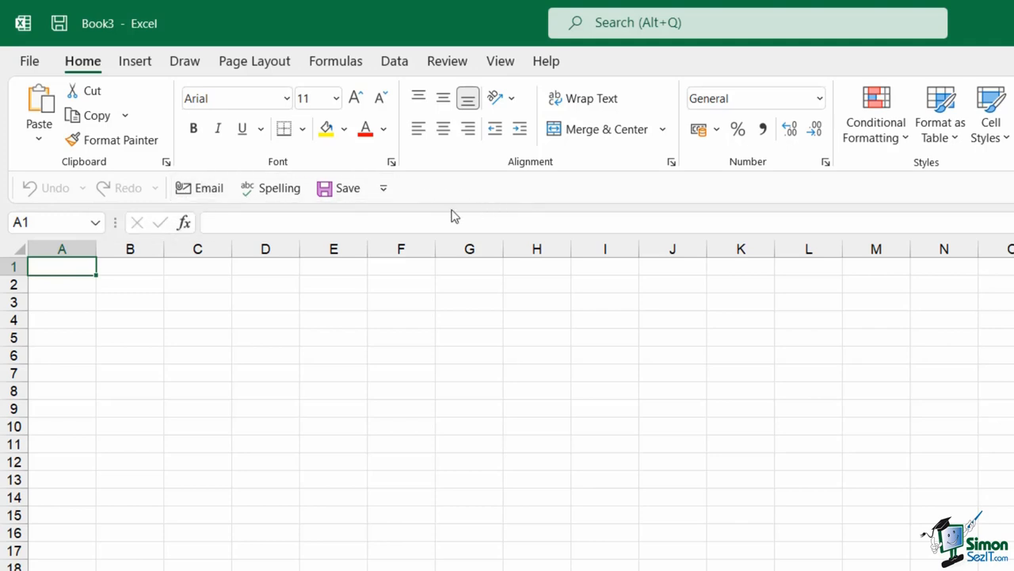
click(382, 187)
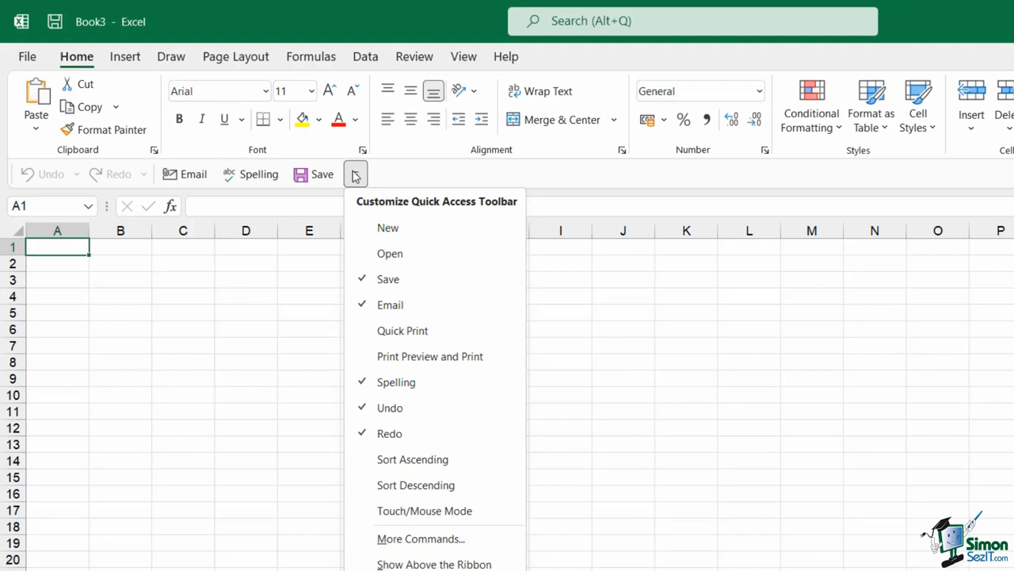
mouse_move(386, 417)
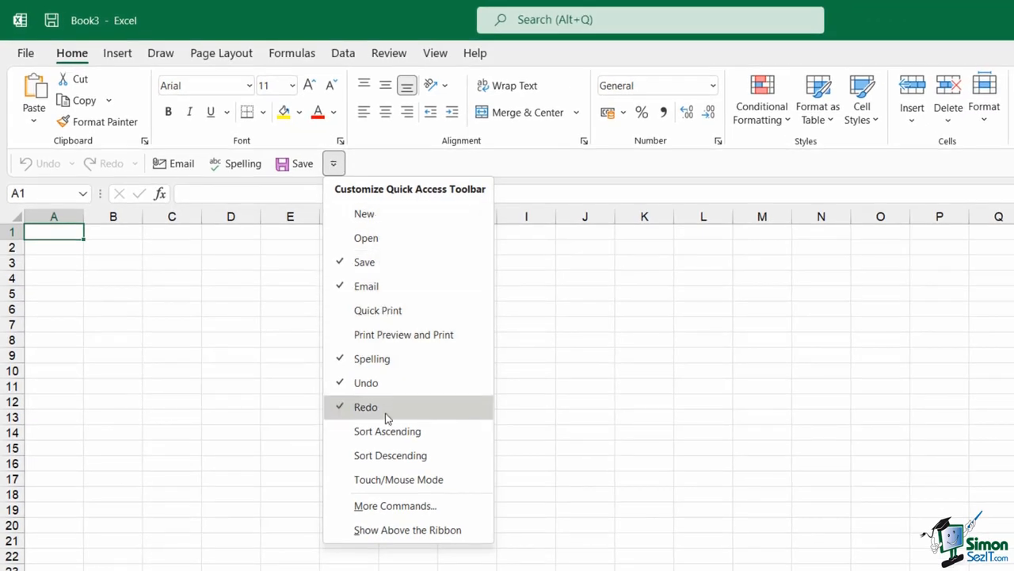
mouse_move(393, 229)
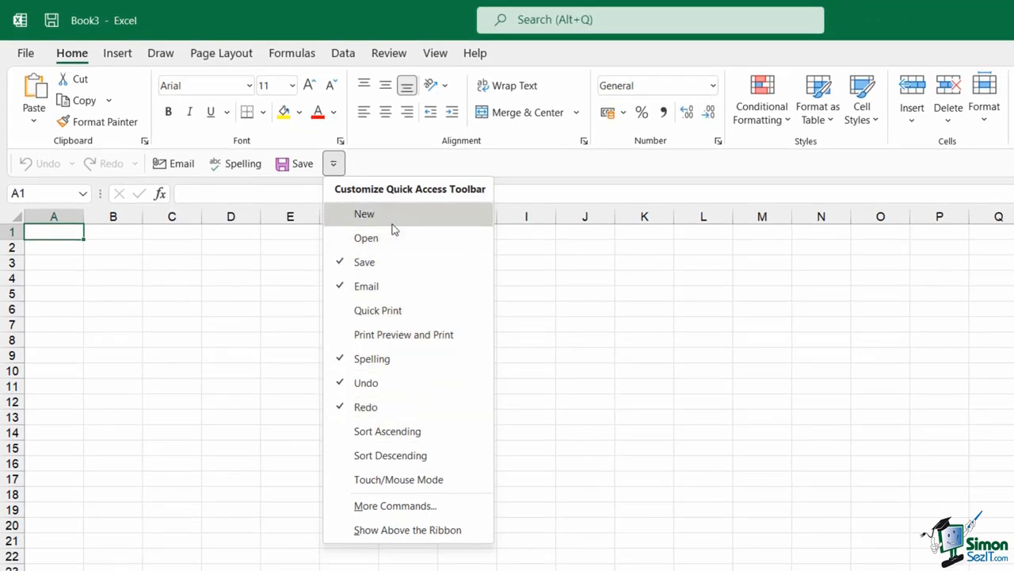
mouse_move(396, 237)
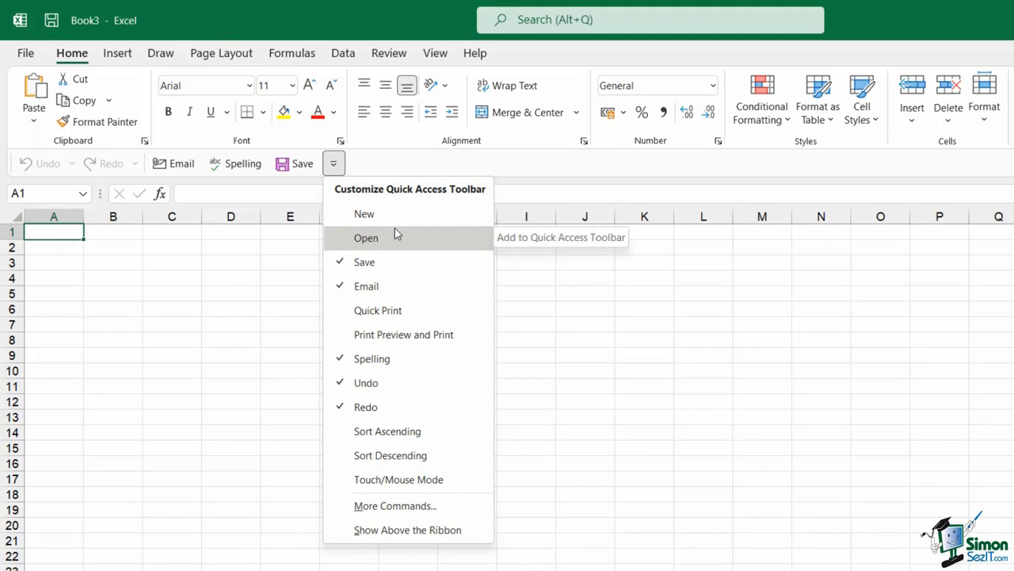
mouse_move(387, 431)
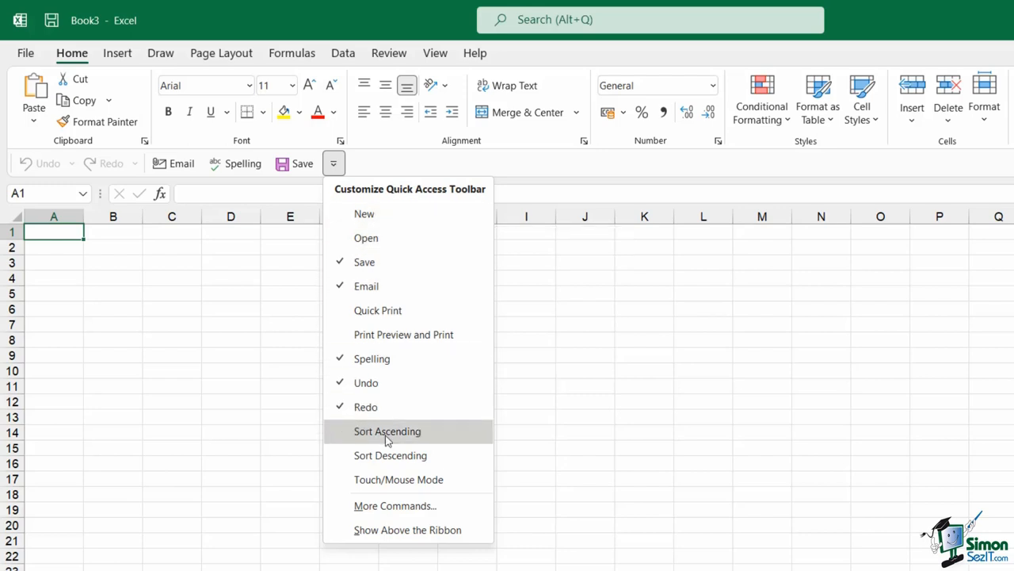
mouse_move(403, 247)
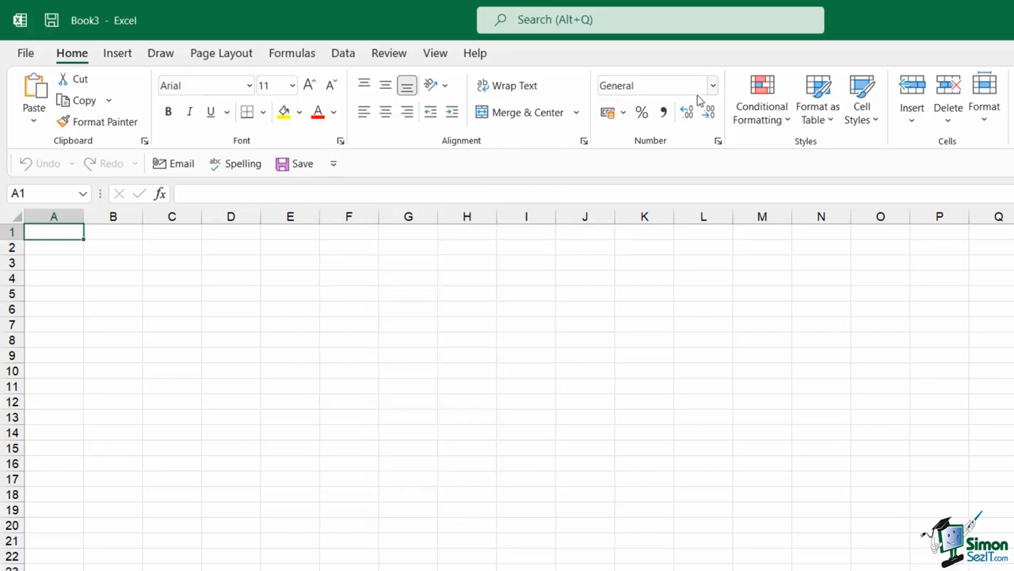
mouse_move(813, 171)
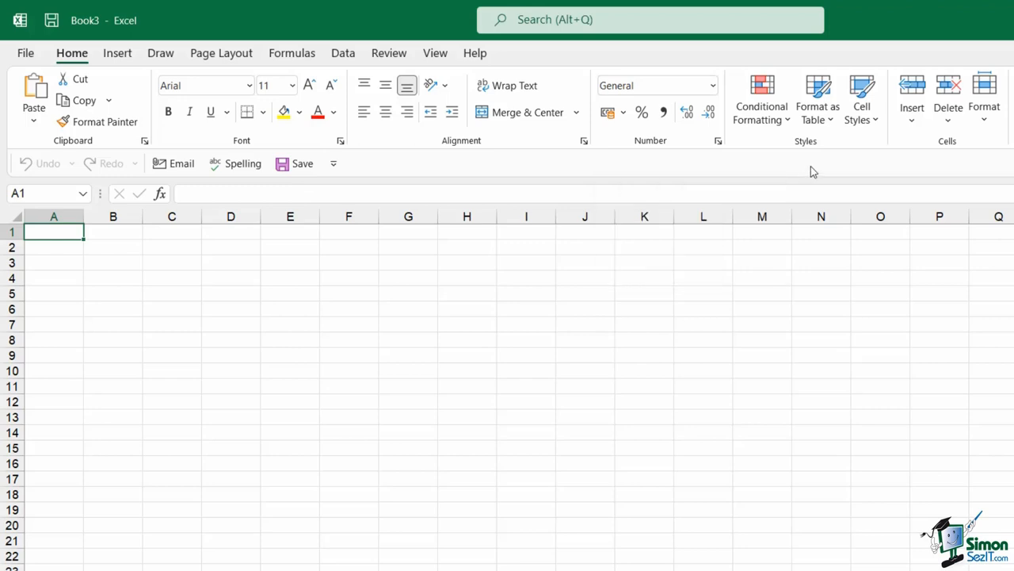
mouse_move(733, 121)
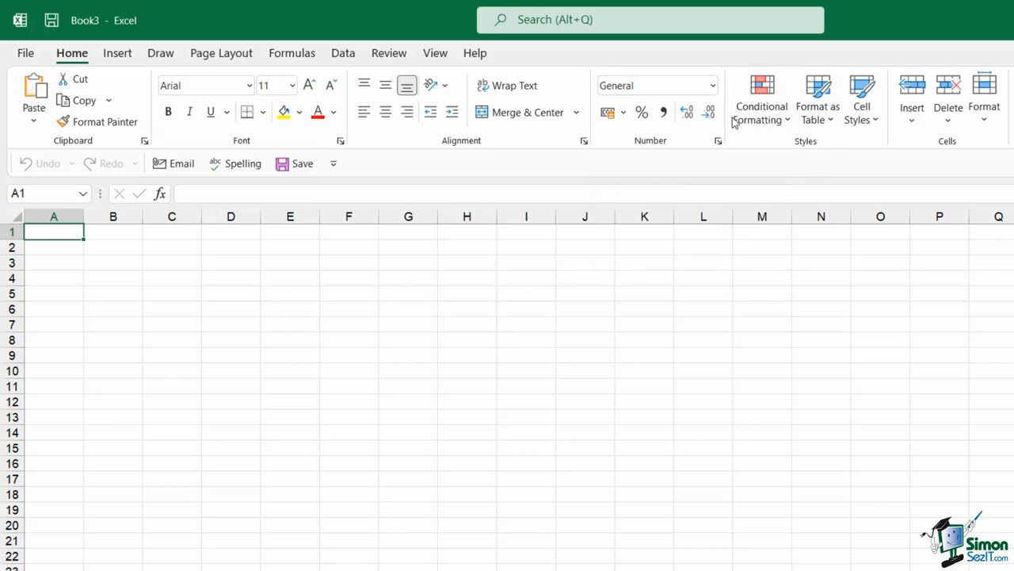
mouse_move(760, 99)
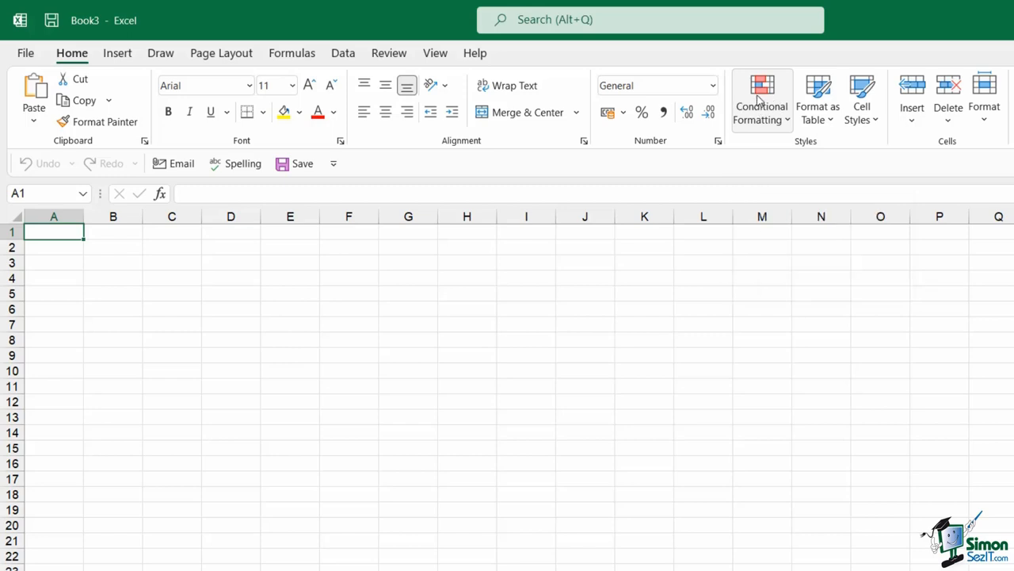
right_click(757, 95)
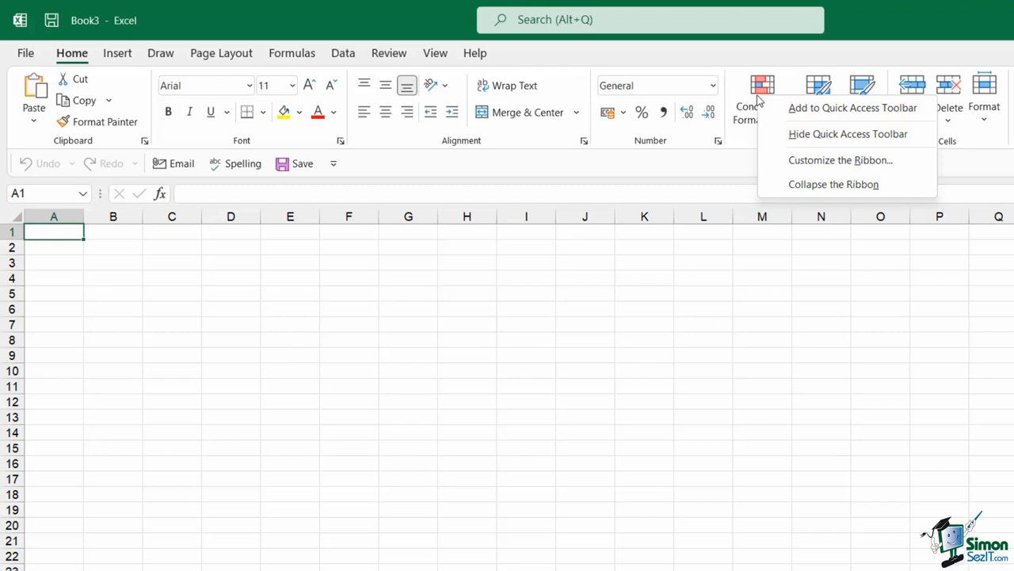
mouse_move(819, 113)
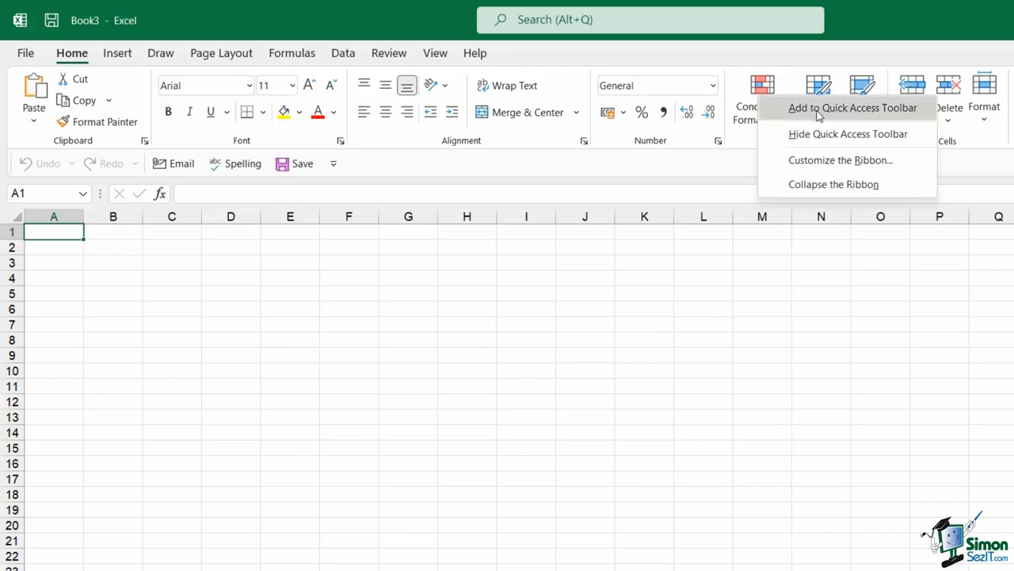
mouse_move(881, 115)
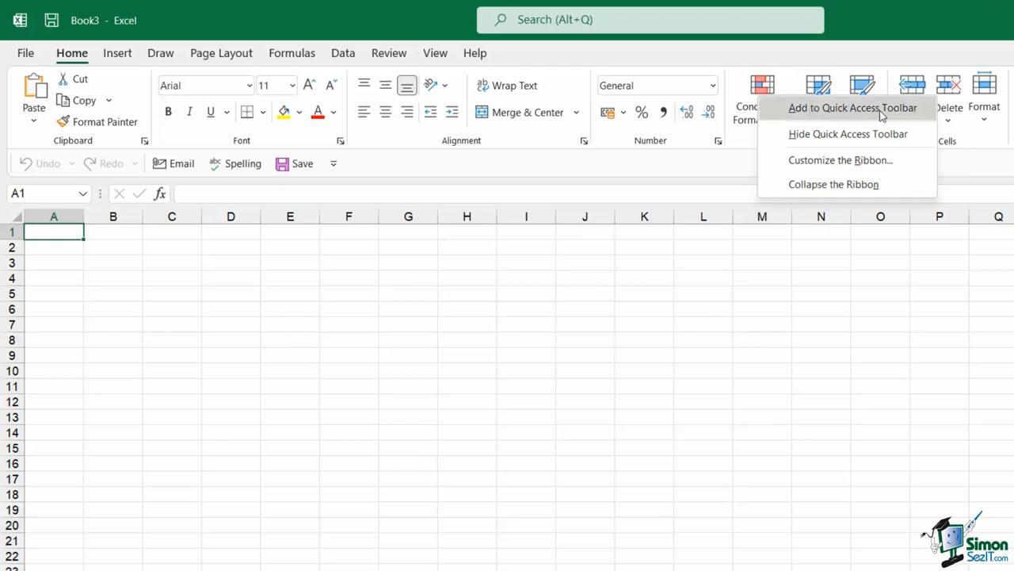
click(851, 108)
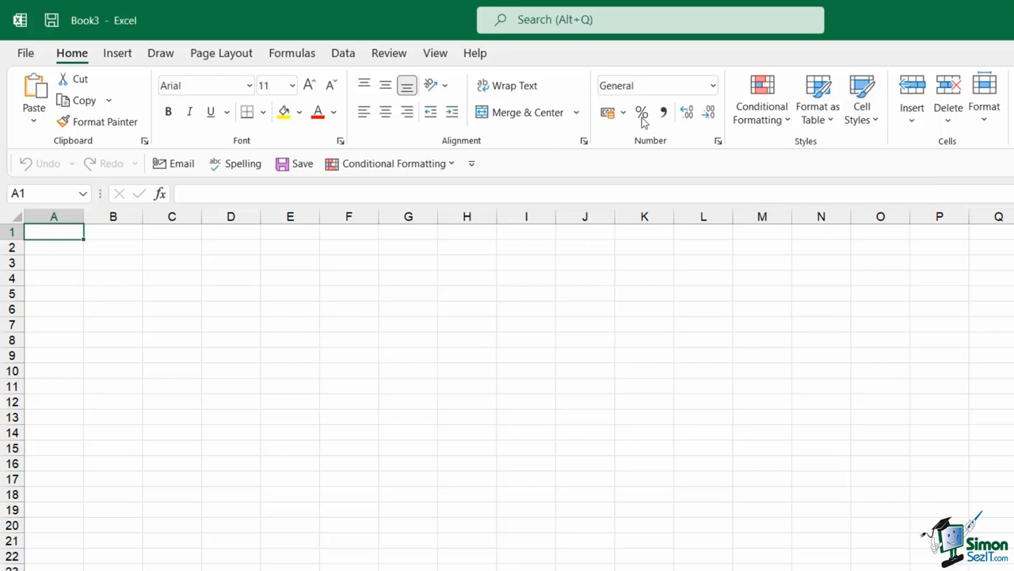
mouse_move(389, 164)
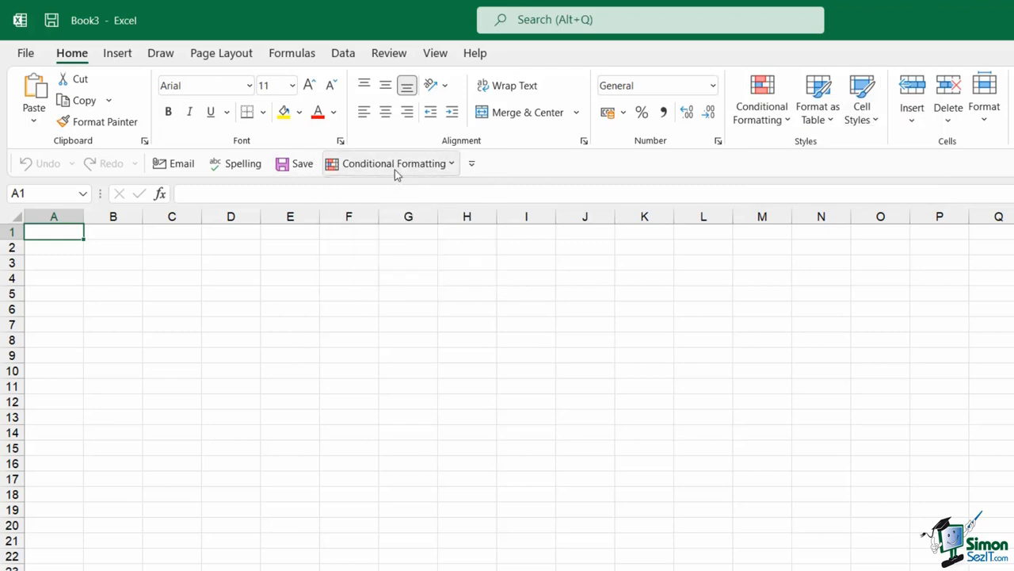
mouse_move(547, 171)
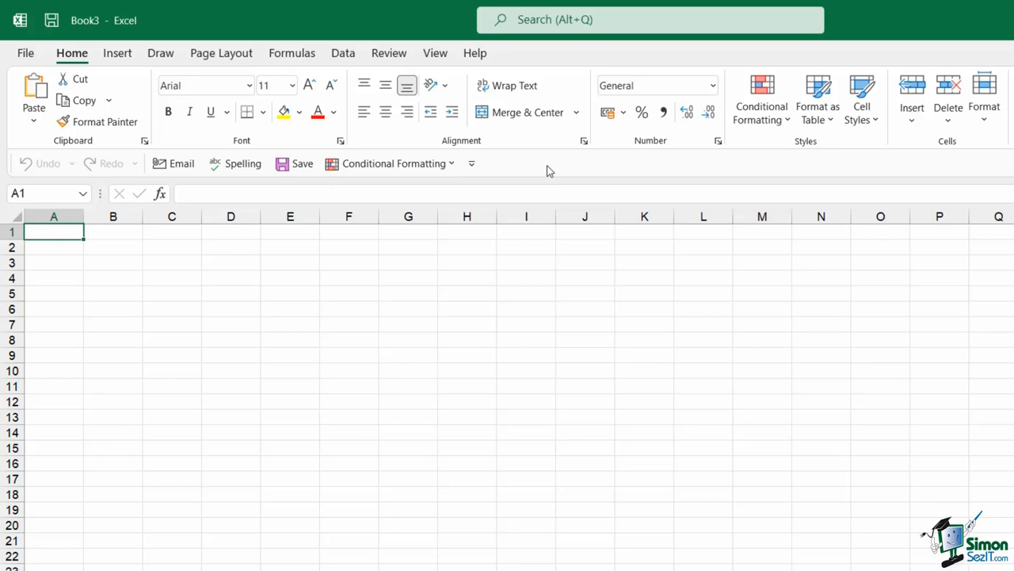
mouse_move(279, 109)
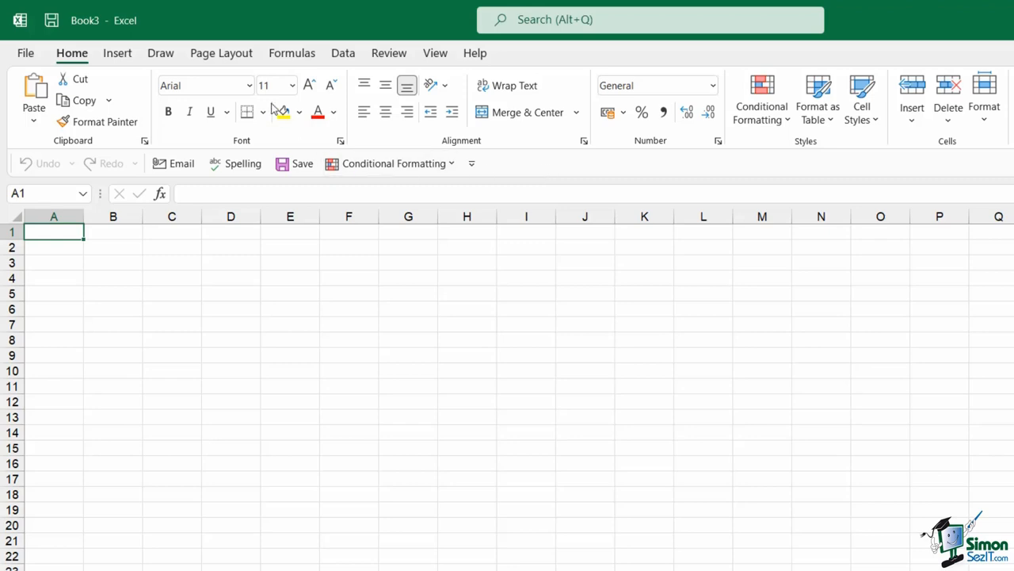
mouse_move(641, 173)
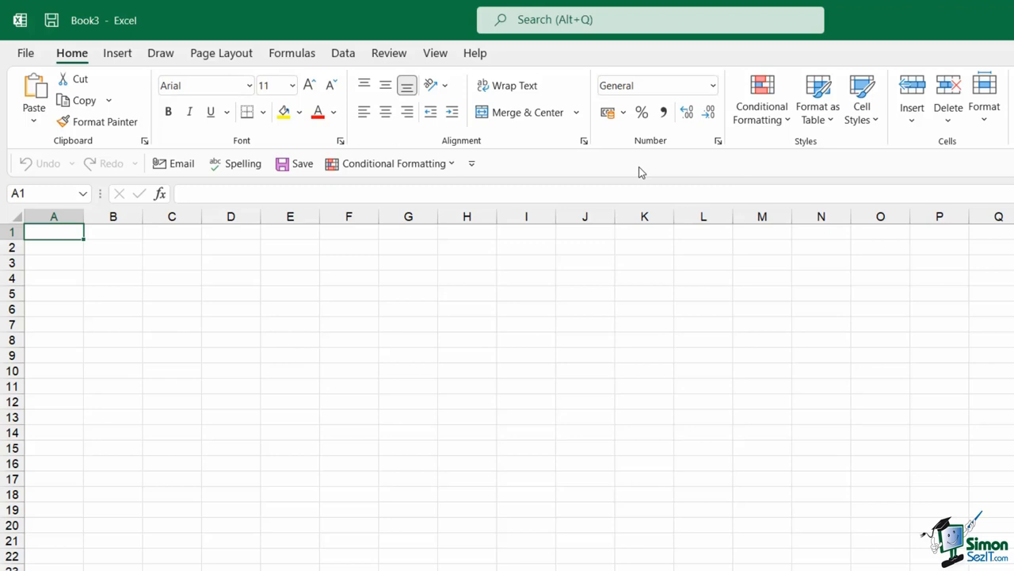
mouse_move(600, 175)
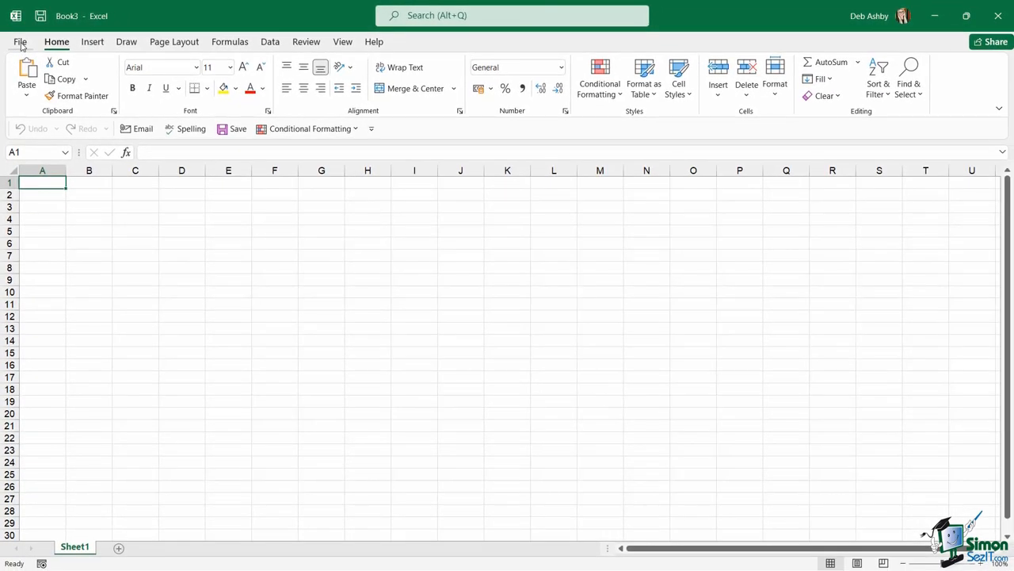
Open Excel Options on the Quick Access Toolbar page
click(28, 41)
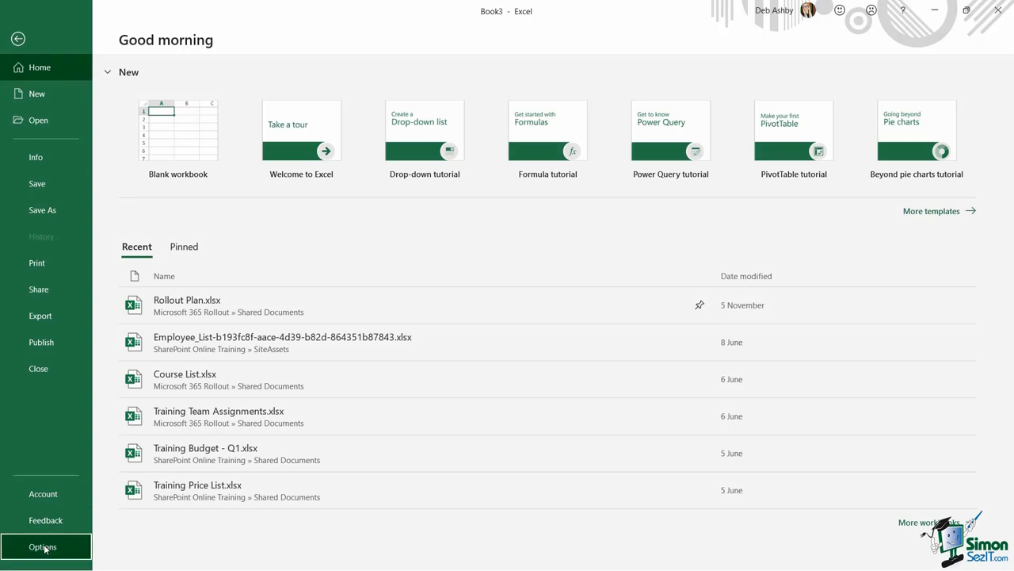
click(42, 545)
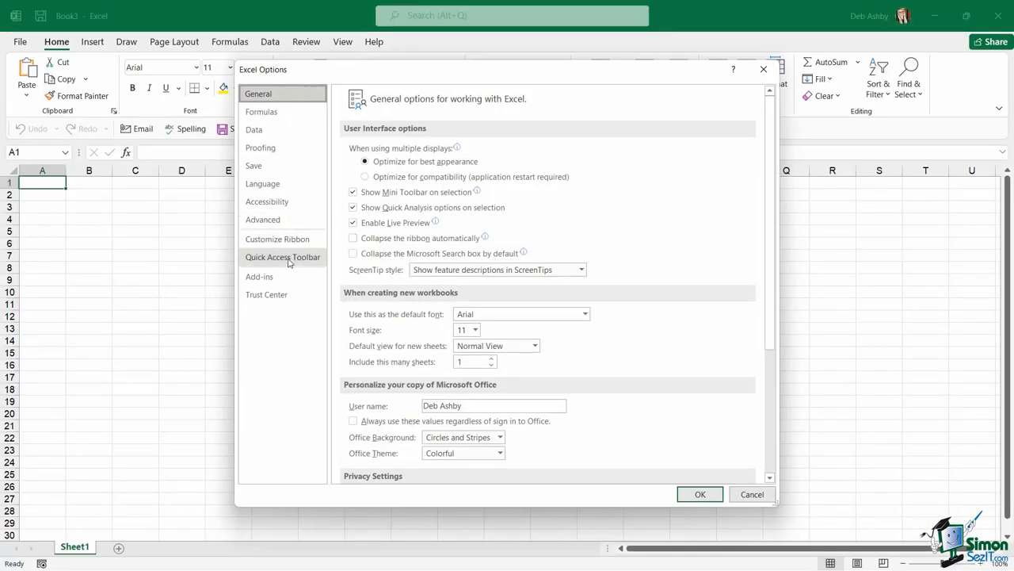
click(282, 256)
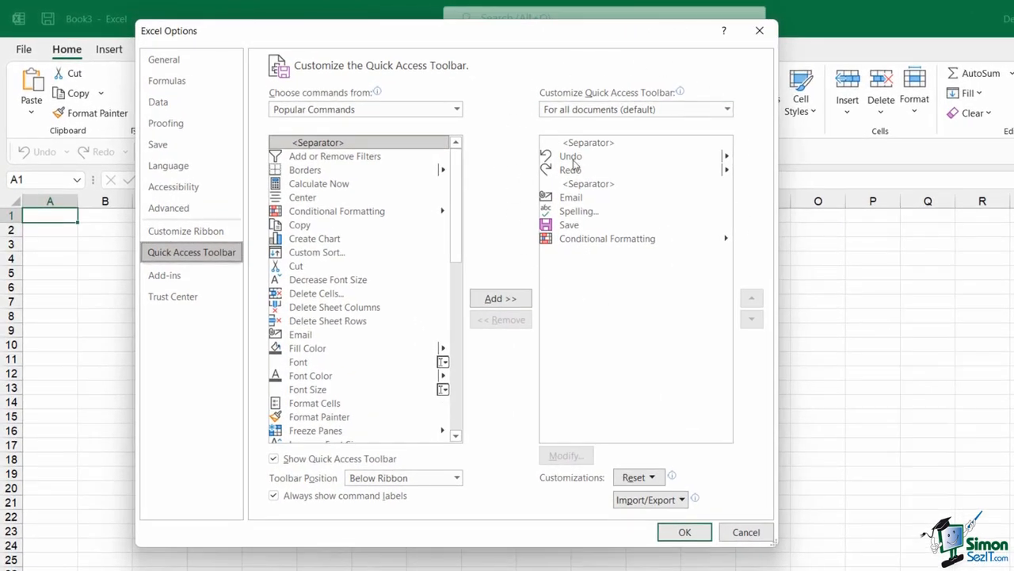
Inspect the Redo, Save and Conditional Formatting entries, then switch the source to All Commands
click(571, 169)
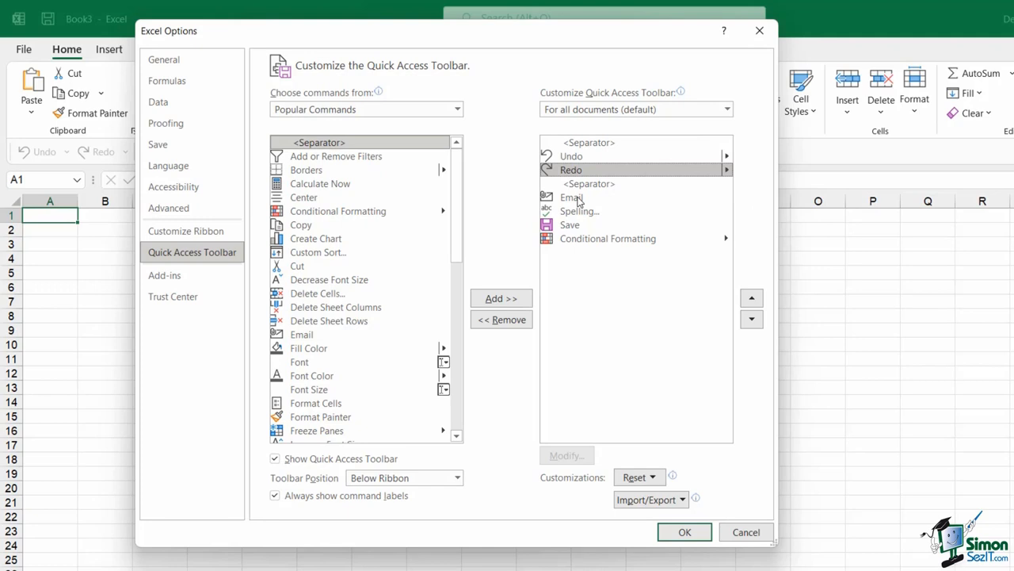
click(570, 224)
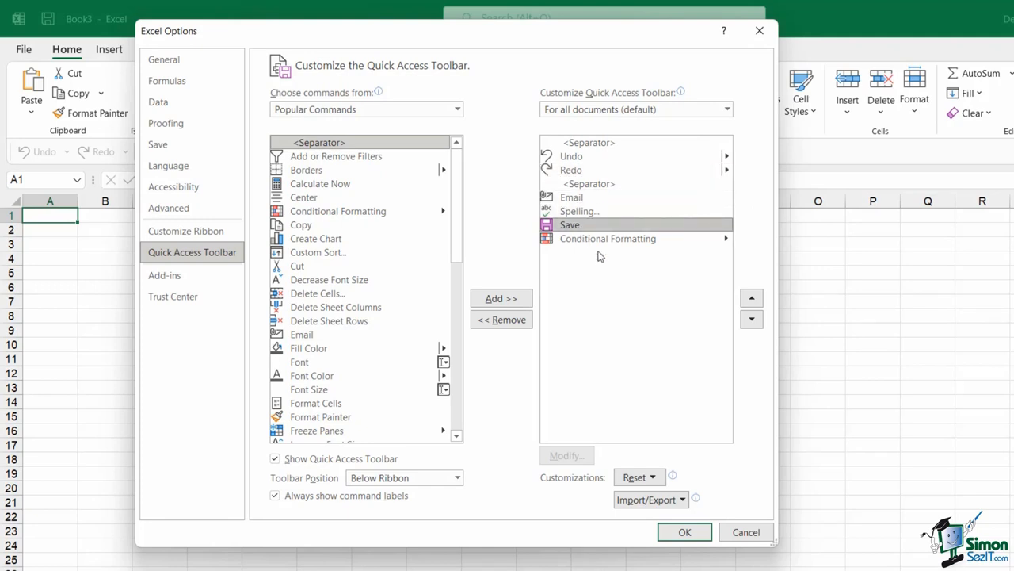
mouse_move(571, 156)
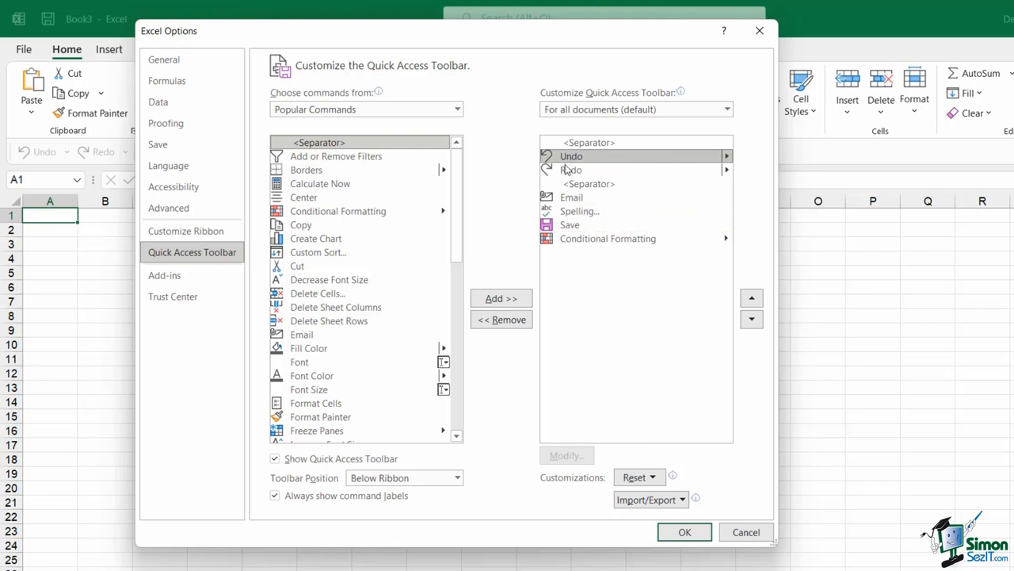
click(569, 224)
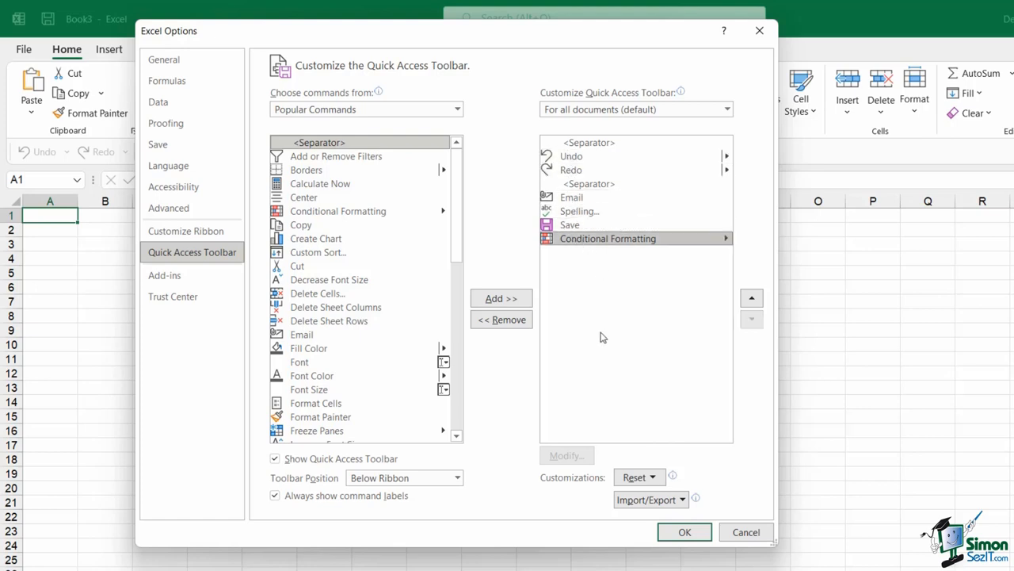
mouse_move(378, 156)
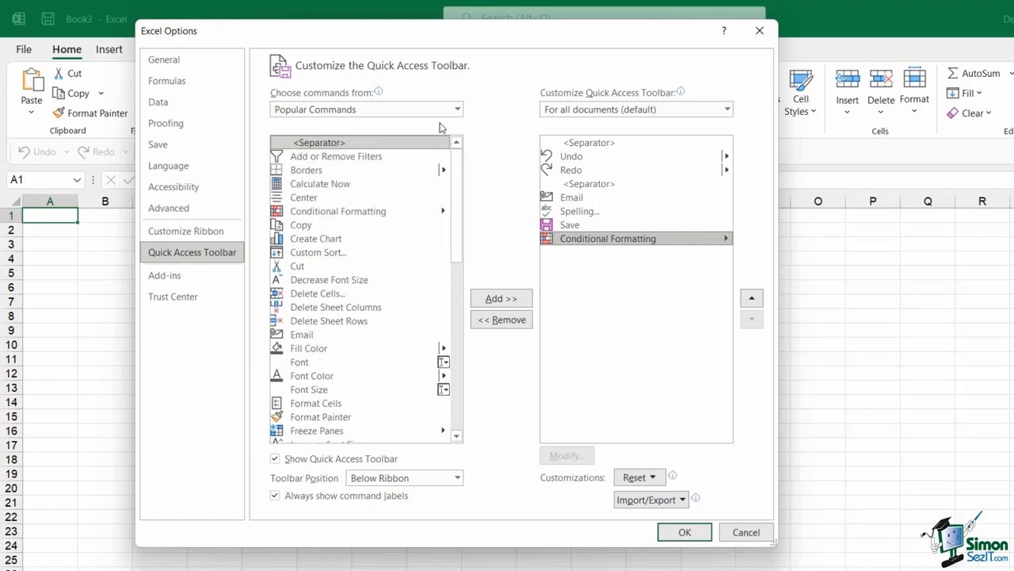
click(458, 109)
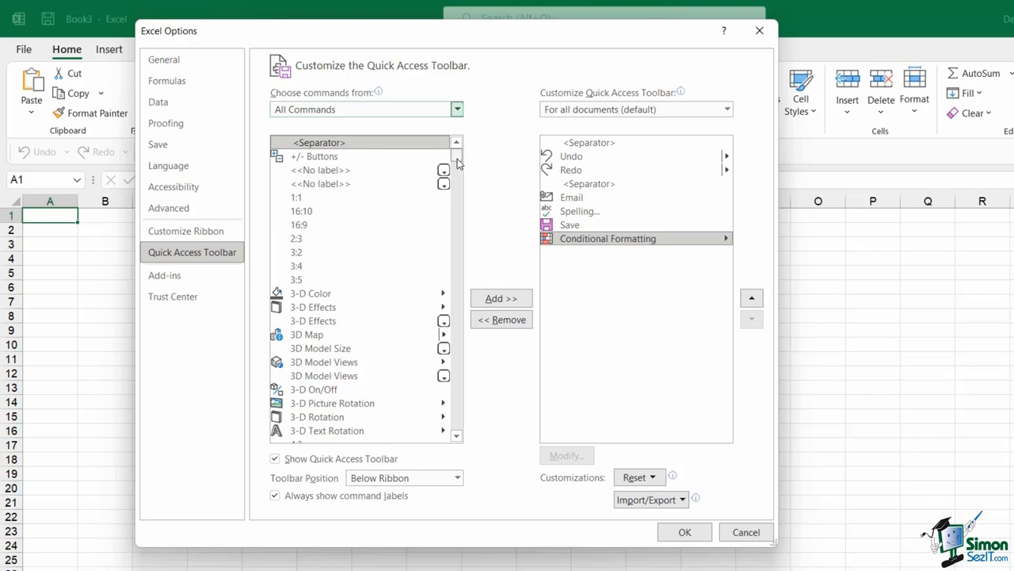
Add Add Shape After, Add to Data Model and Advanced Filter from All Commands
scroll(down, 3)
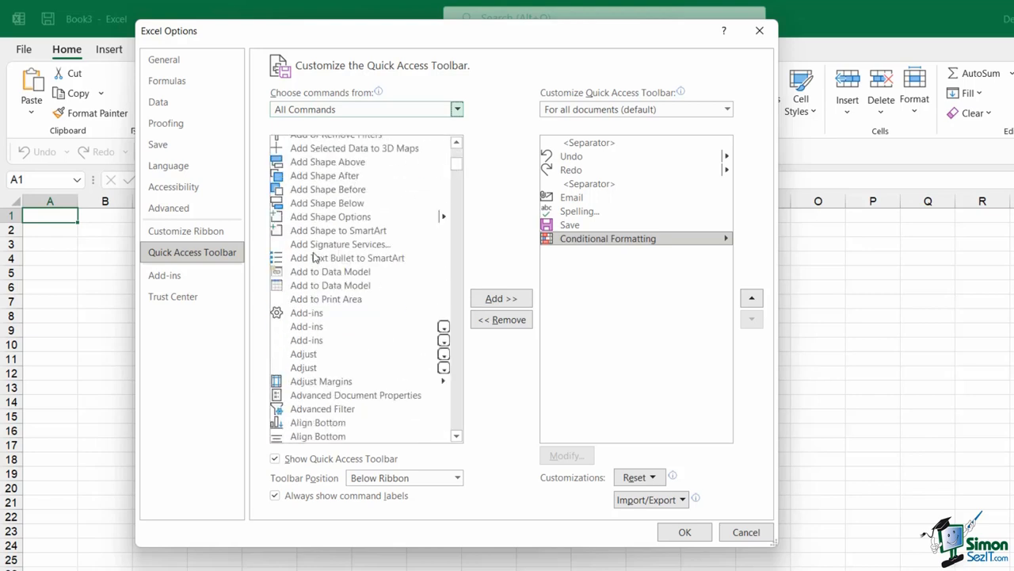
mouse_move(358, 184)
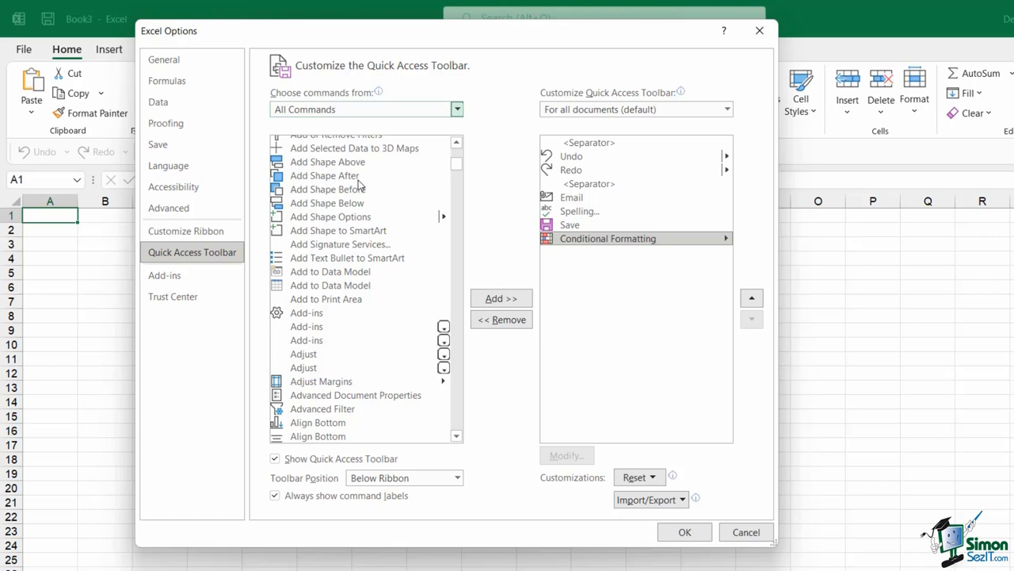
click(325, 175)
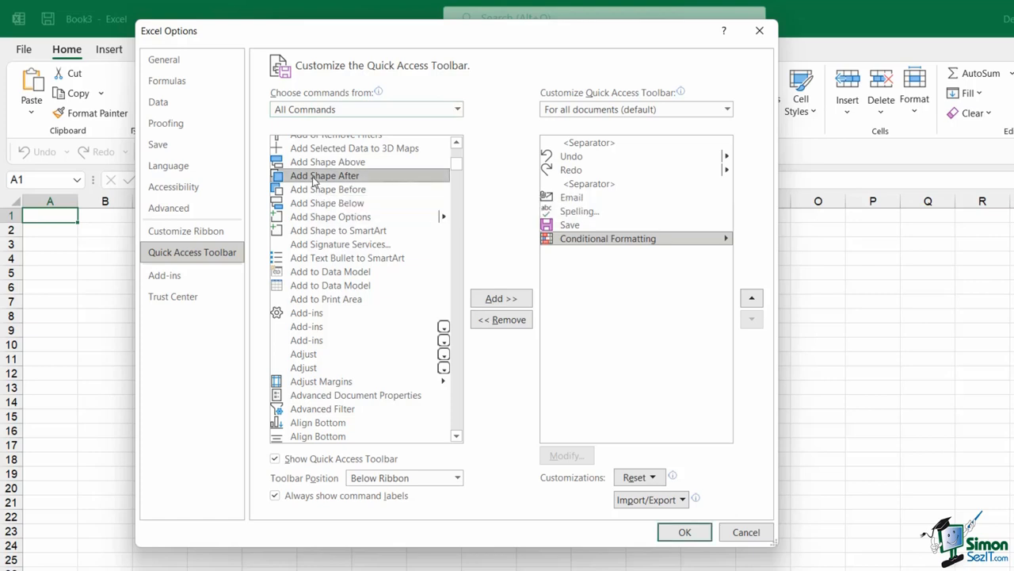
mouse_move(501, 298)
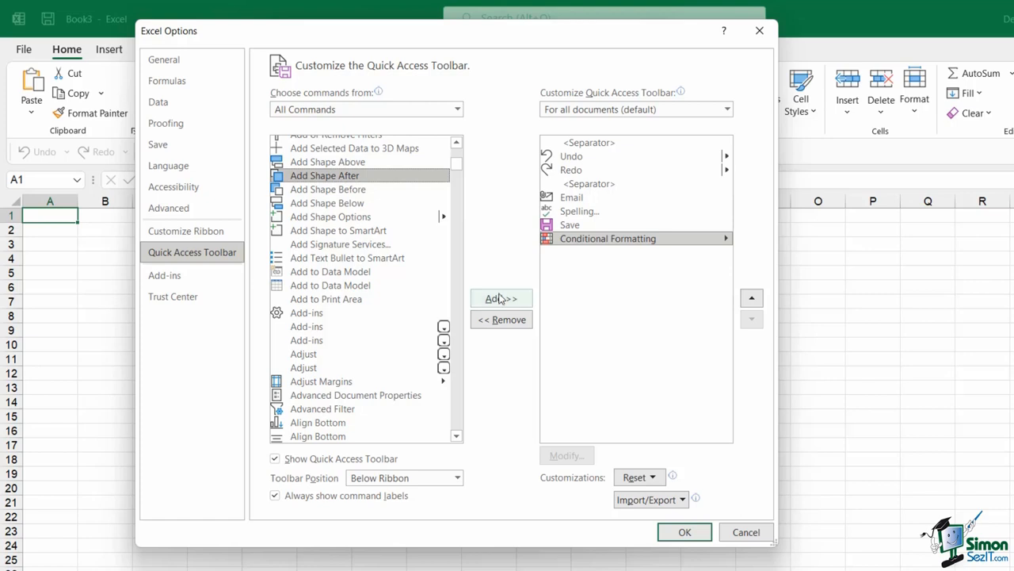
click(501, 298)
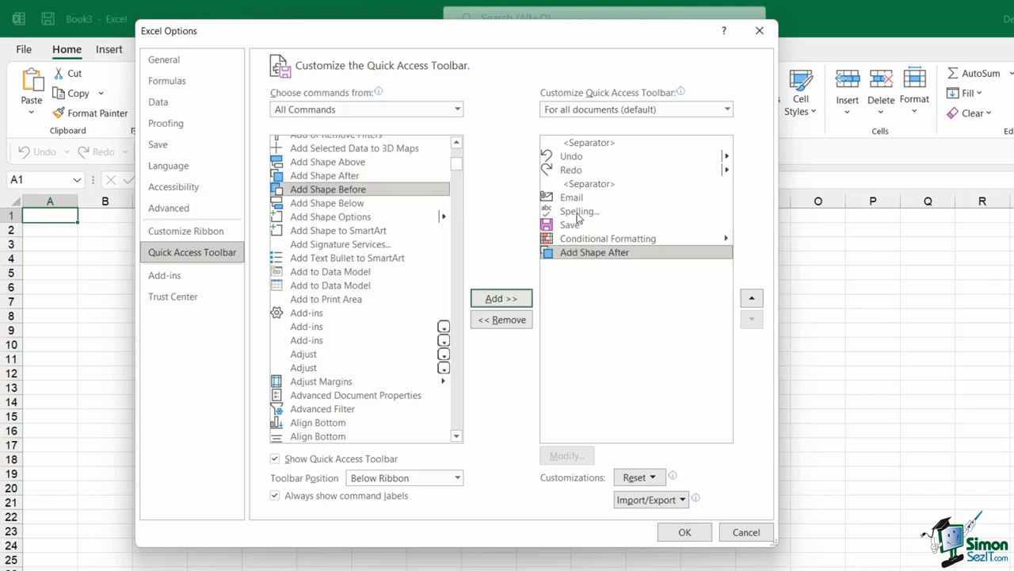
mouse_move(594, 252)
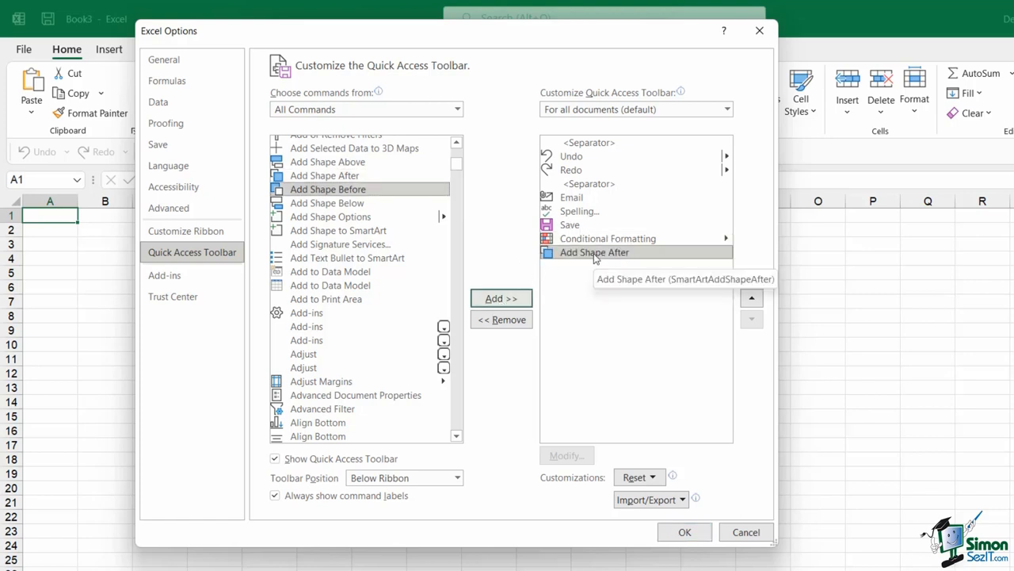
mouse_move(360, 258)
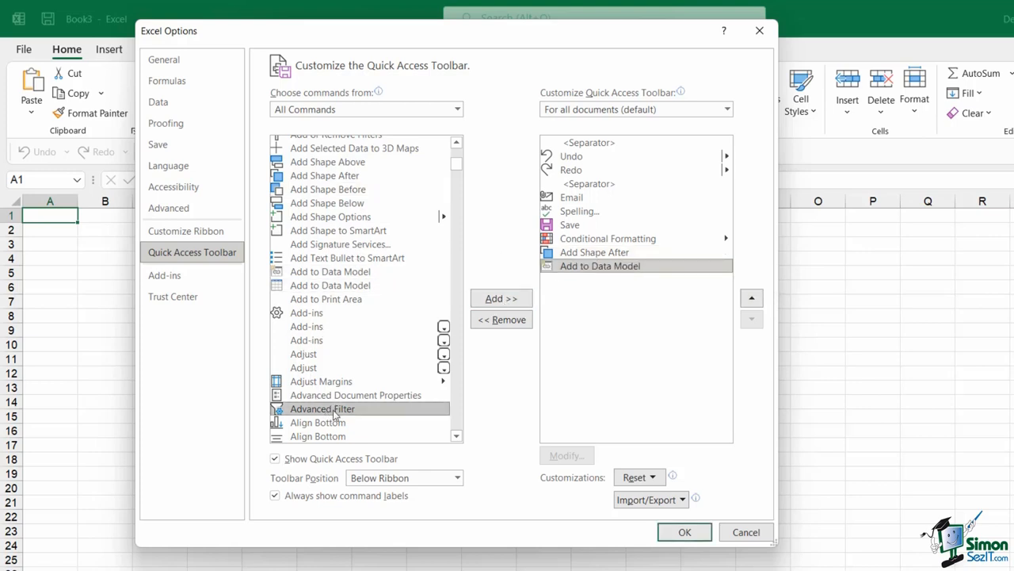
click(501, 298)
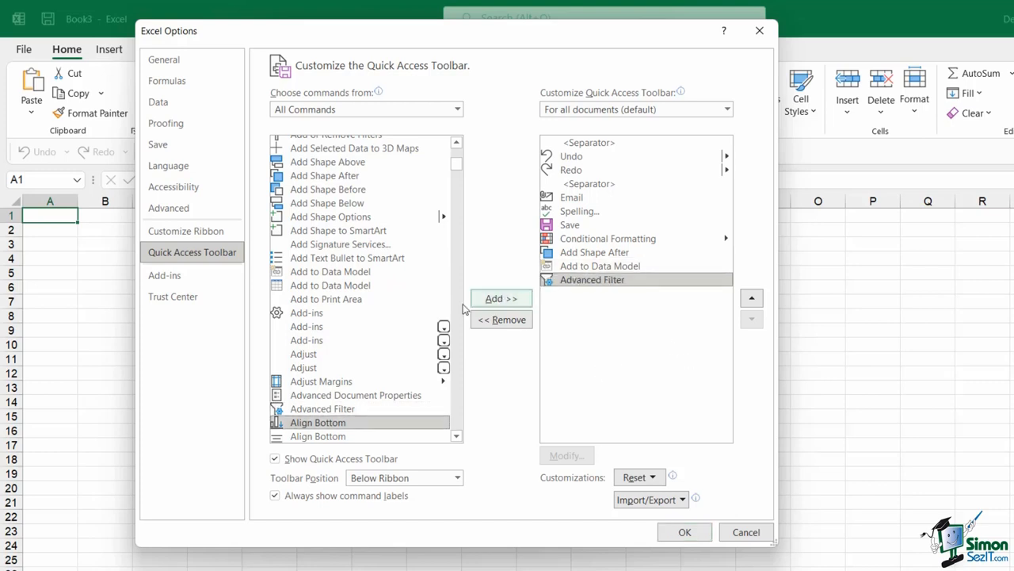
mouse_move(506, 297)
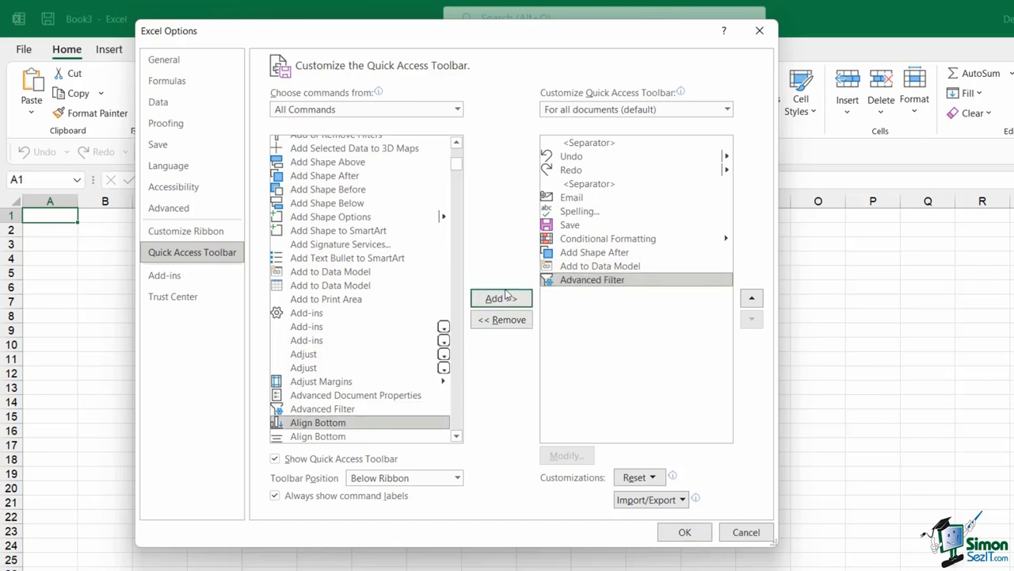
Select each <Separator> entry and remove it from the toolbar command list
click(588, 183)
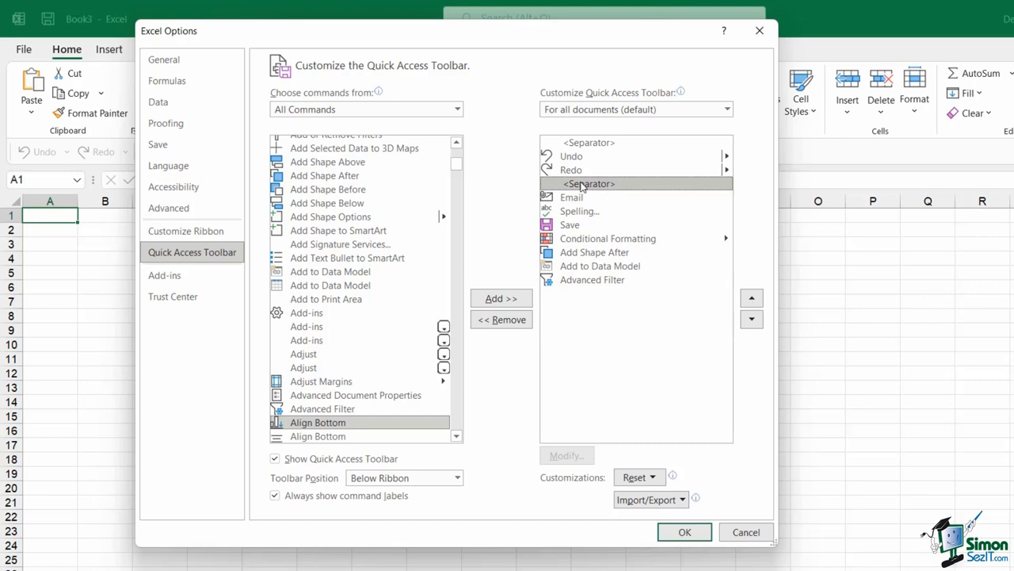
mouse_move(598, 187)
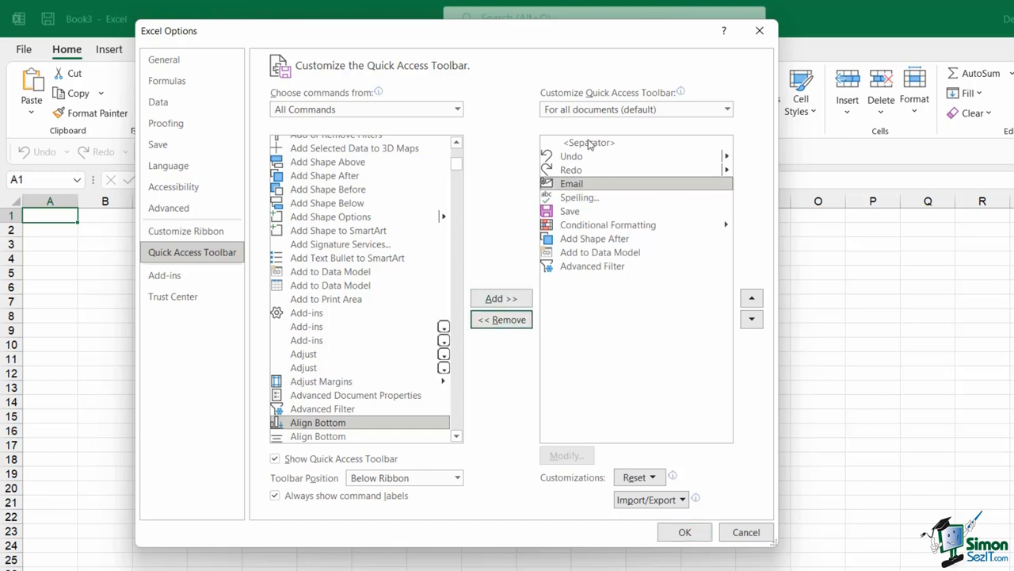
click(500, 319)
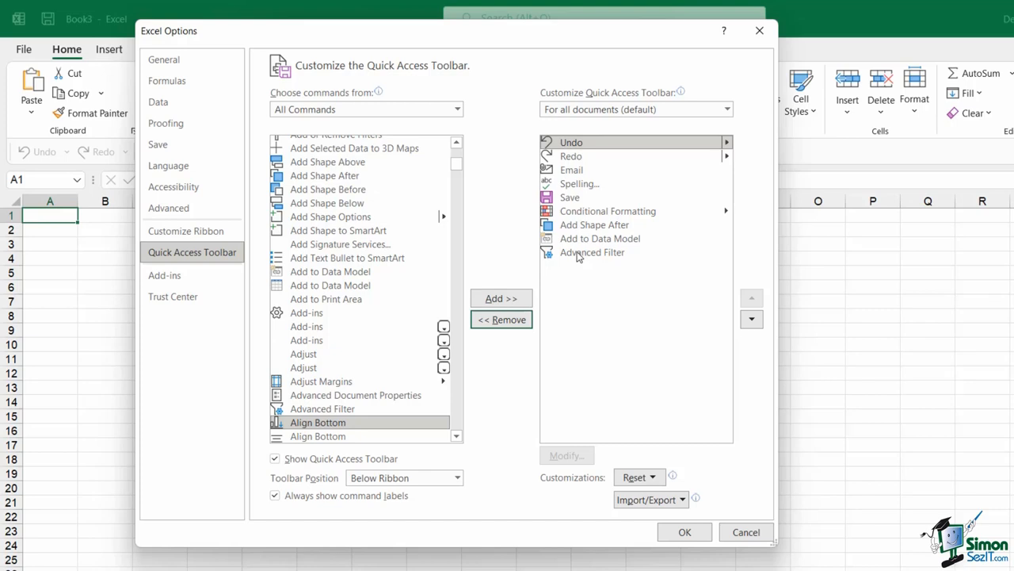
Move Save to the top and Add Shape After to the bottom, below Advanced Filter
click(592, 252)
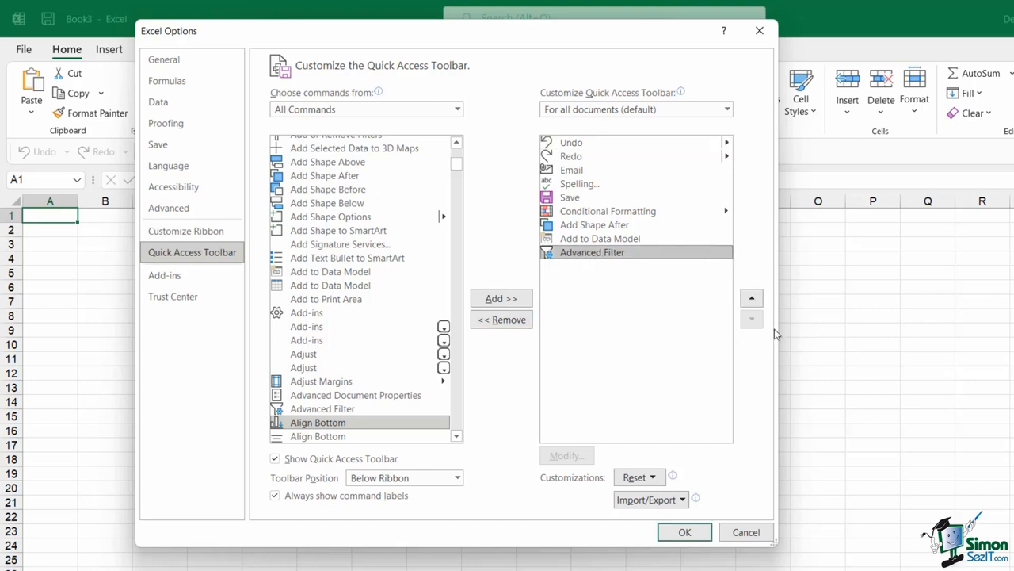
mouse_move(722, 329)
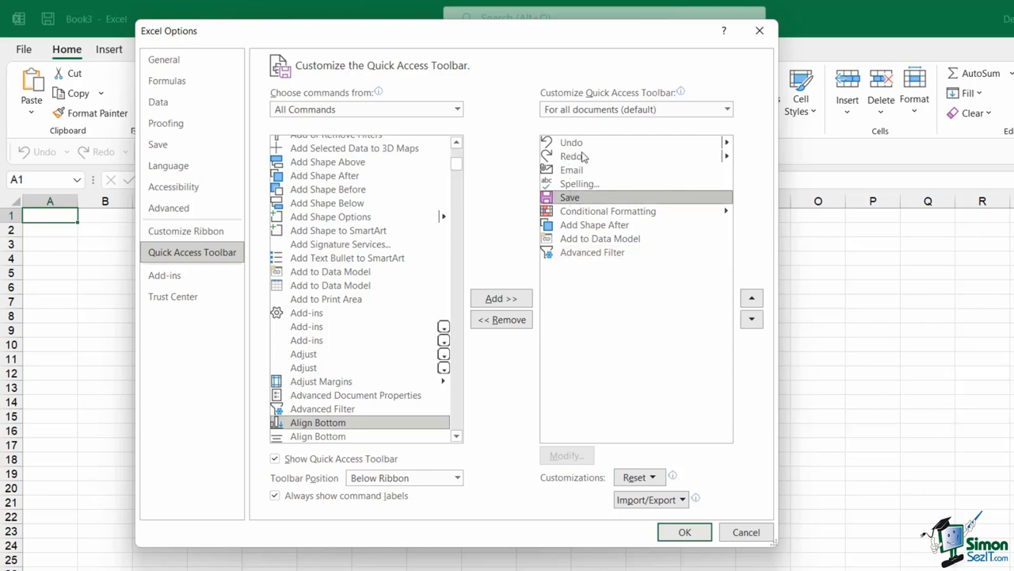
mouse_move(569, 215)
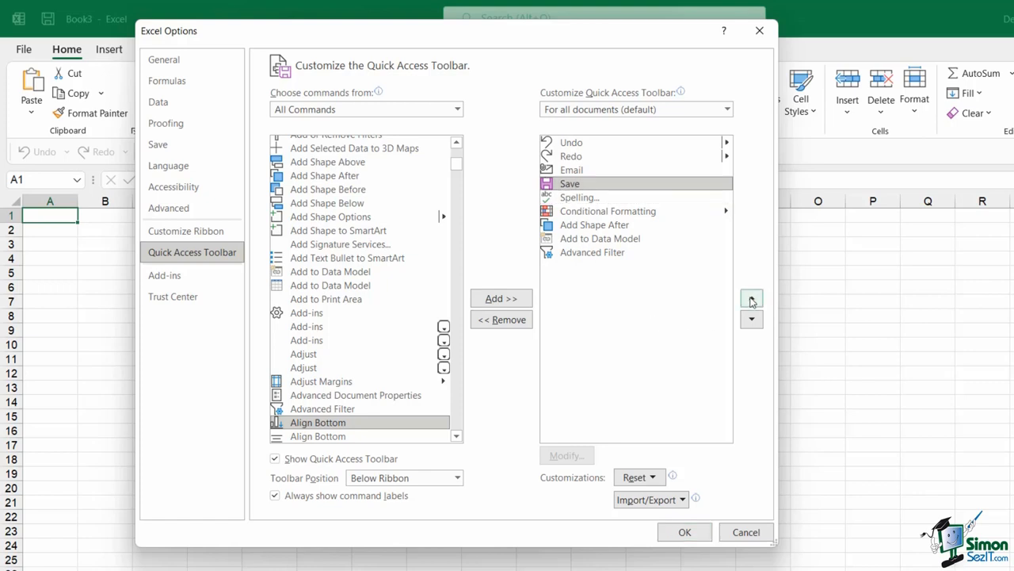
click(751, 299)
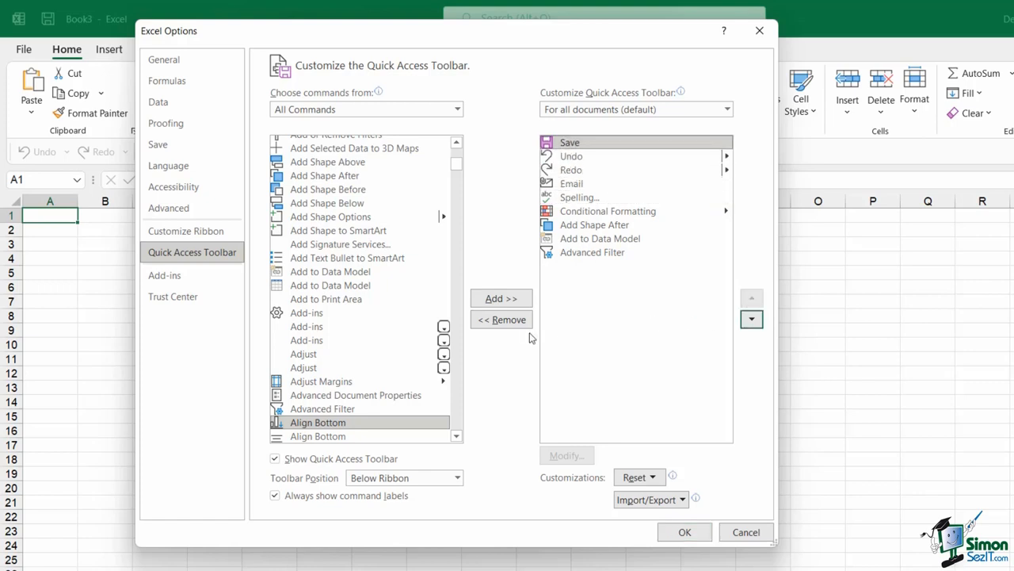
click(594, 224)
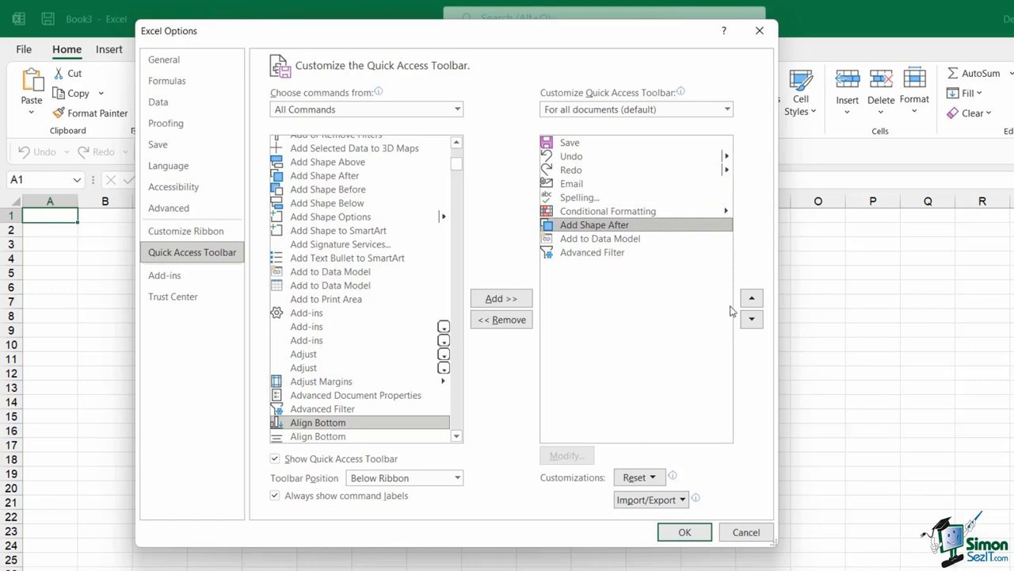
click(751, 318)
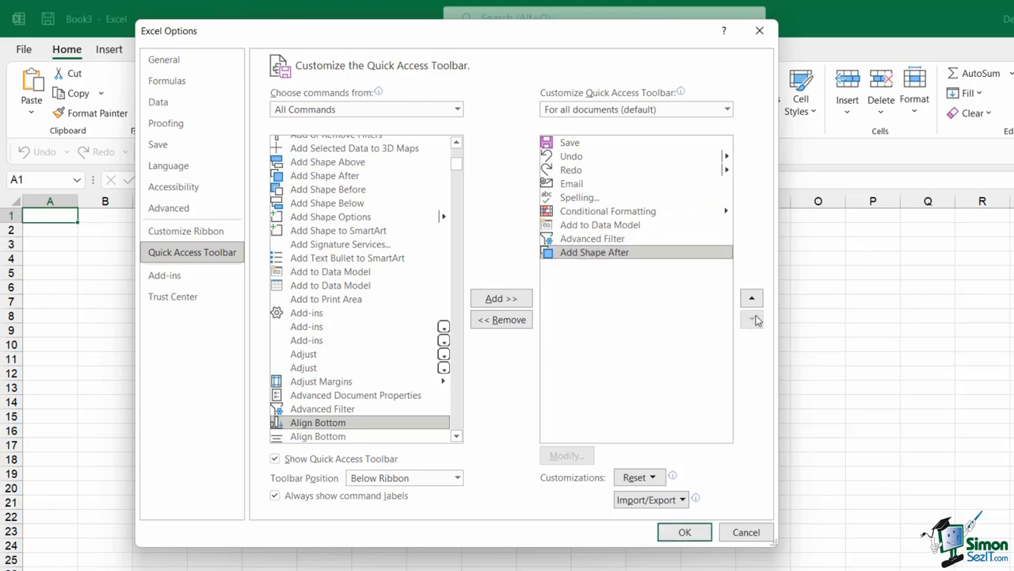
mouse_move(612, 344)
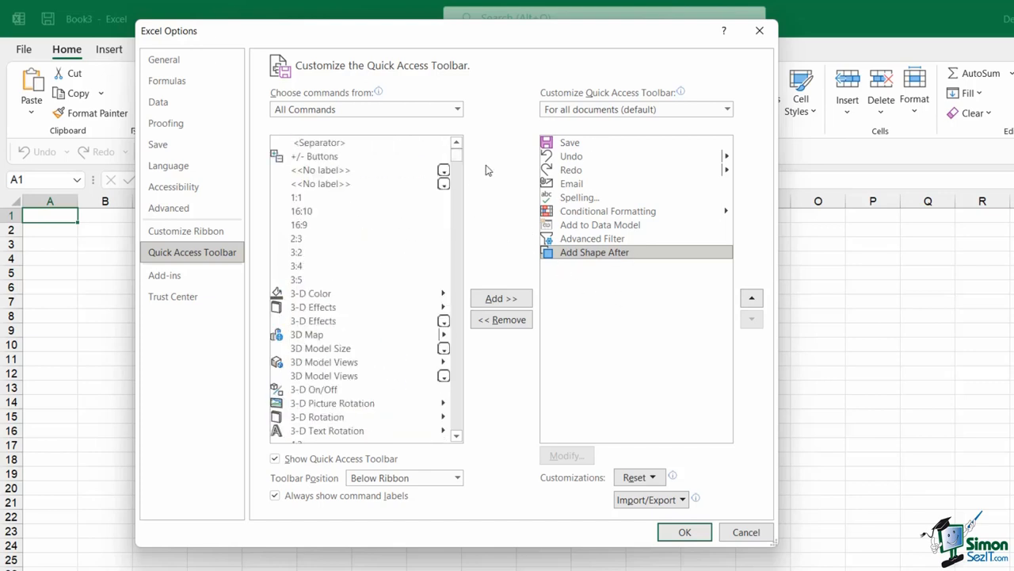
mouse_move(496, 148)
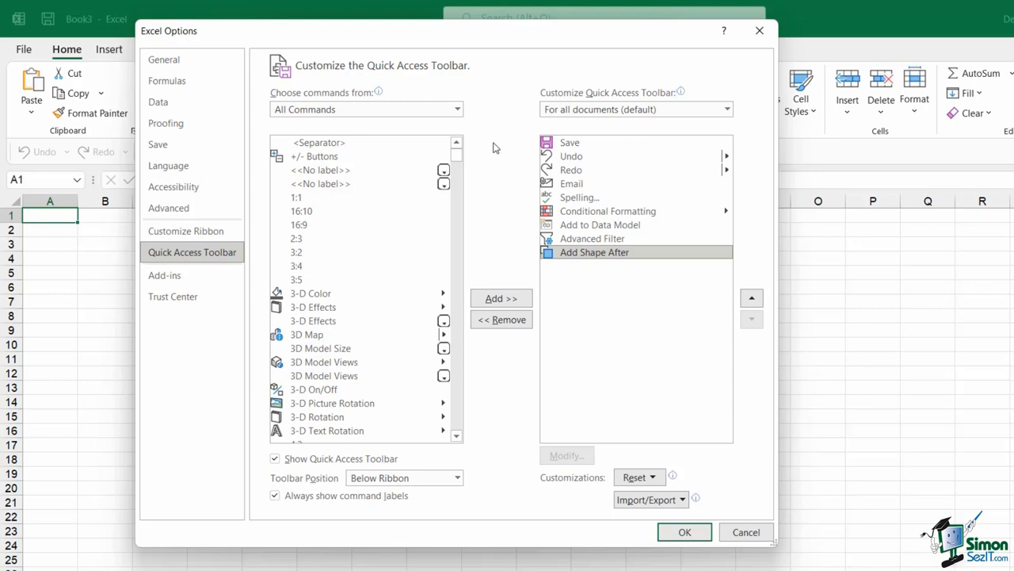
mouse_move(501, 148)
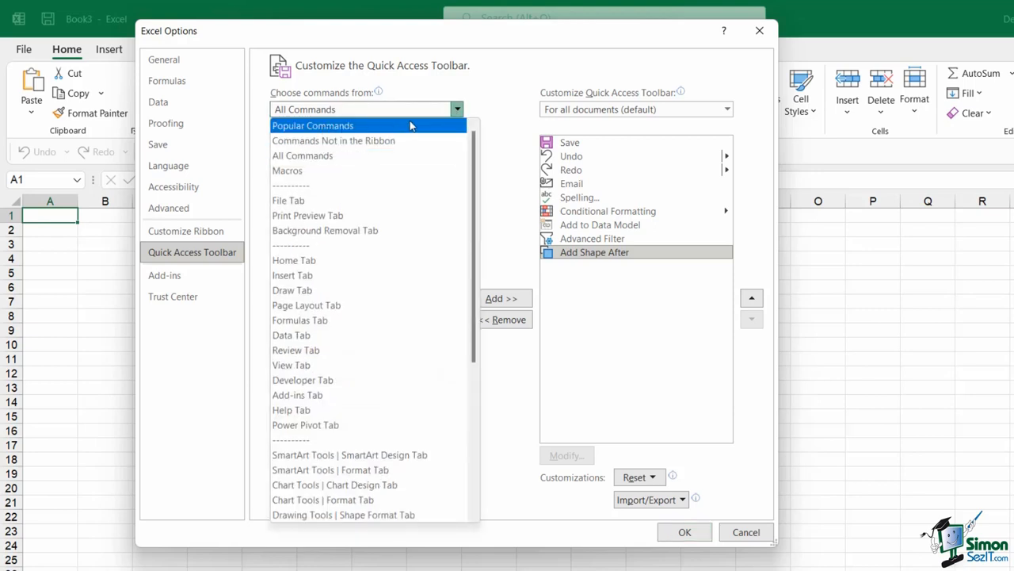
Add separators from Popular Commands and move them up after Save, Redo and Conditional Formatting
click(313, 125)
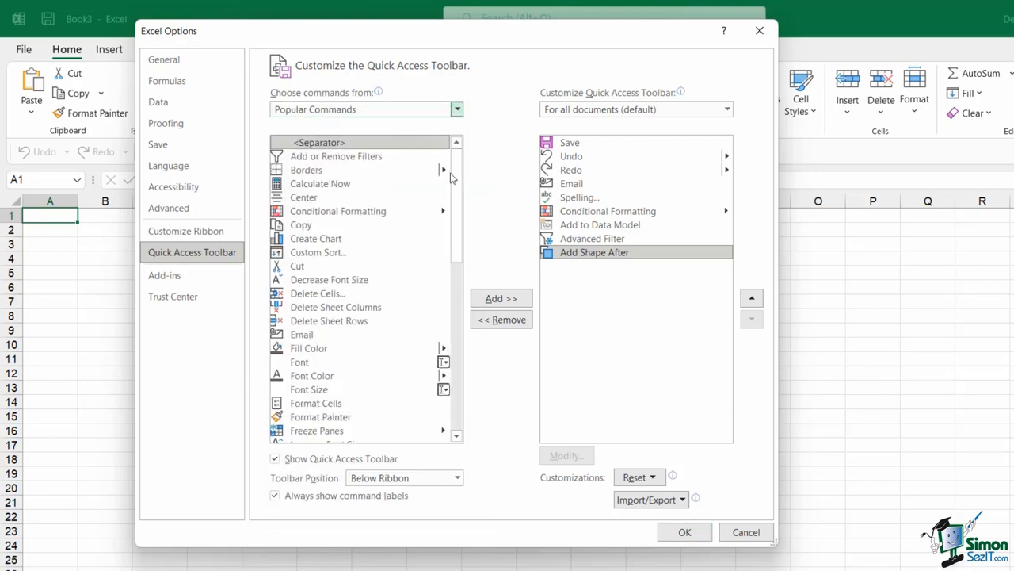
mouse_move(319, 141)
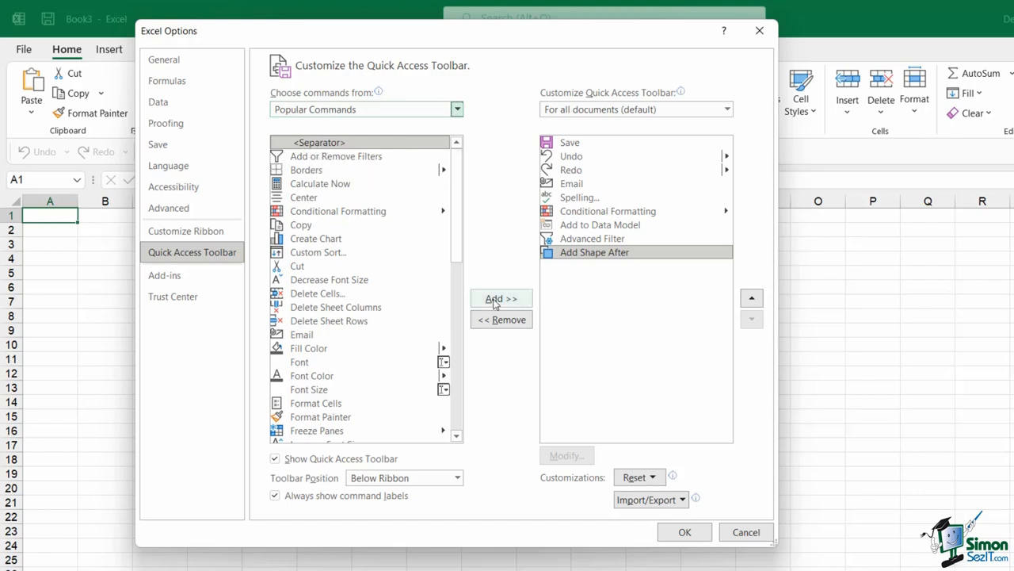
click(500, 298)
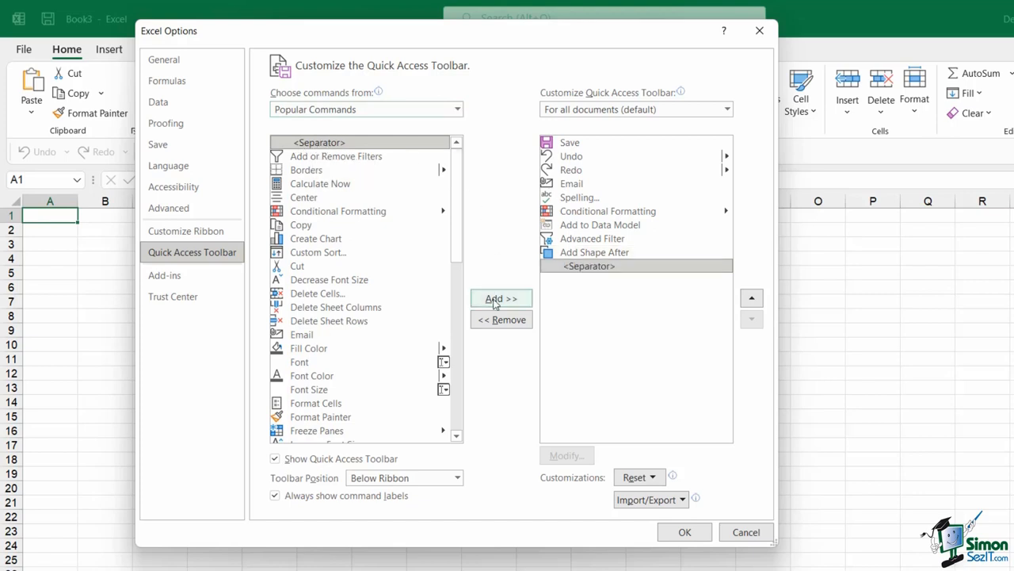
click(501, 298)
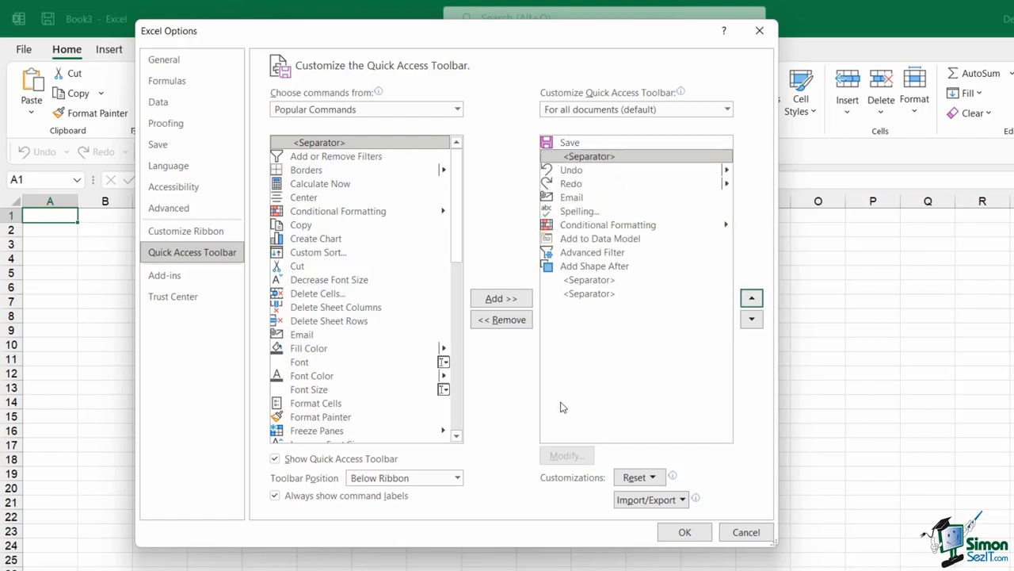
click(751, 297)
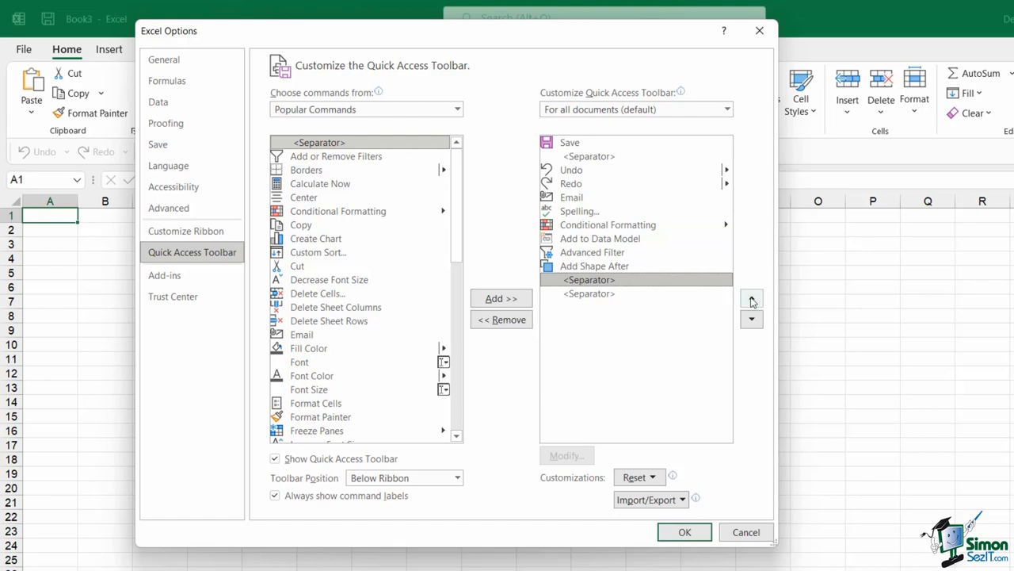
click(751, 299)
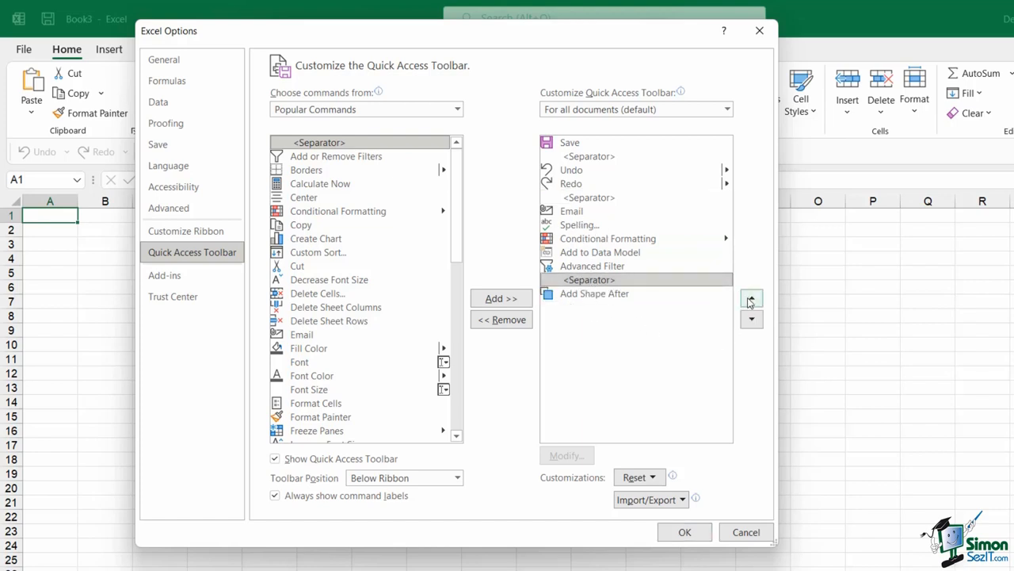
click(752, 297)
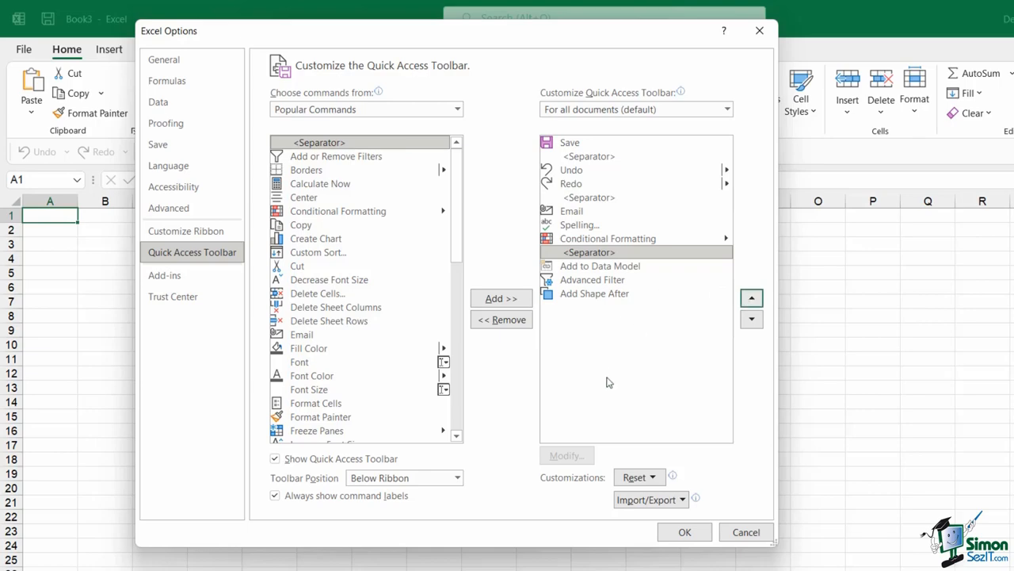
mouse_move(708, 290)
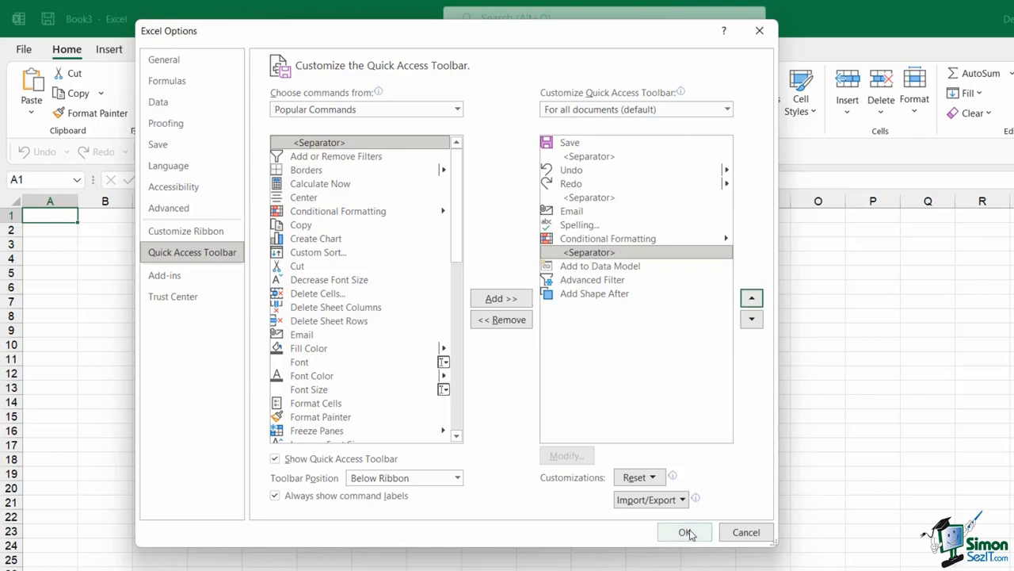
Close Excel Options, then switch to Formulas and back to Home to confirm the toolbar stays below
click(684, 532)
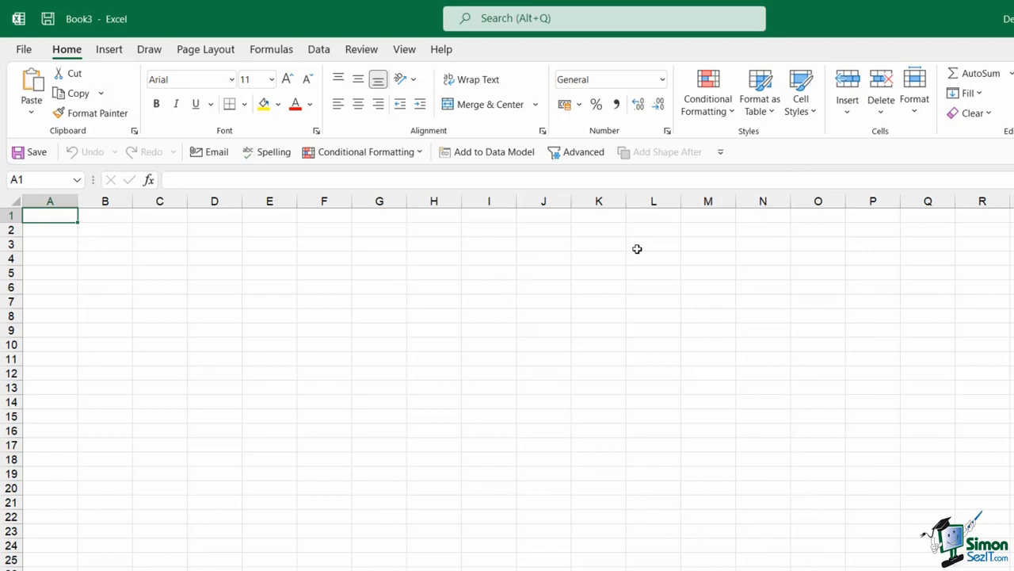
mouse_move(62, 172)
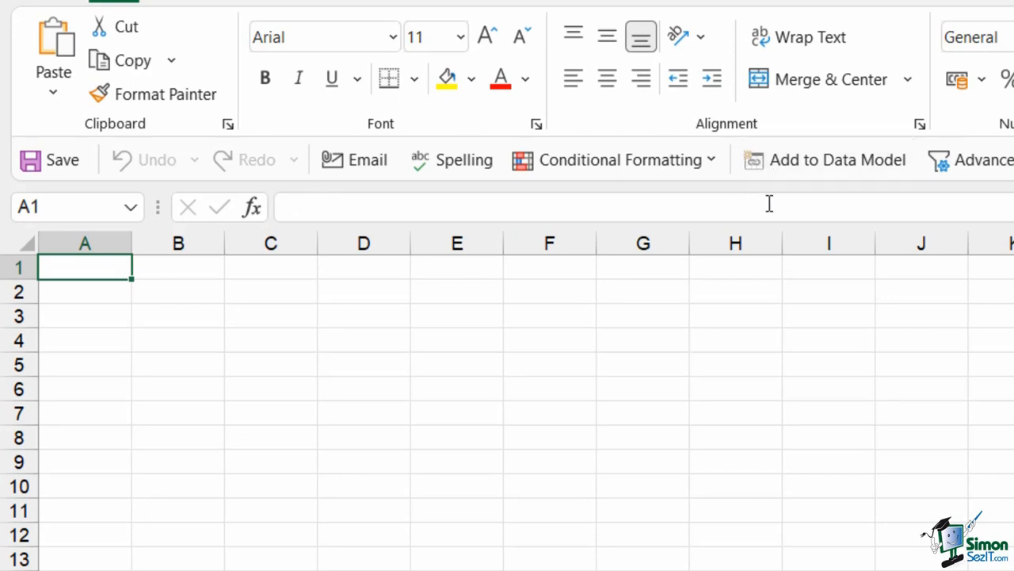
mouse_move(876, 268)
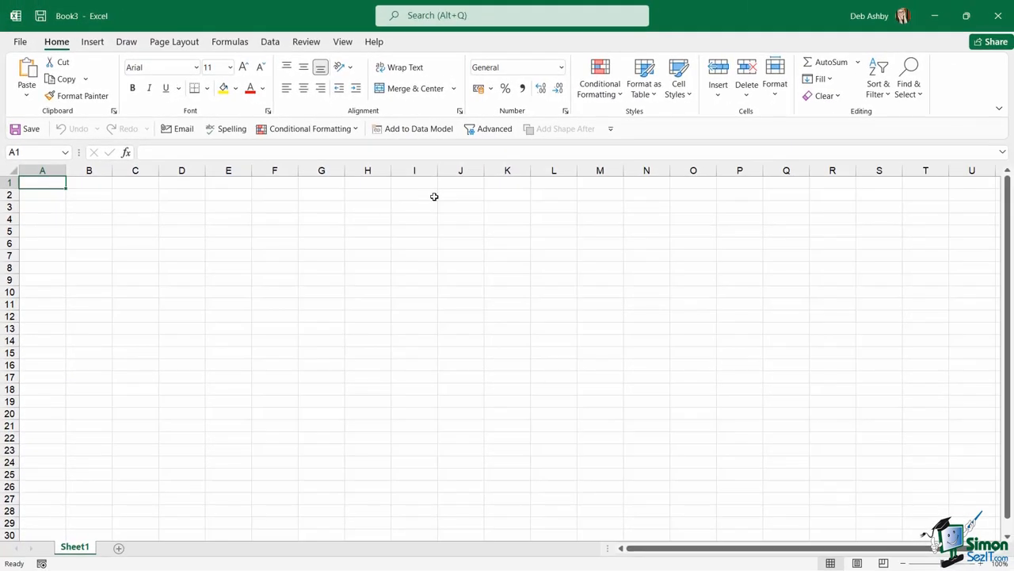
mouse_move(435, 198)
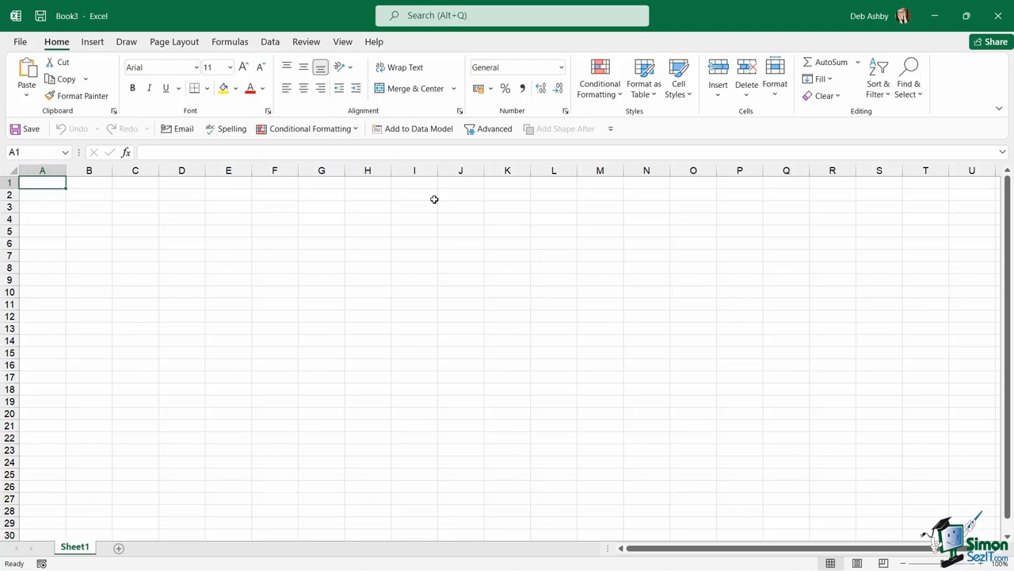
mouse_move(393, 198)
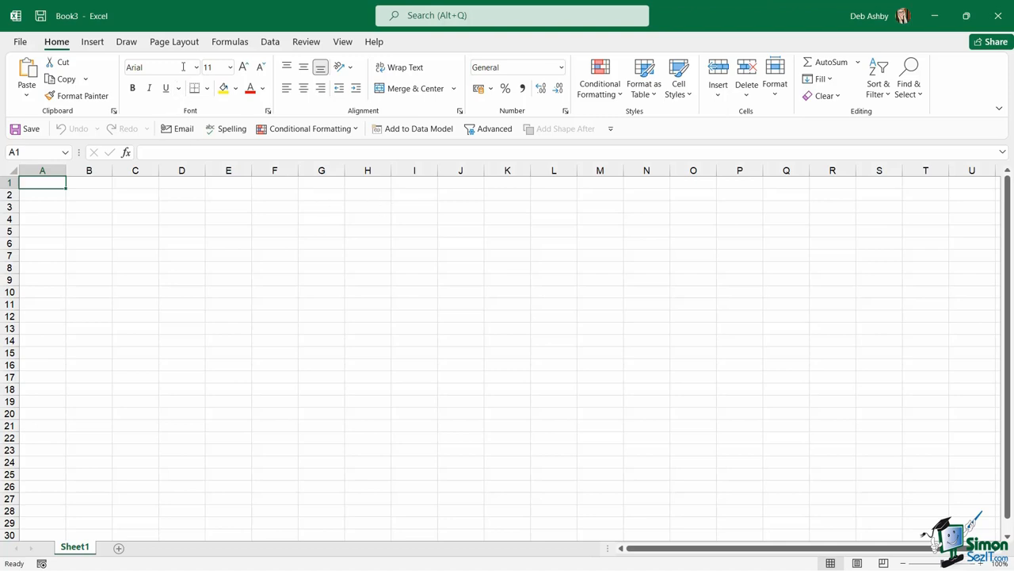
click(230, 41)
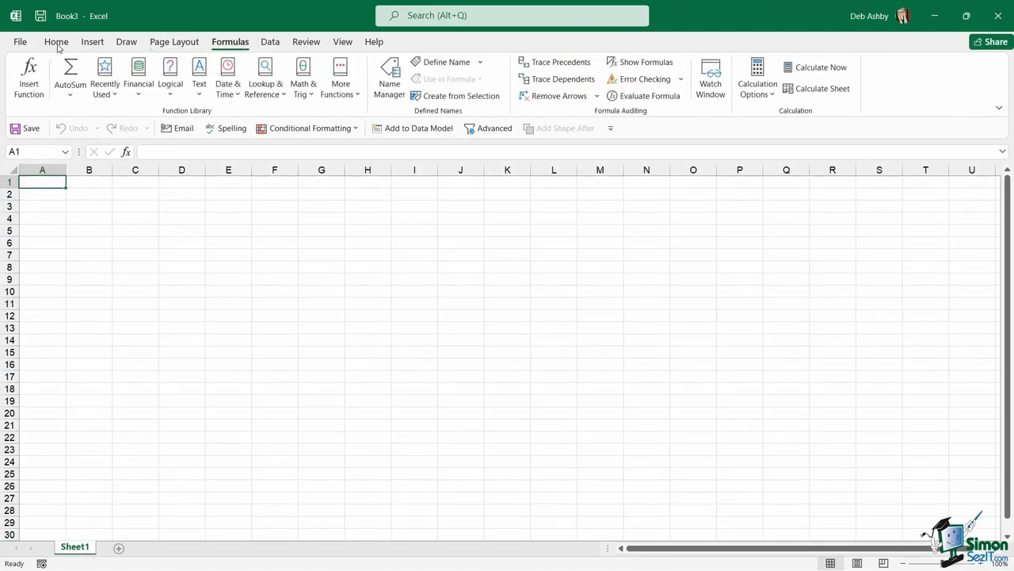
click(57, 41)
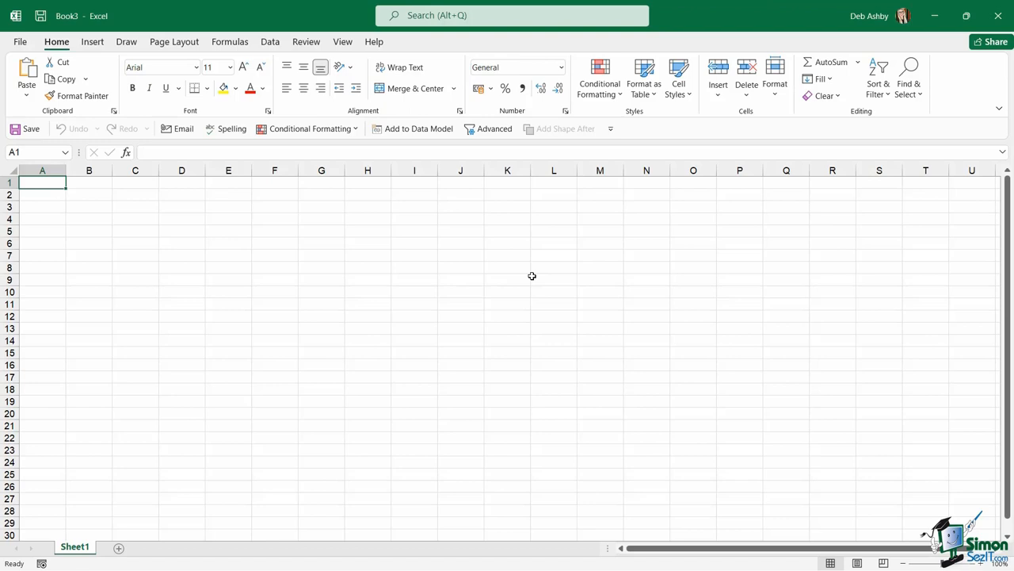
mouse_move(507, 272)
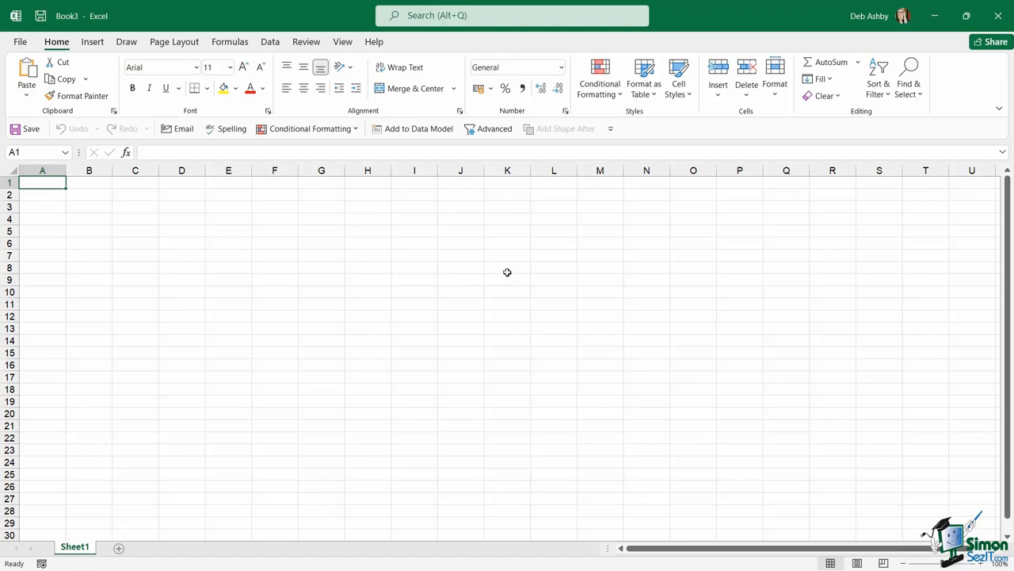
mouse_move(501, 272)
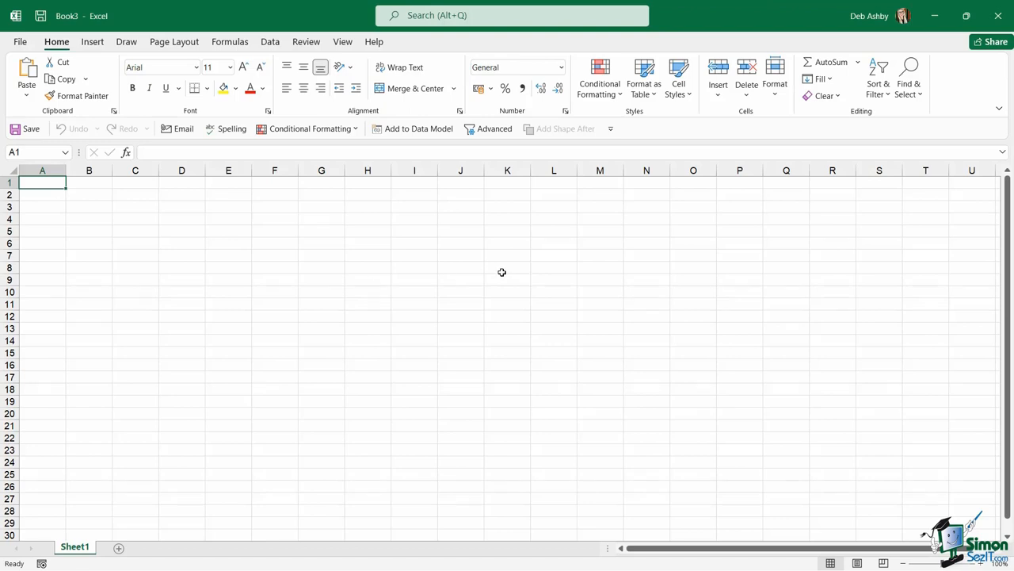
mouse_move(491, 269)
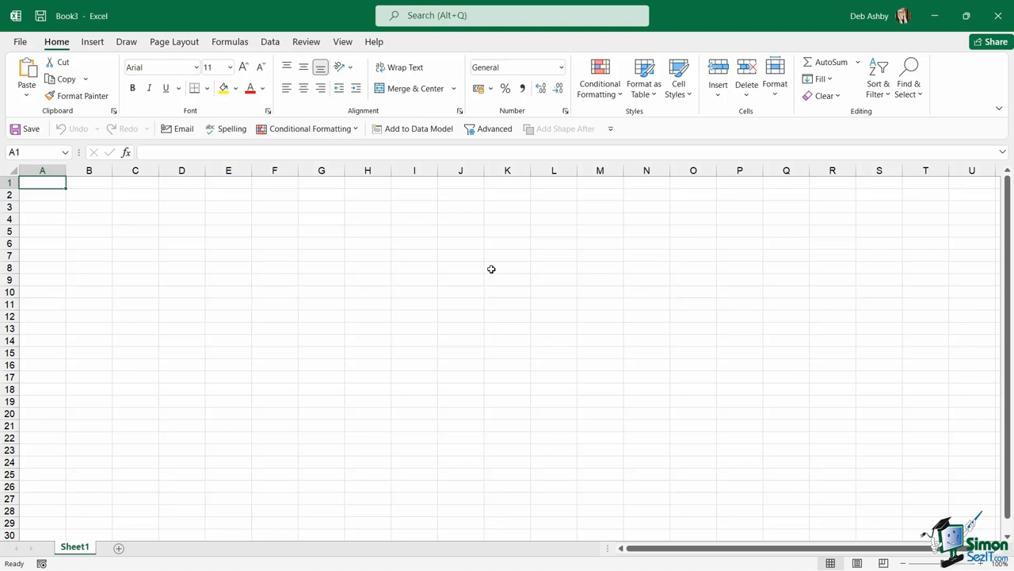
mouse_move(456, 290)
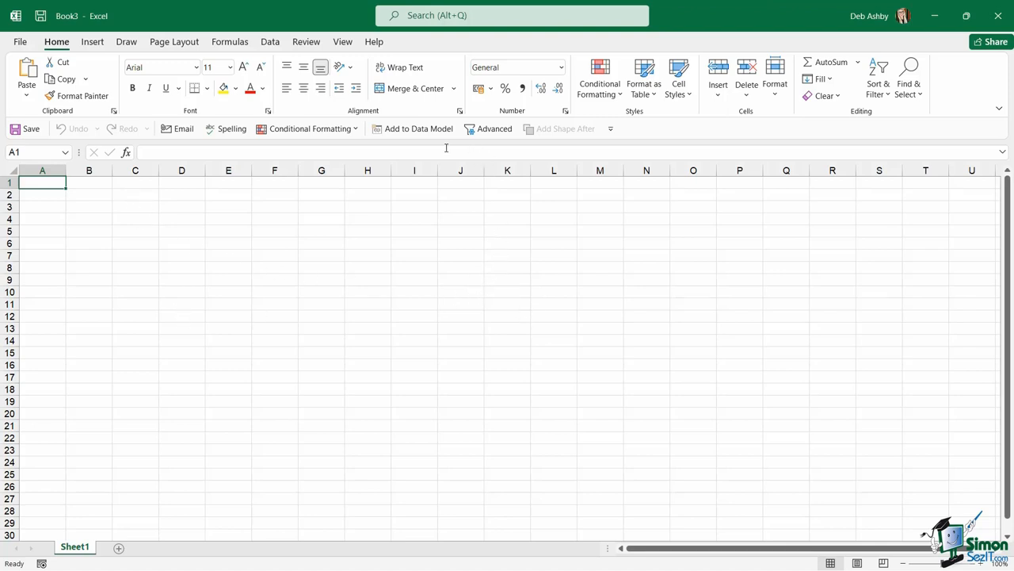
Remove Add to Data Model from the Quick Access Toolbar, then right-click Add Shape After
right_click(419, 129)
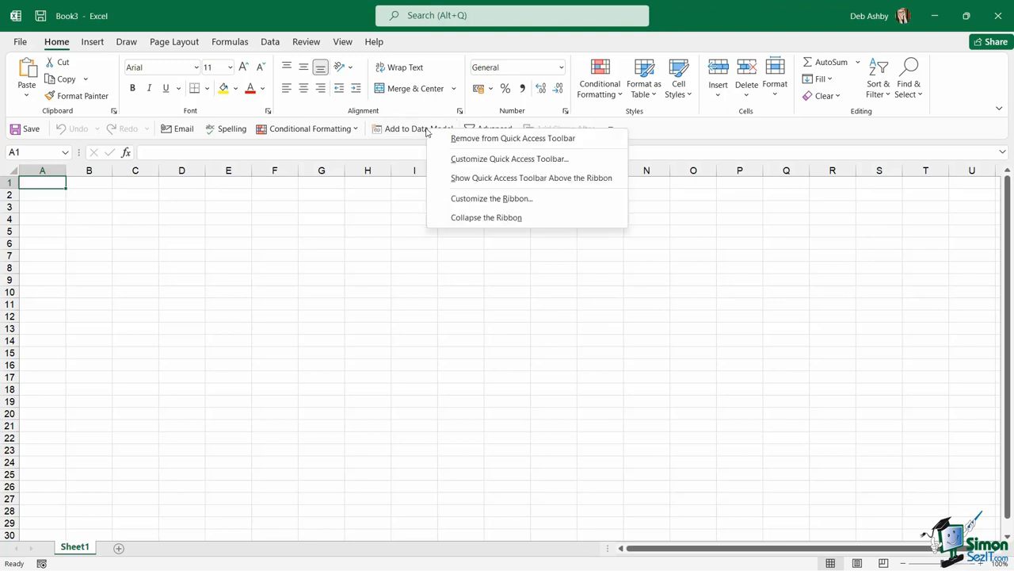
mouse_move(599, 138)
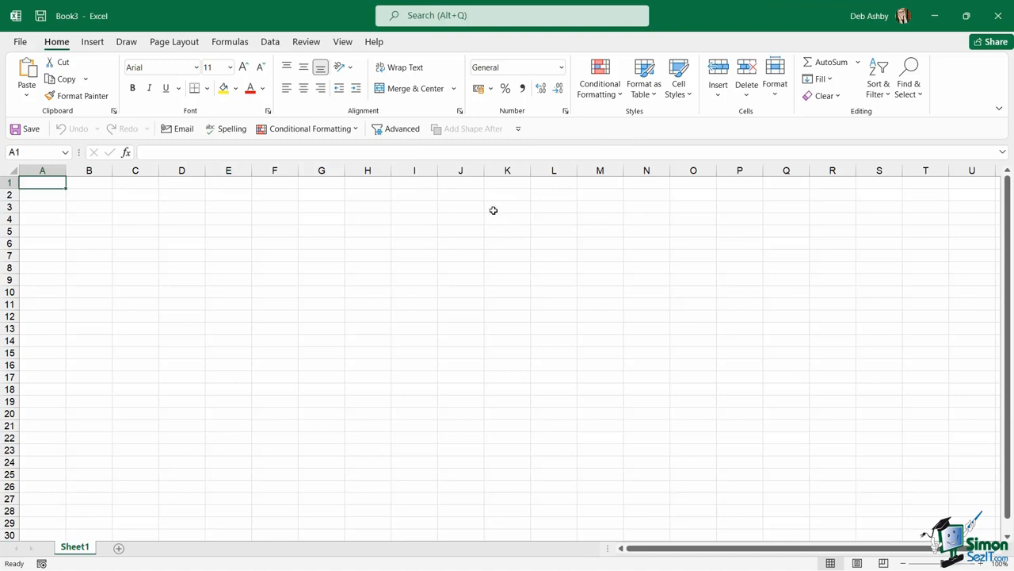
right_click(519, 128)
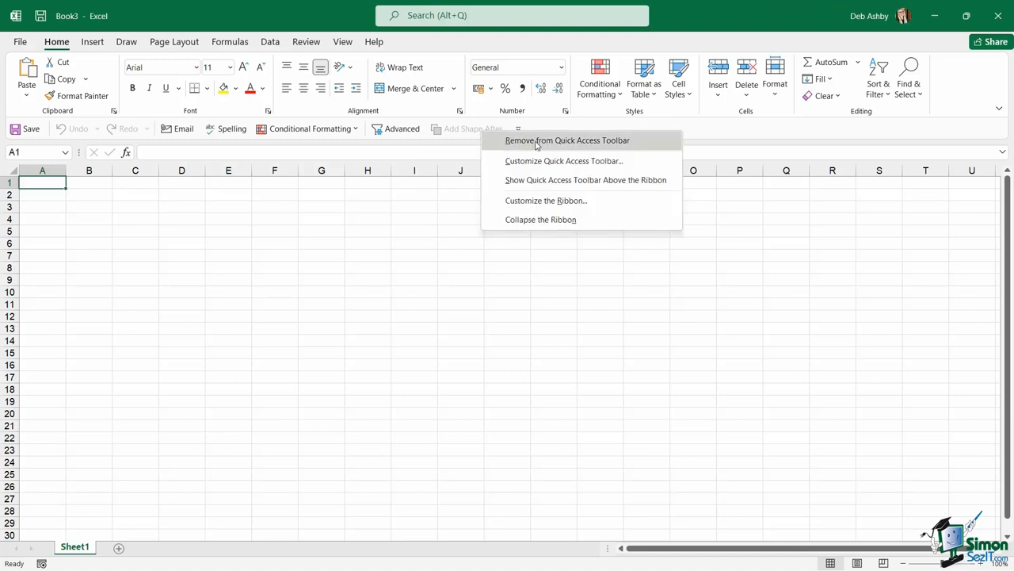